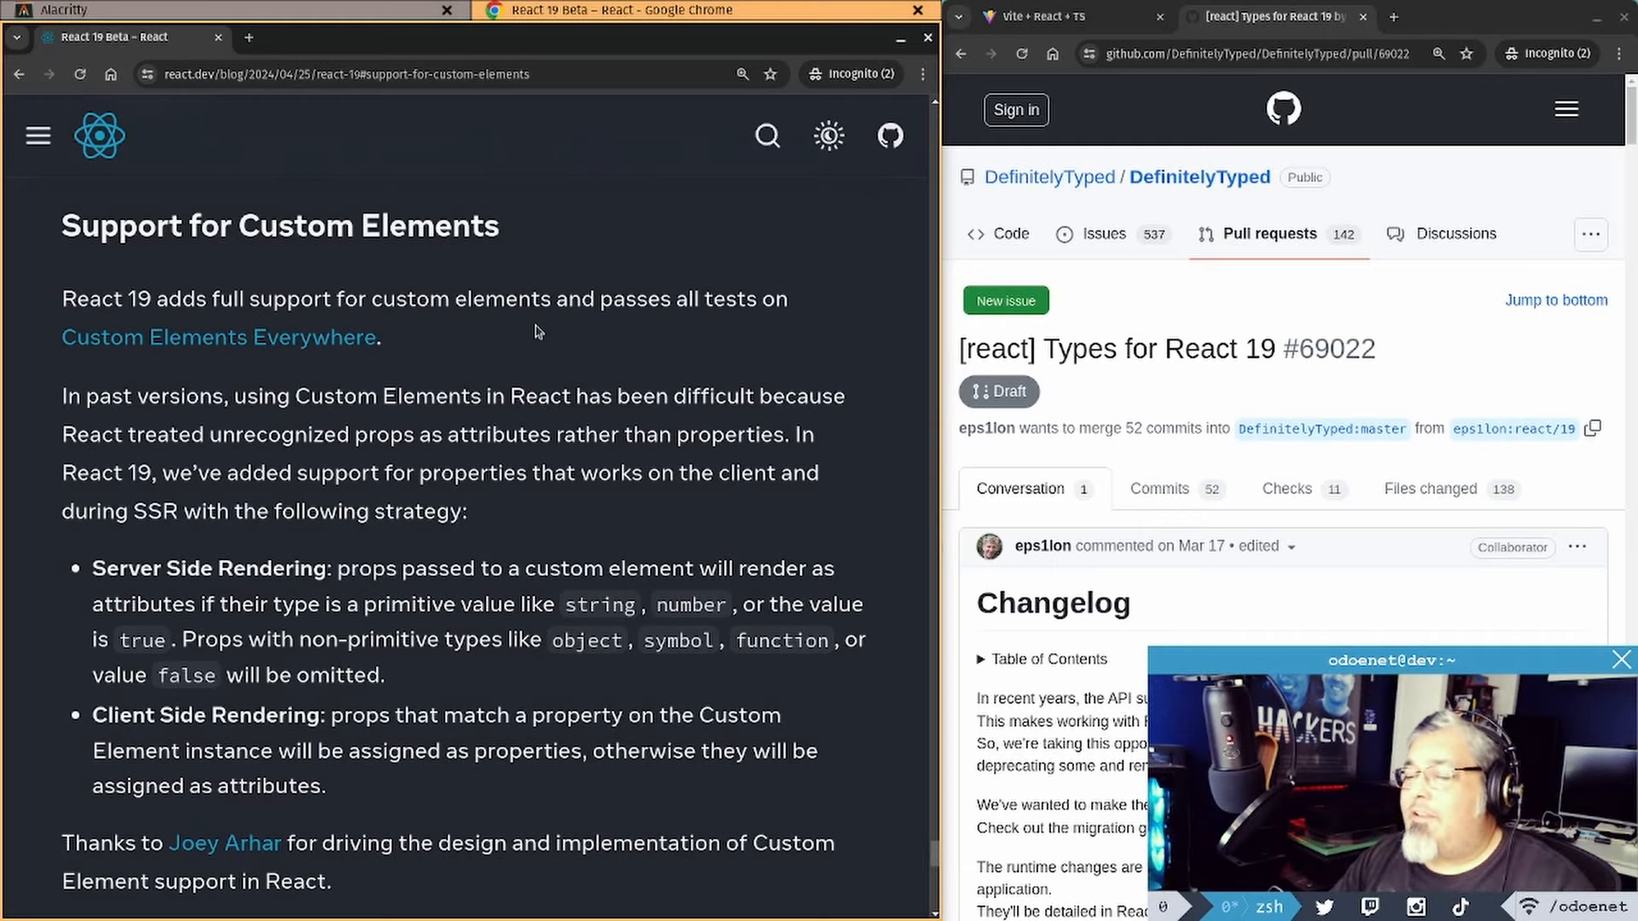
Open the React 19 Upgrade Guide and read past its table of contents to Installing
scroll(down, 3)
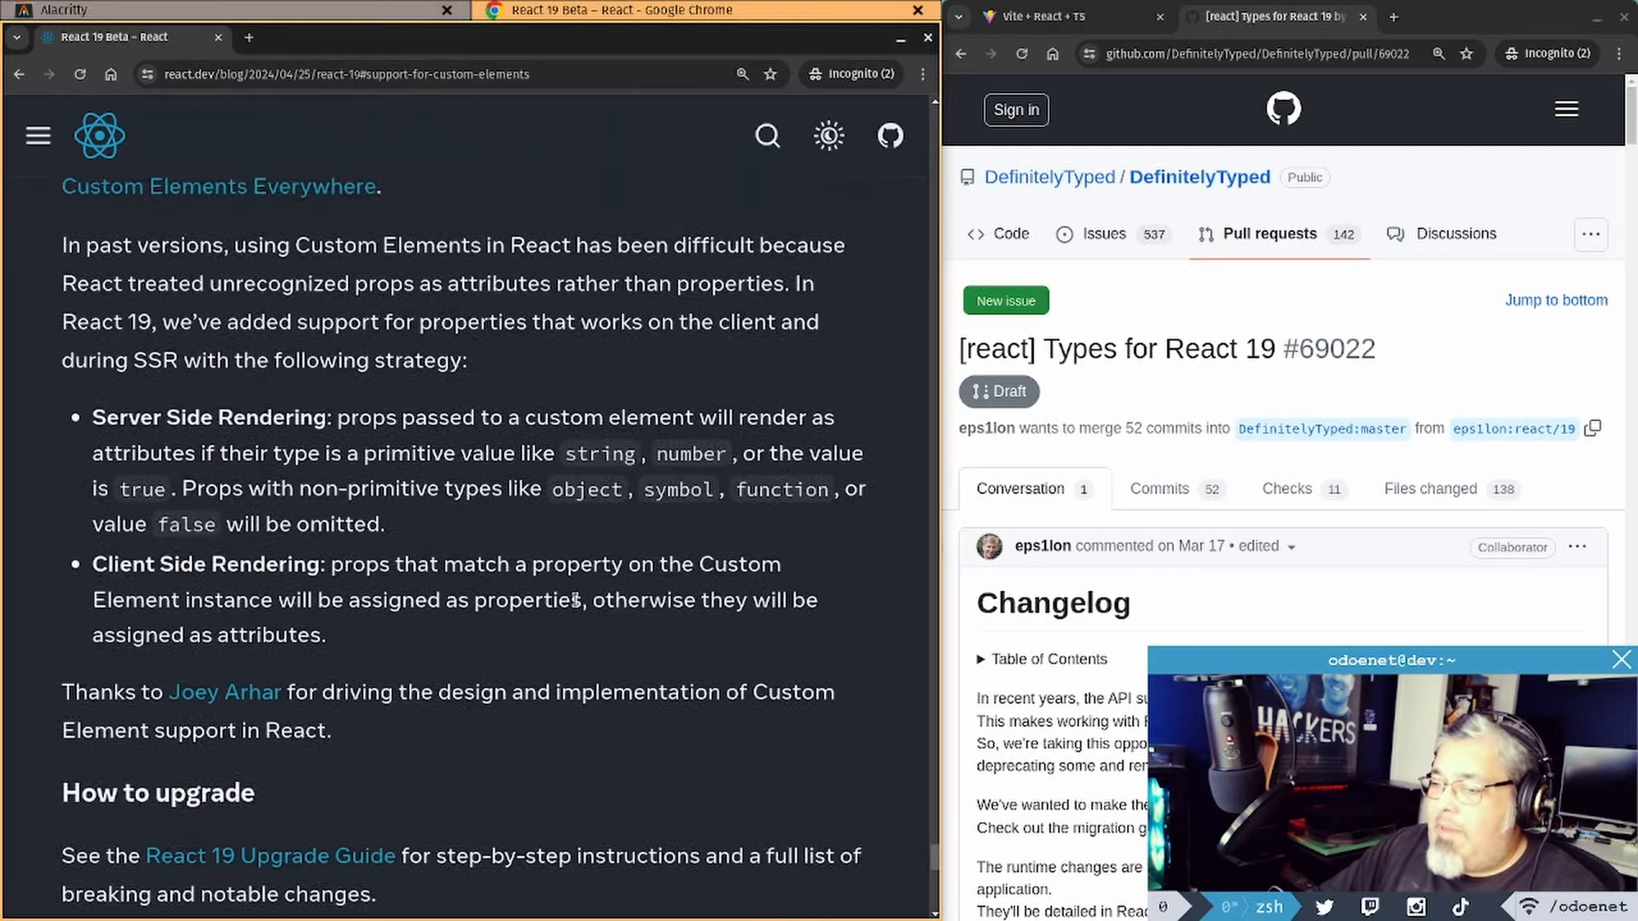
scroll(up, 3)
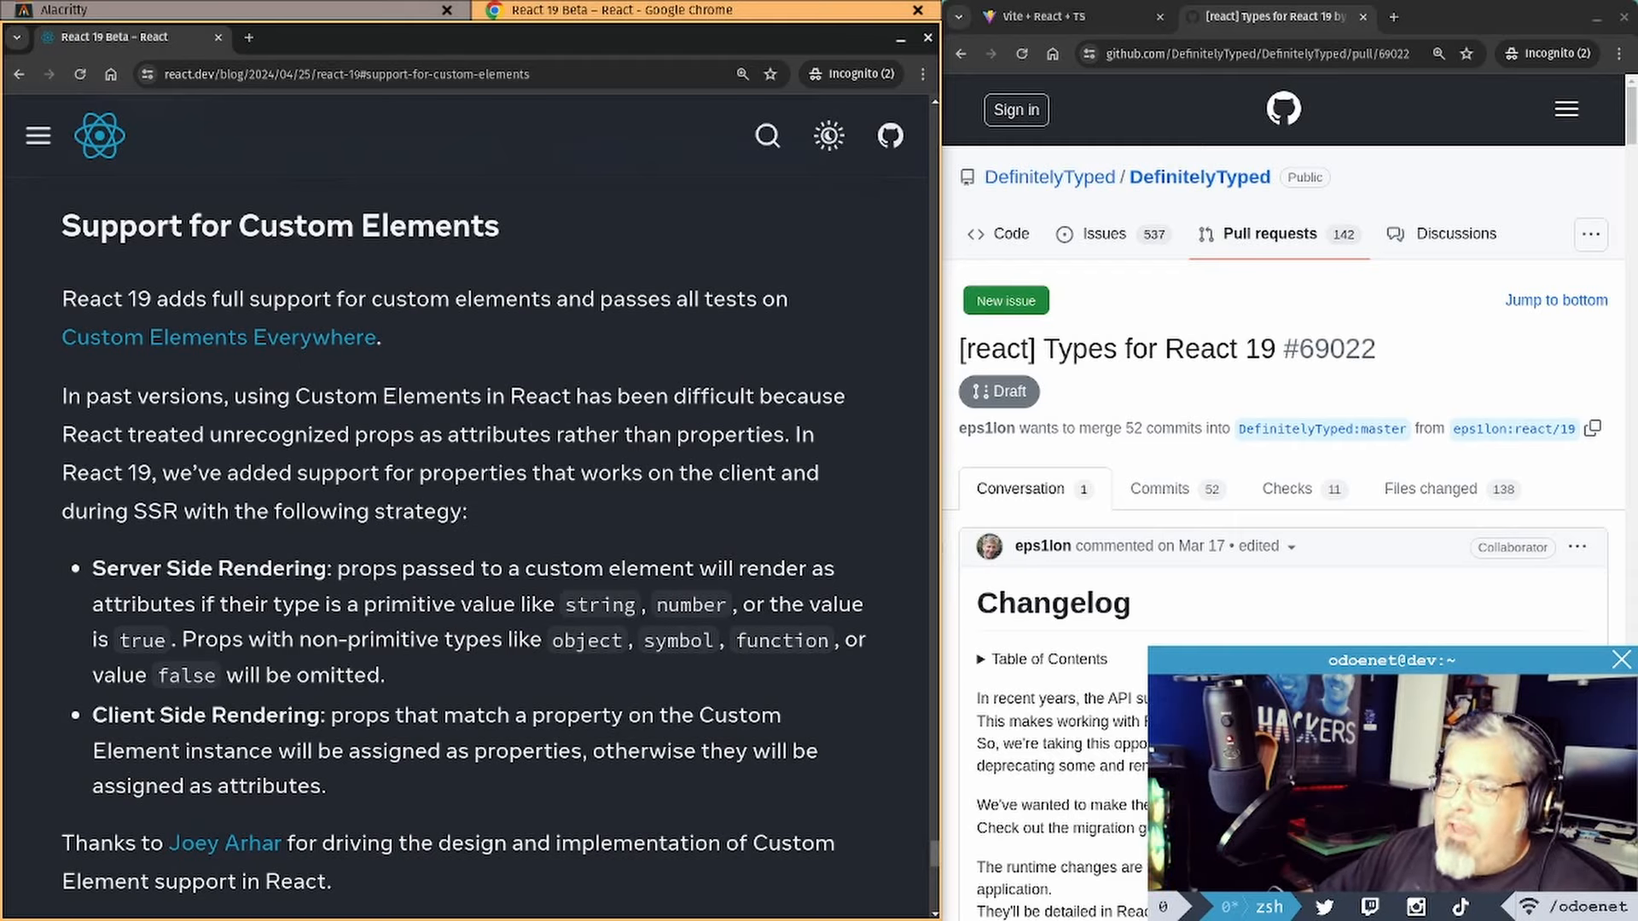
scroll(down, 3)
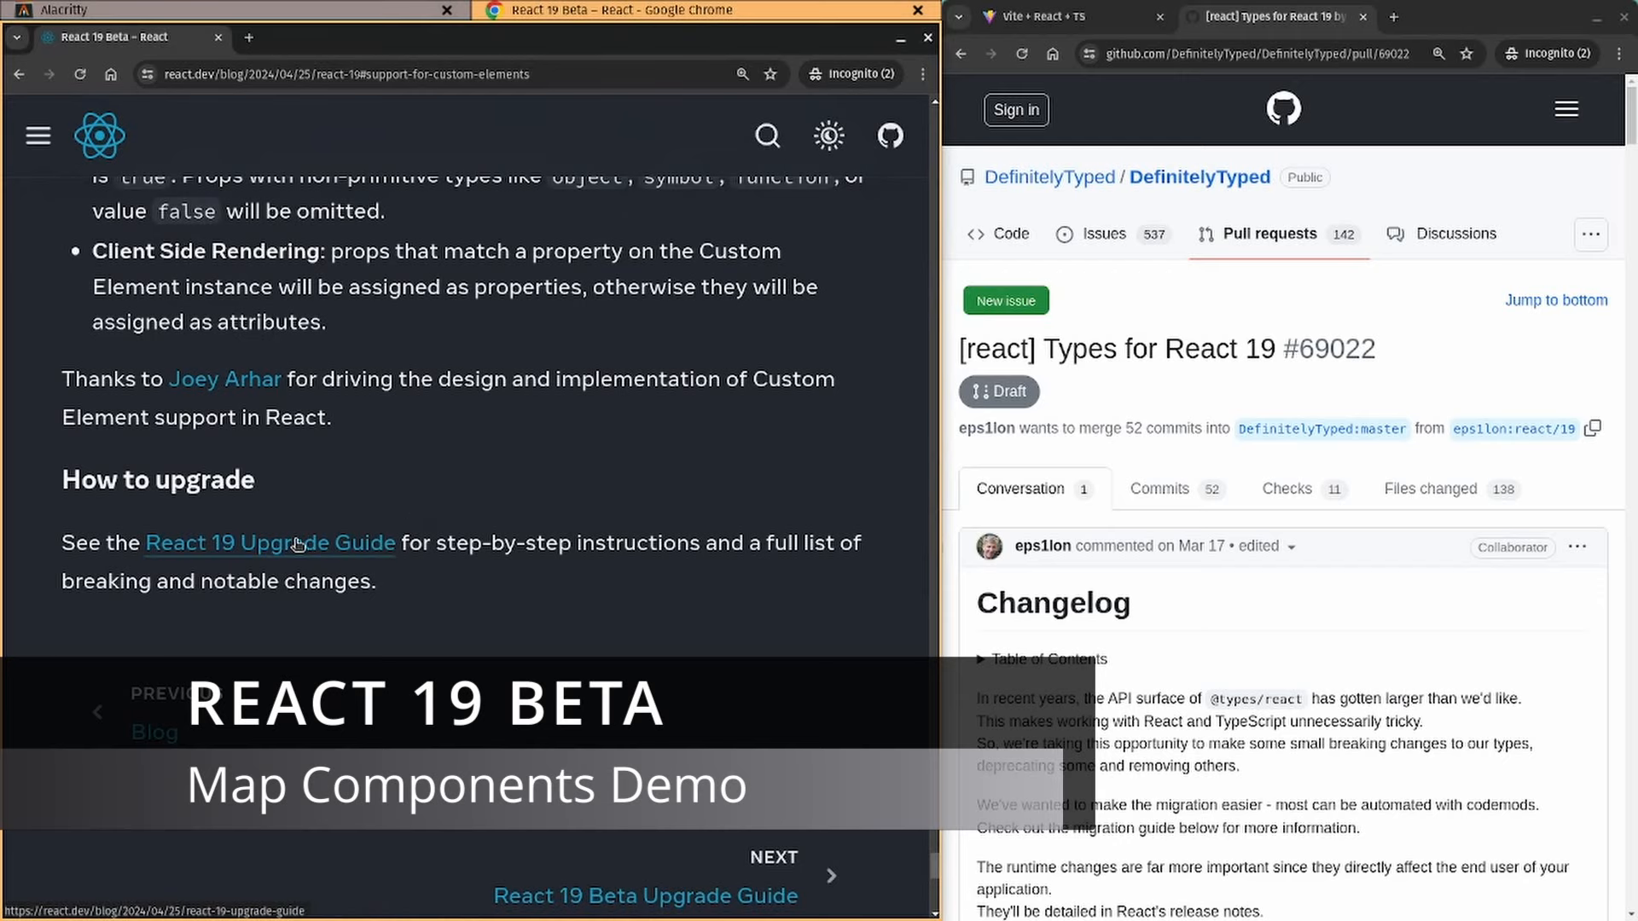
click(269, 543)
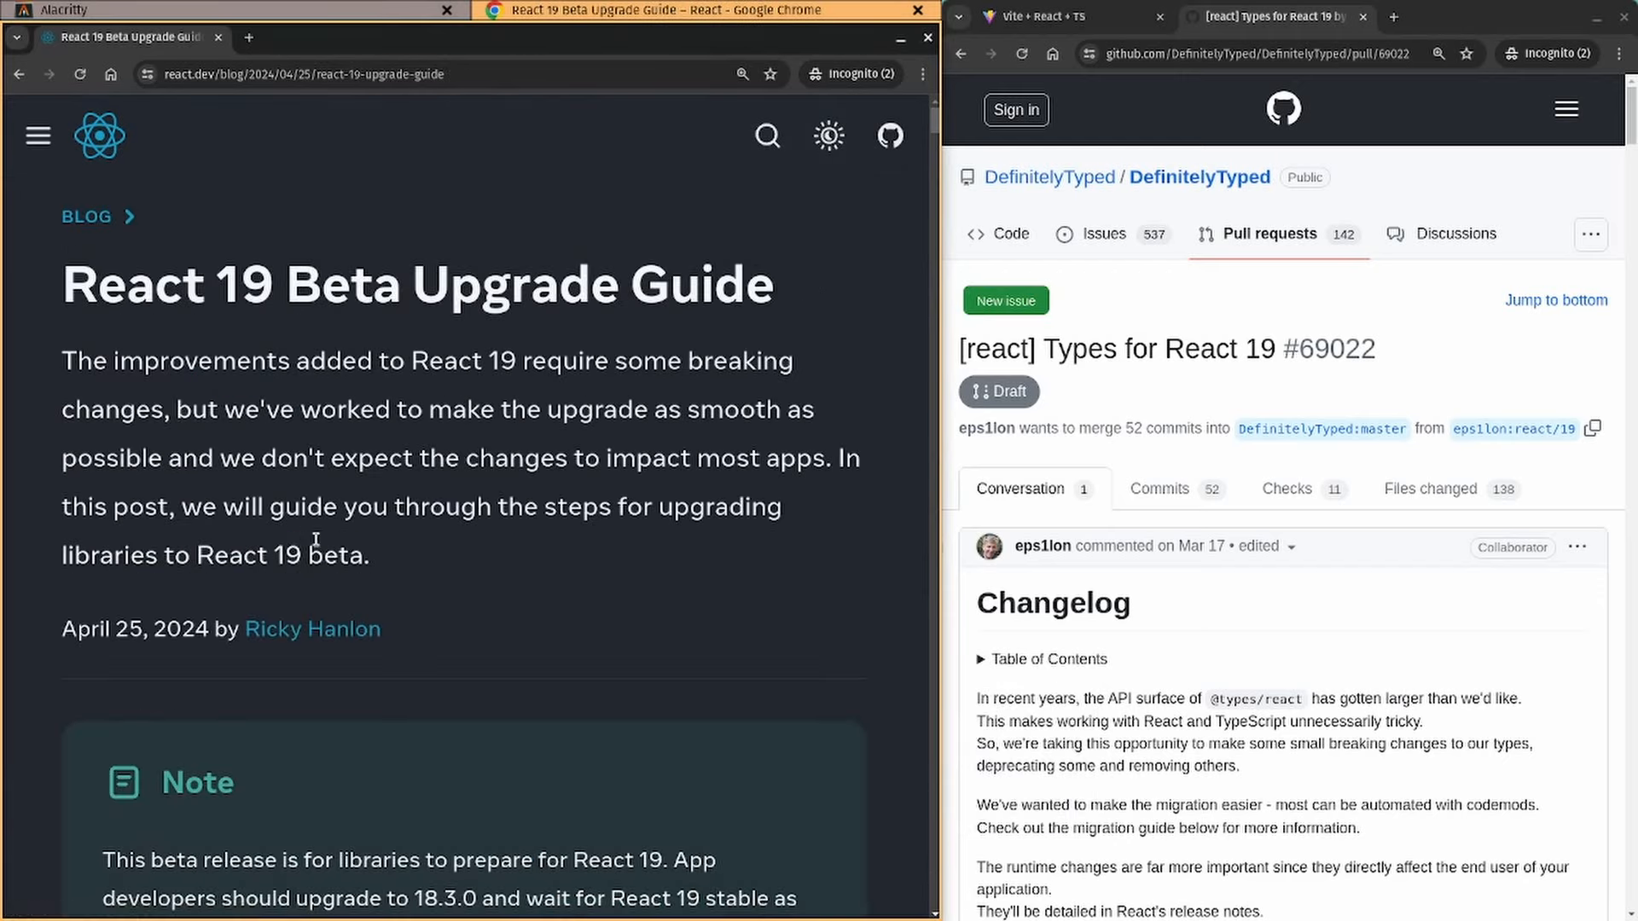
scroll(down, 3)
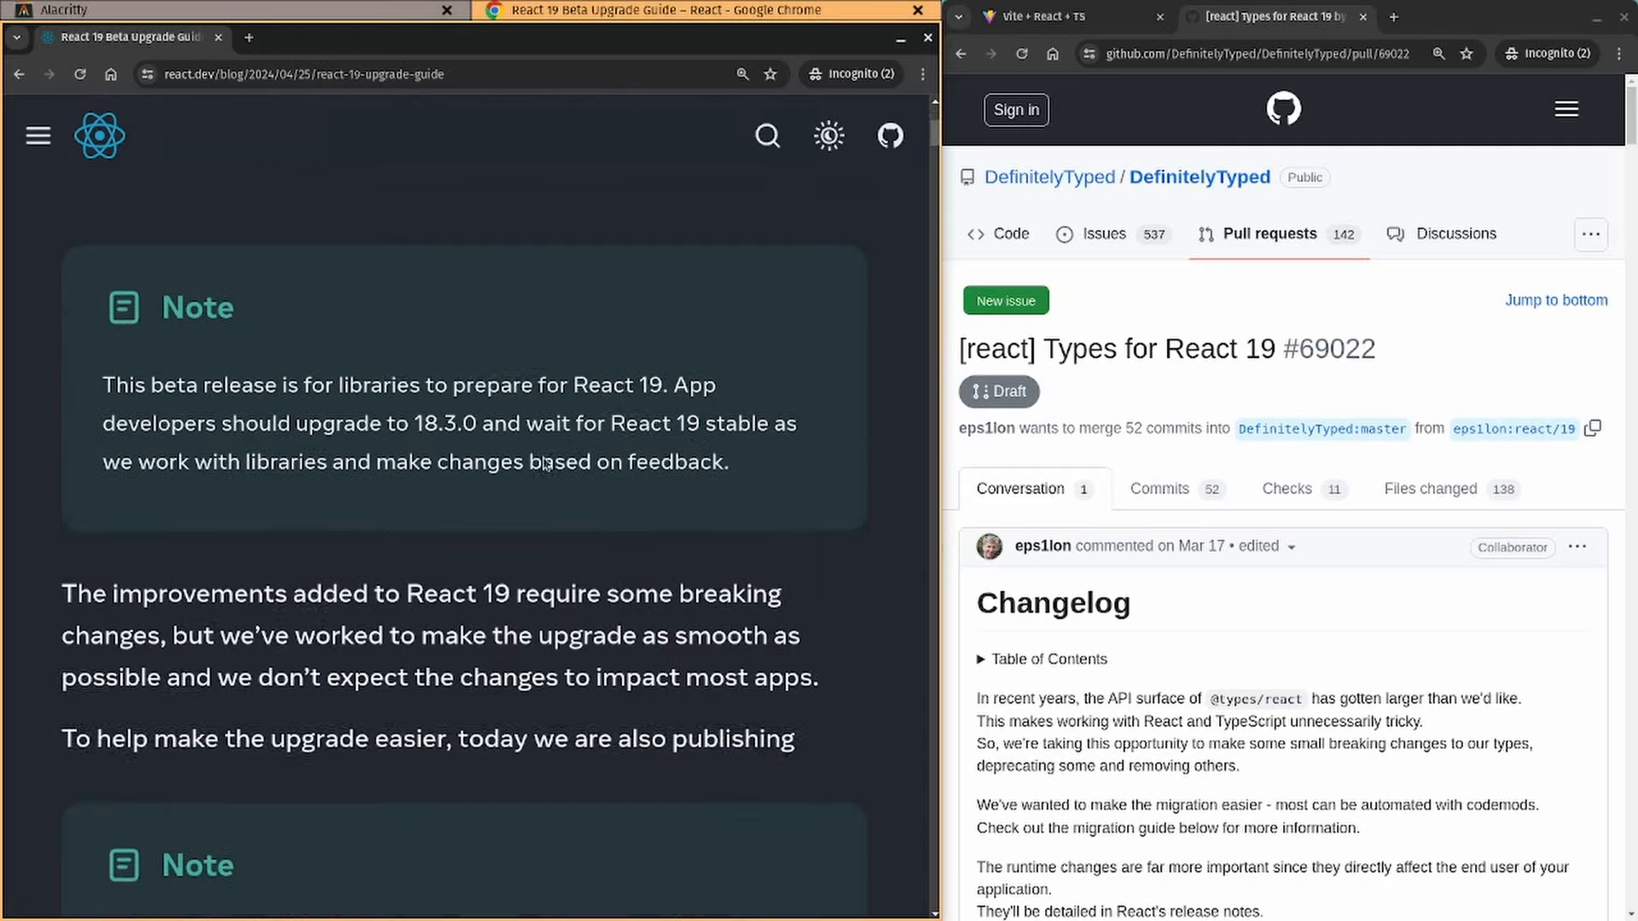
scroll(down, 3)
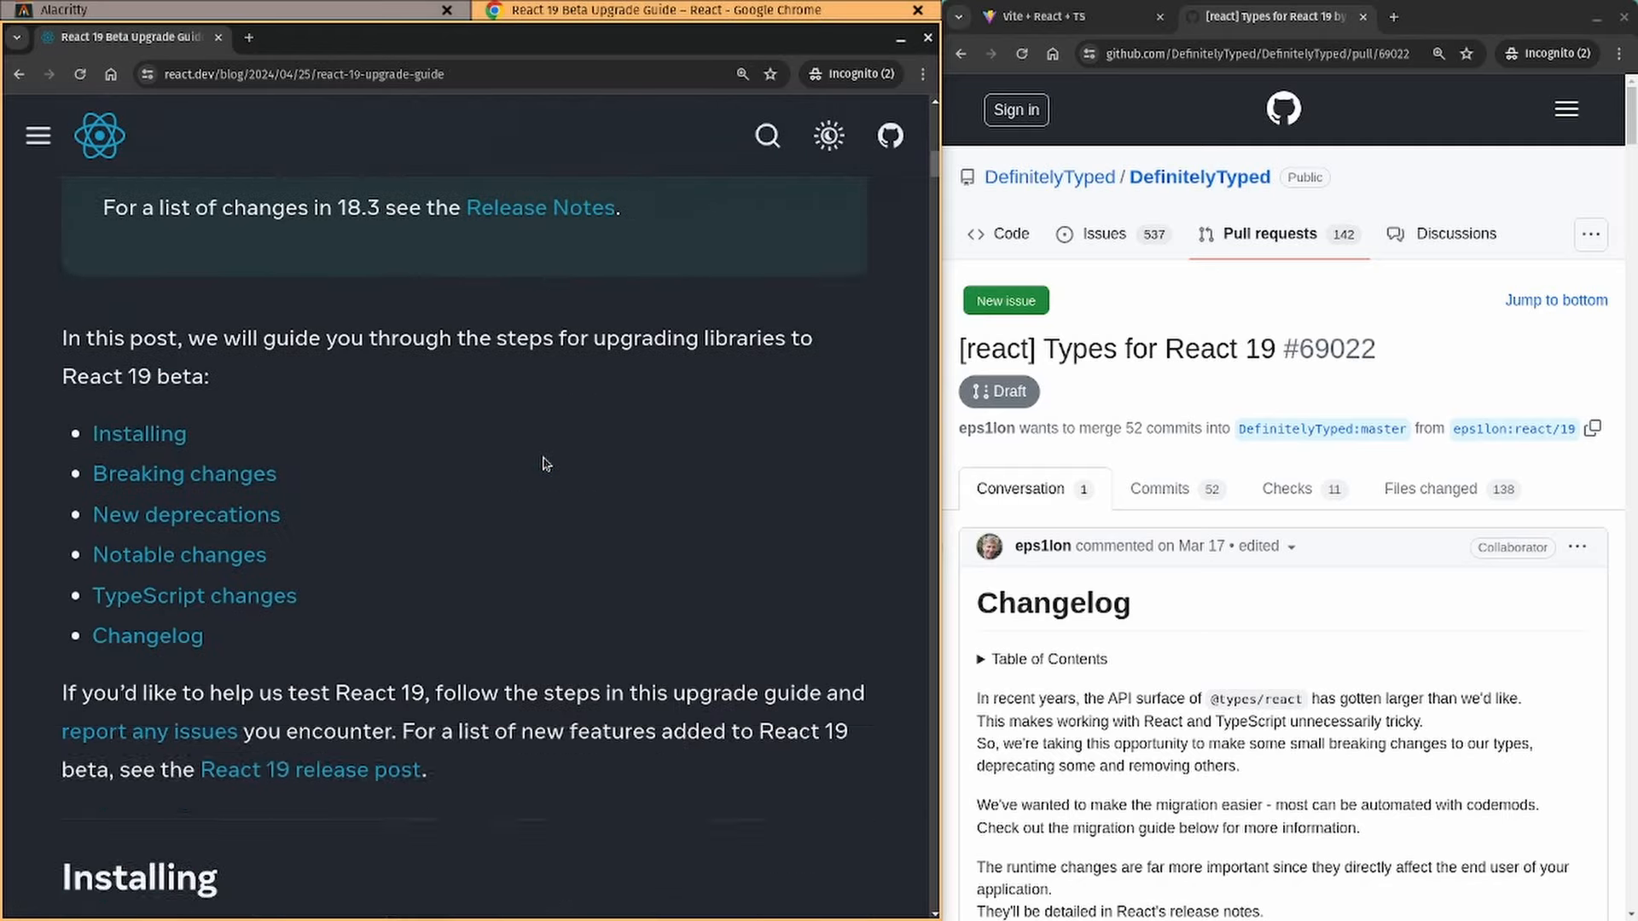
scroll(down, 3)
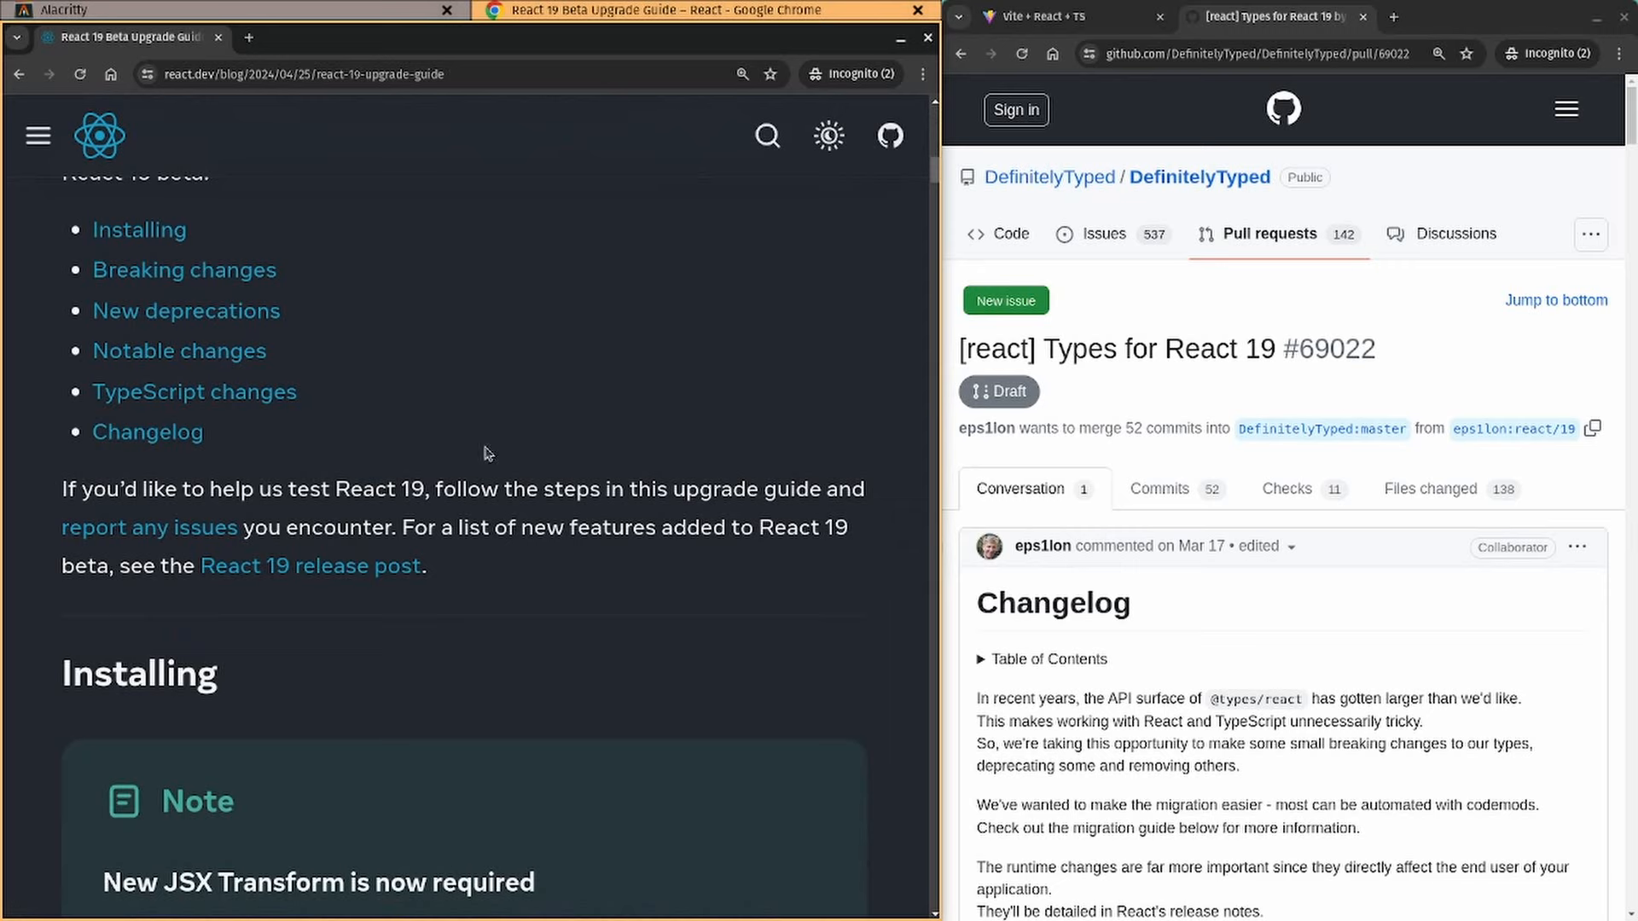
mouse_move(345, 432)
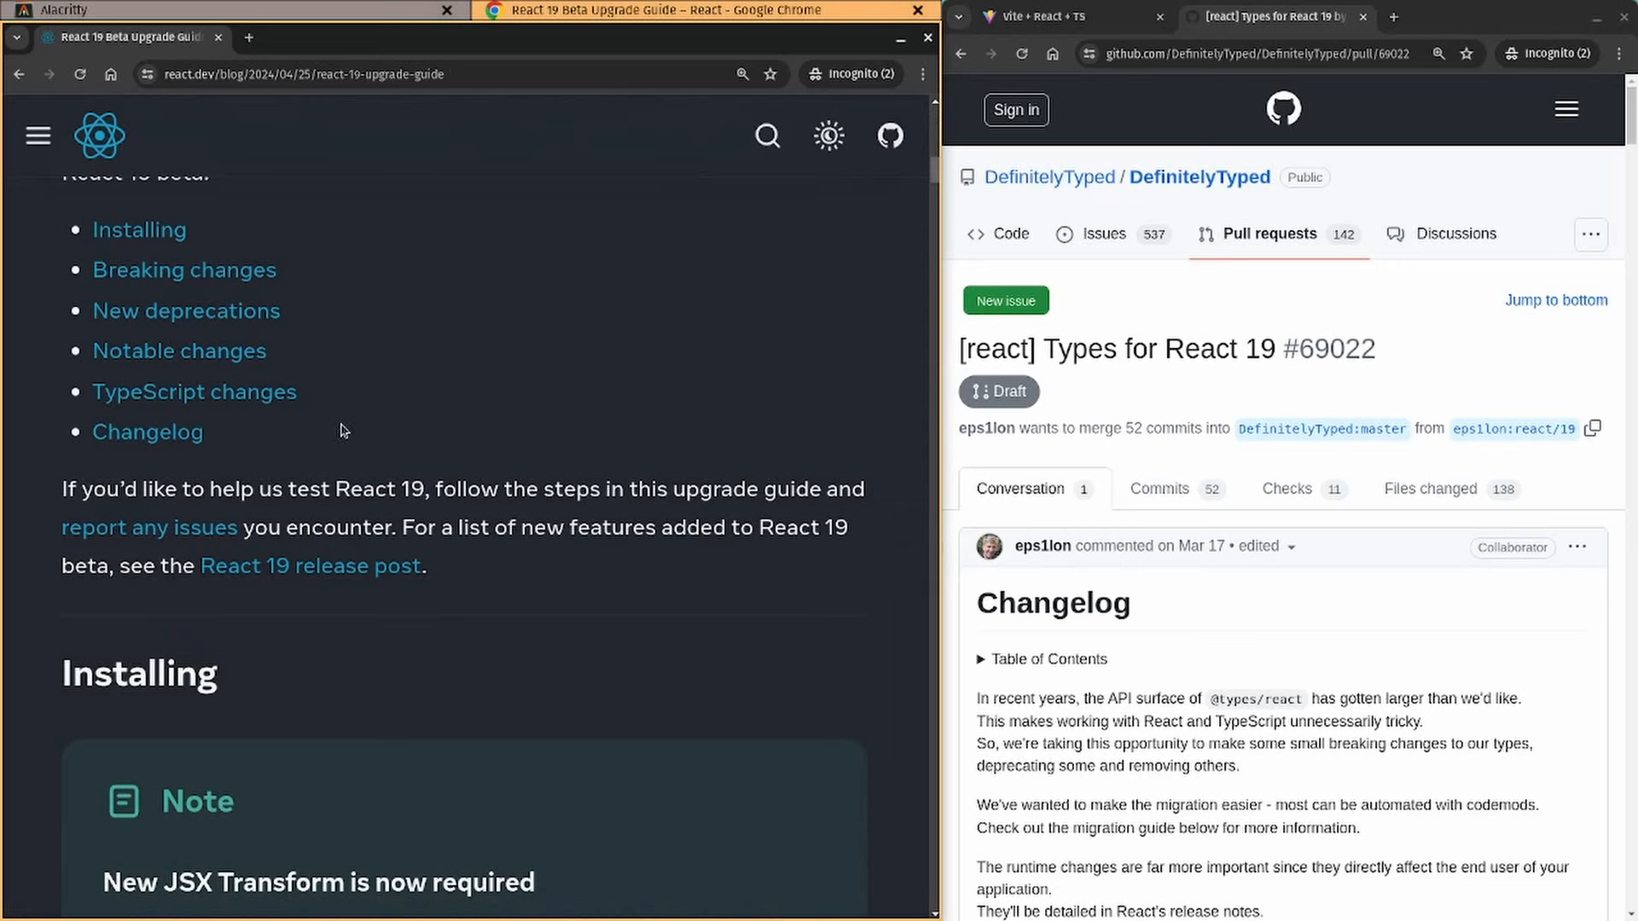
mouse_move(1258, 228)
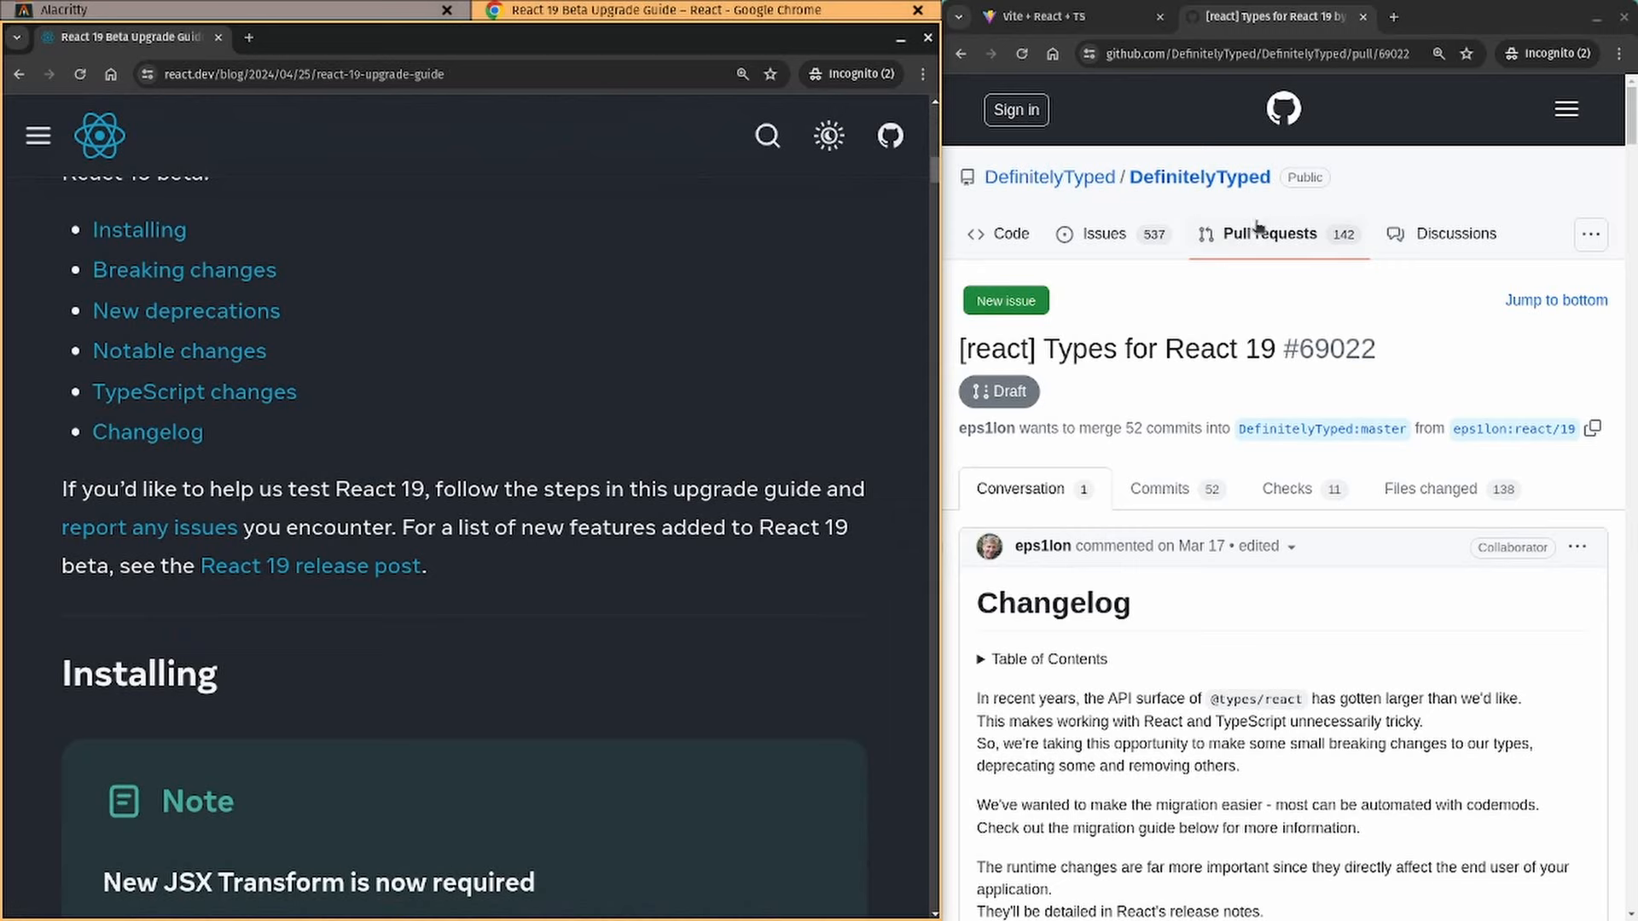
mouse_move(1162, 302)
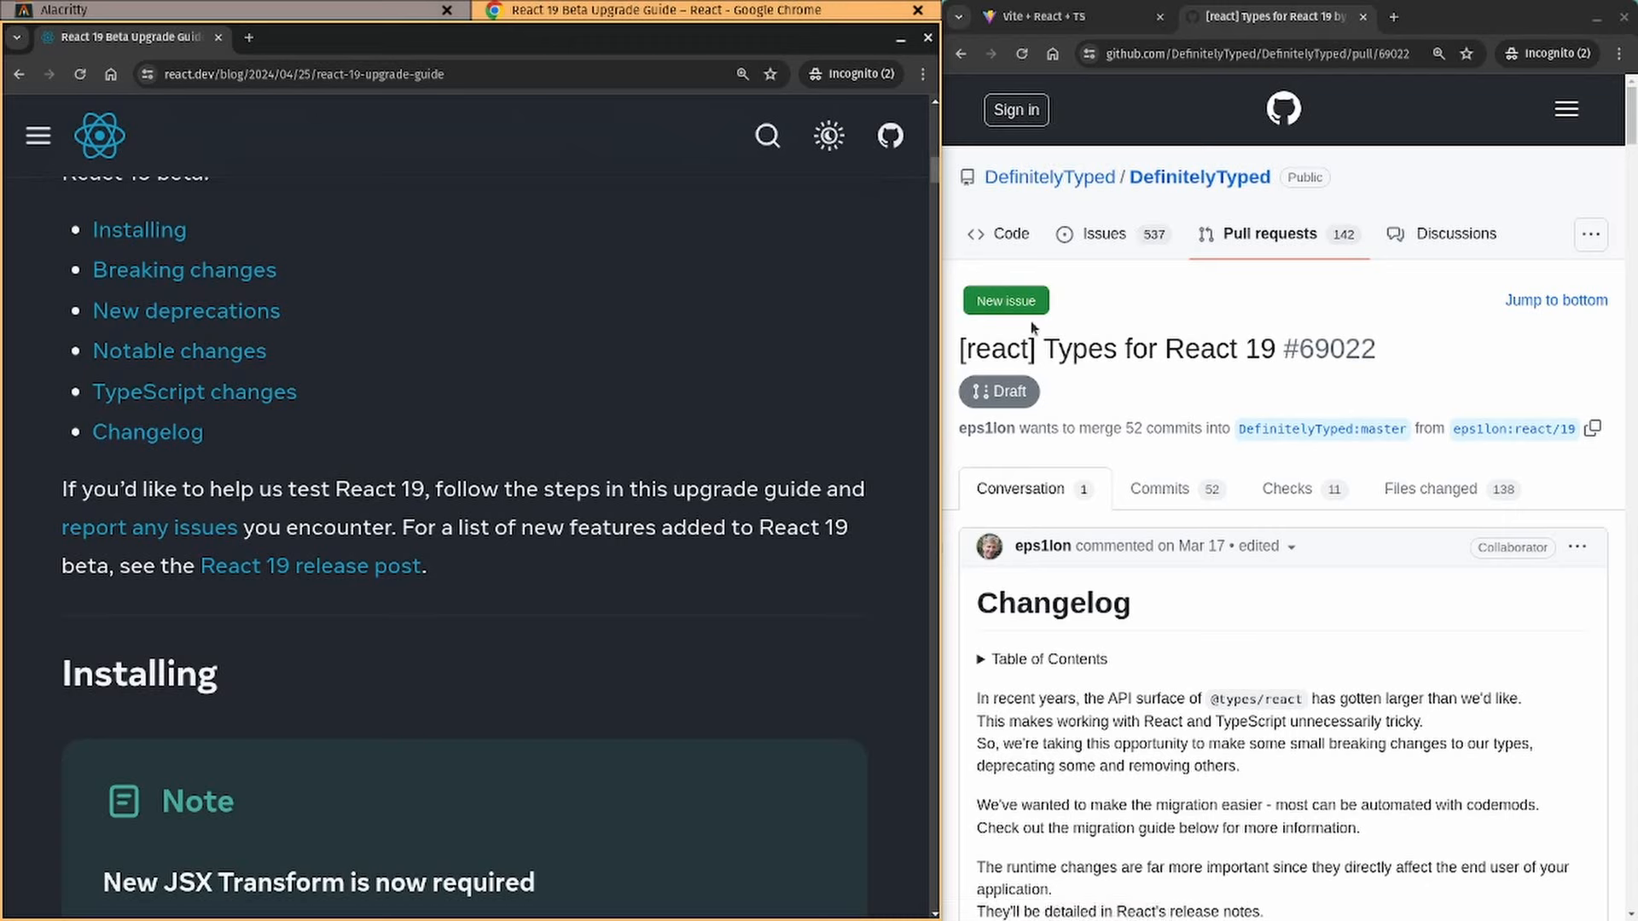
mouse_move(385, 401)
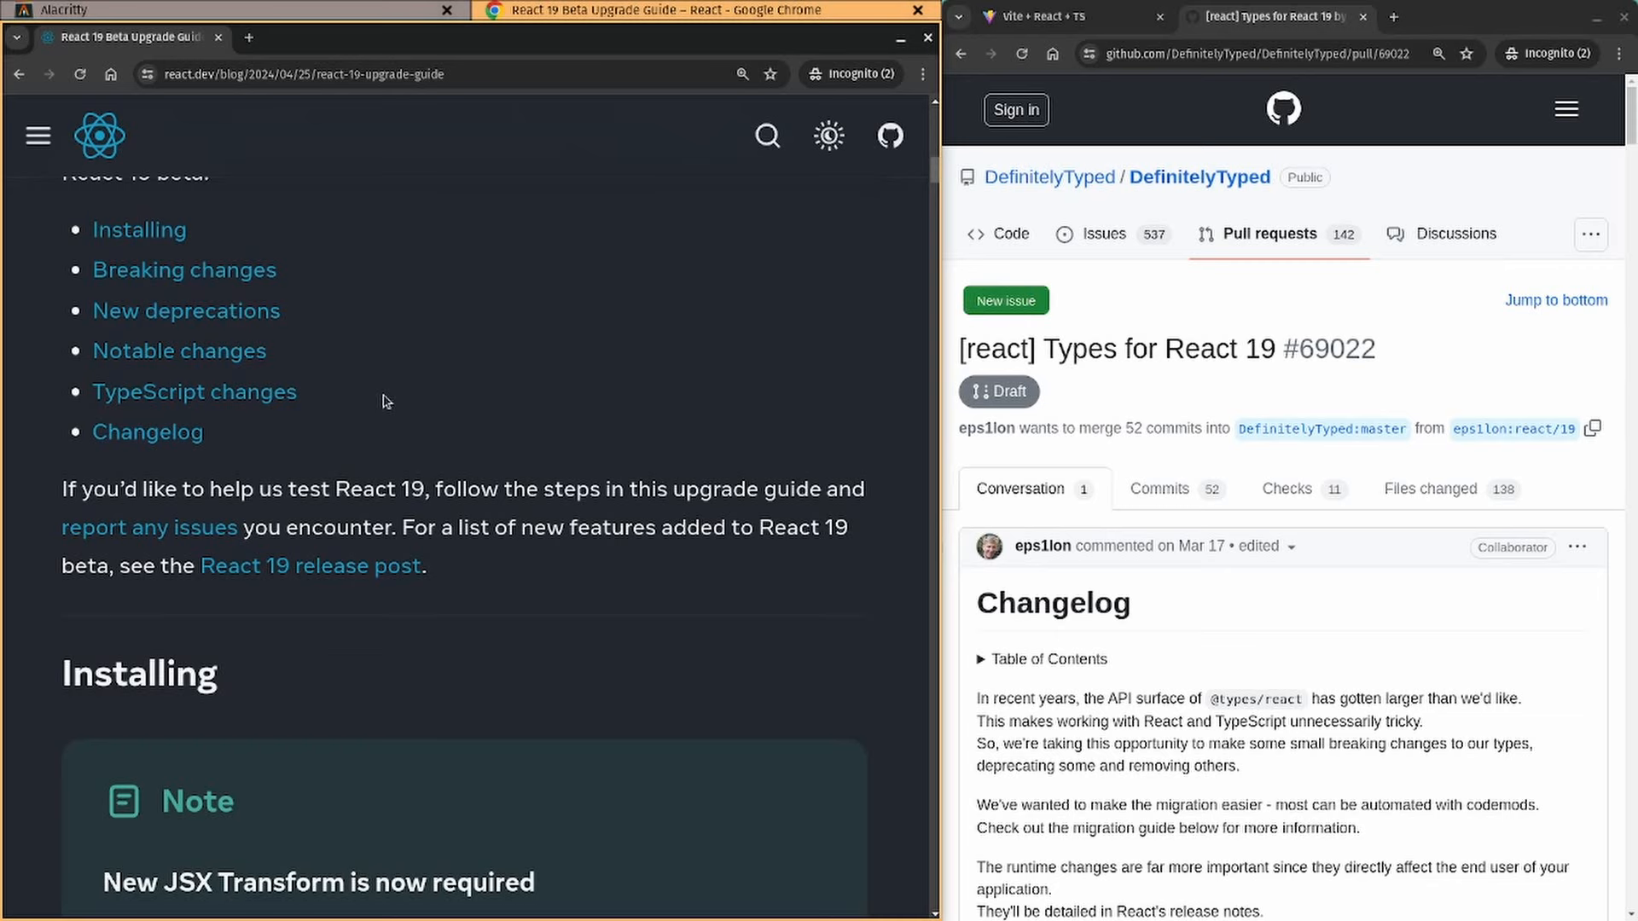
Jump to the guide's TypeScript changes and read down to ReactElement props defaulting to unknown
click(194, 392)
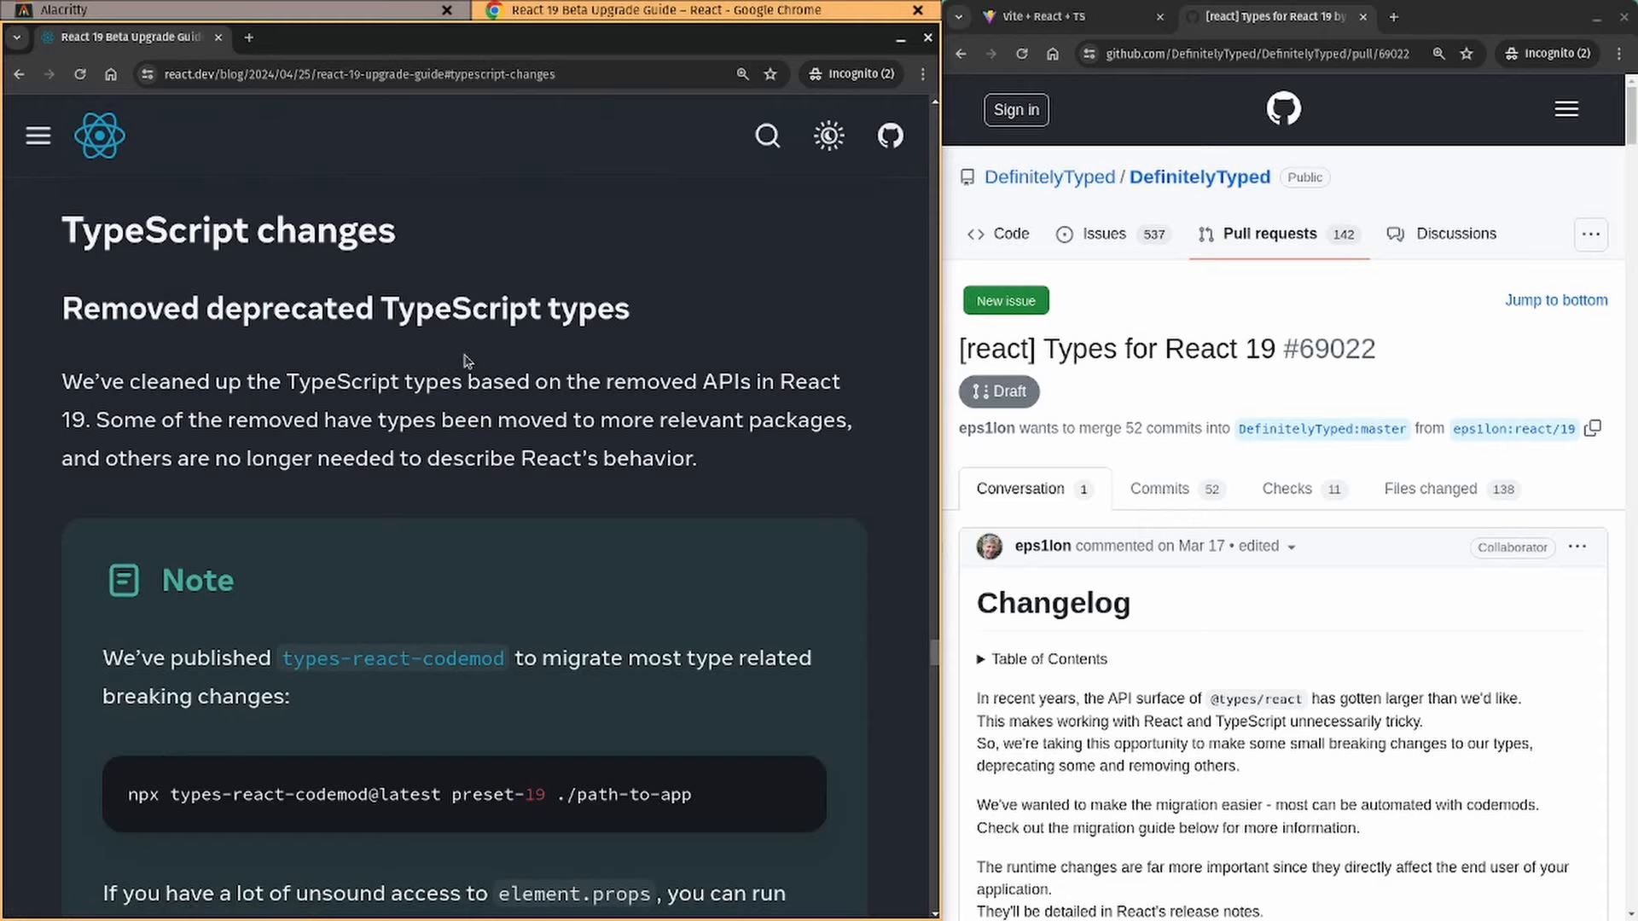
scroll(down, 3)
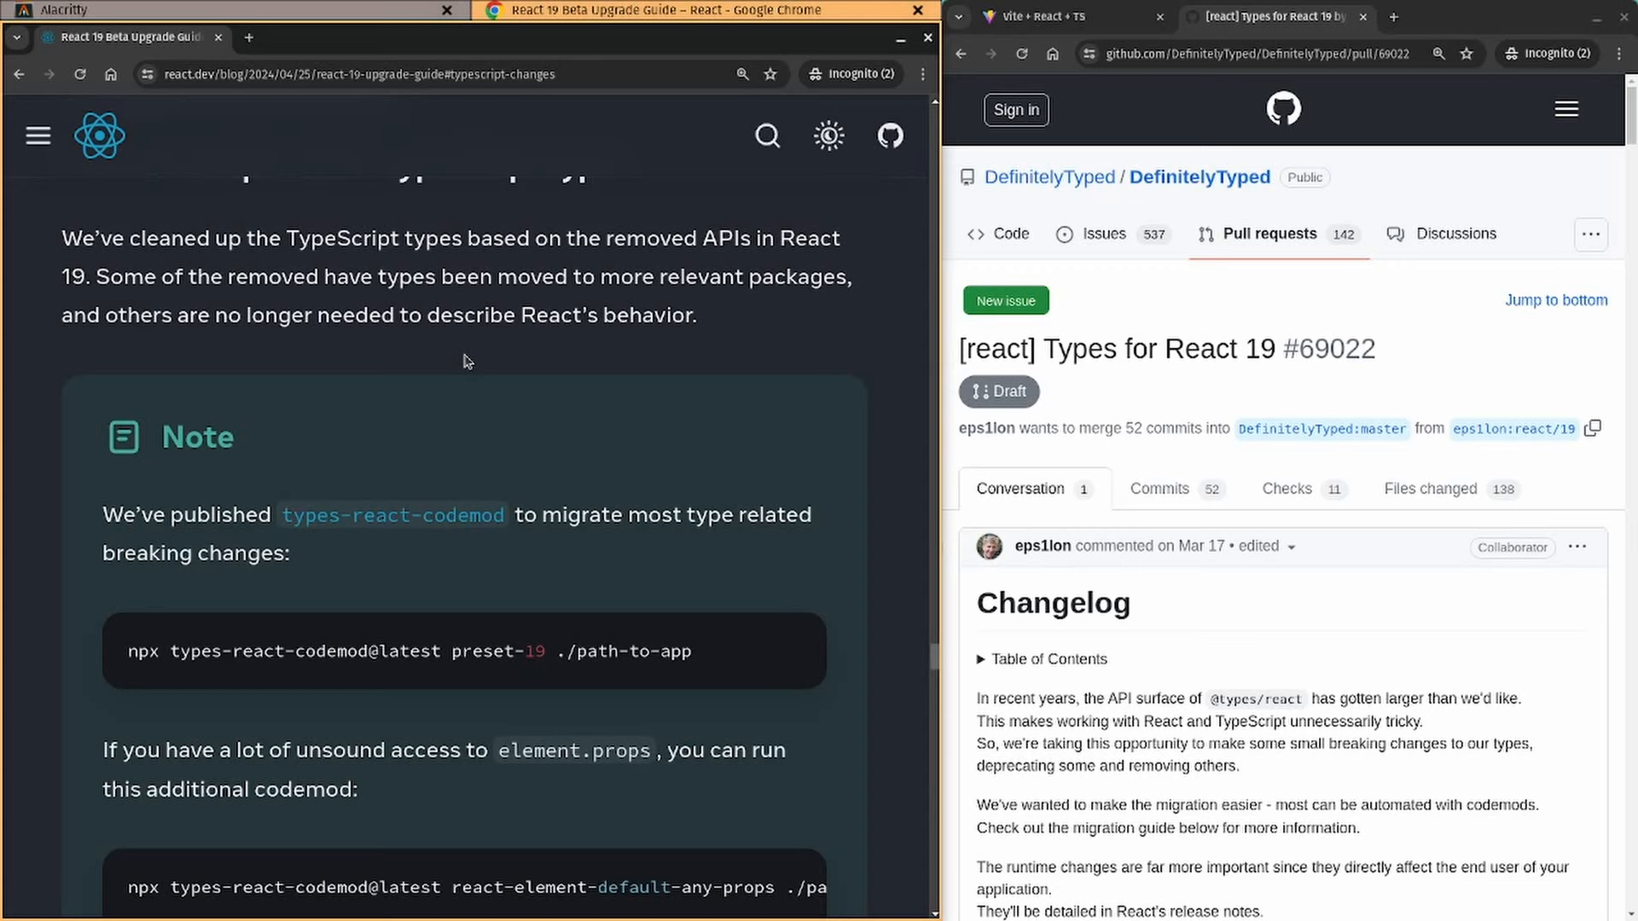
mouse_move(585, 396)
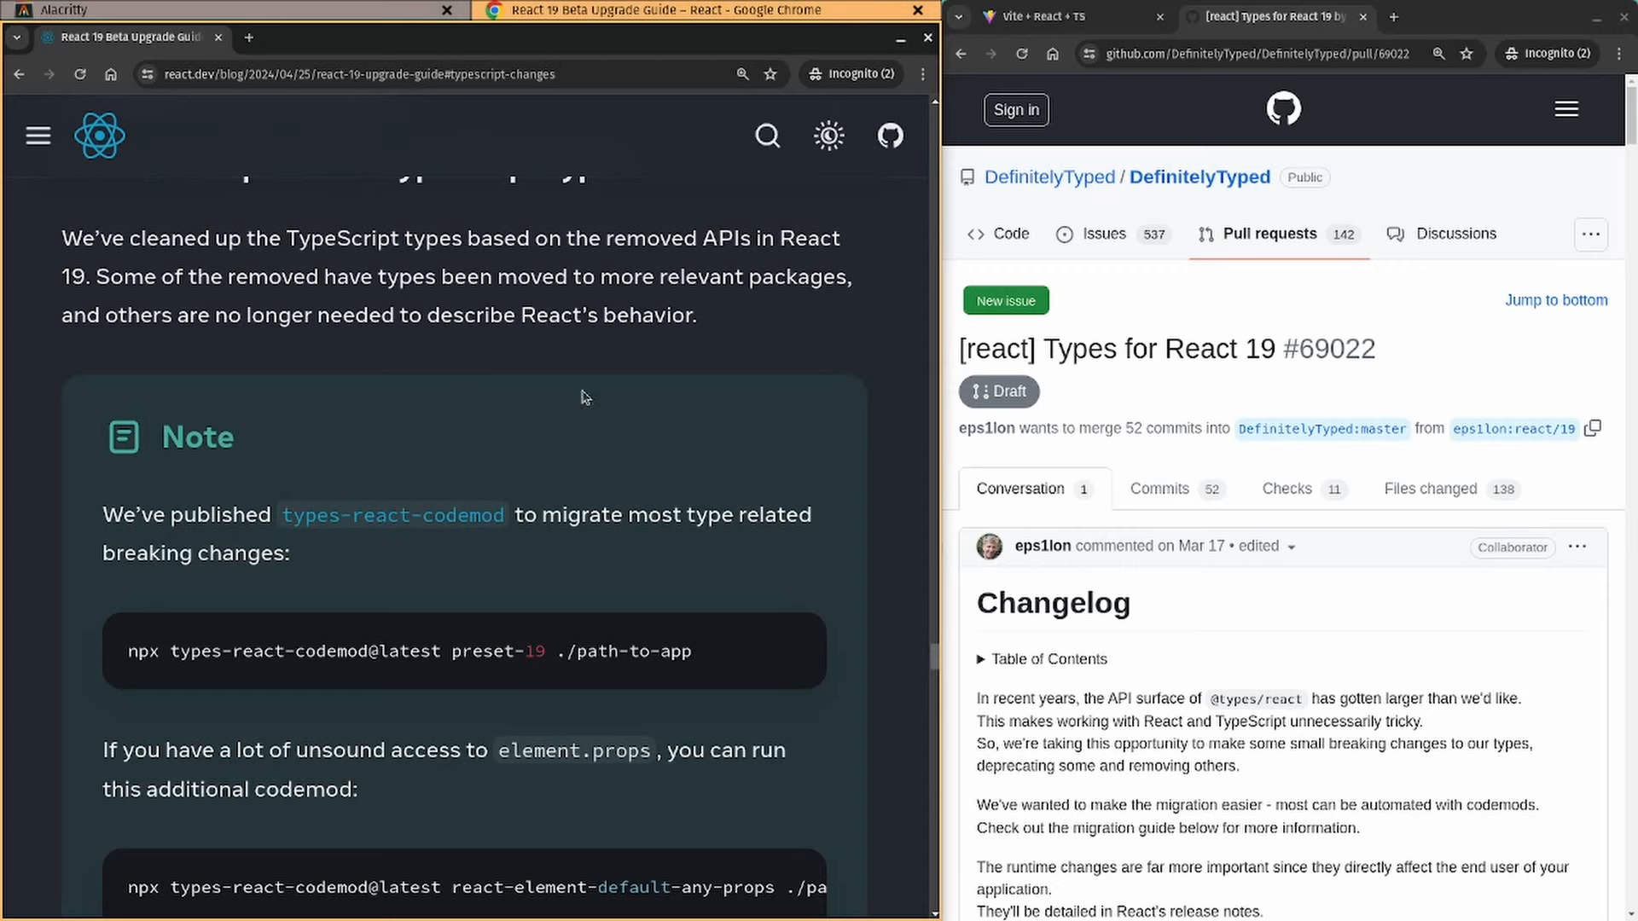
mouse_move(582, 572)
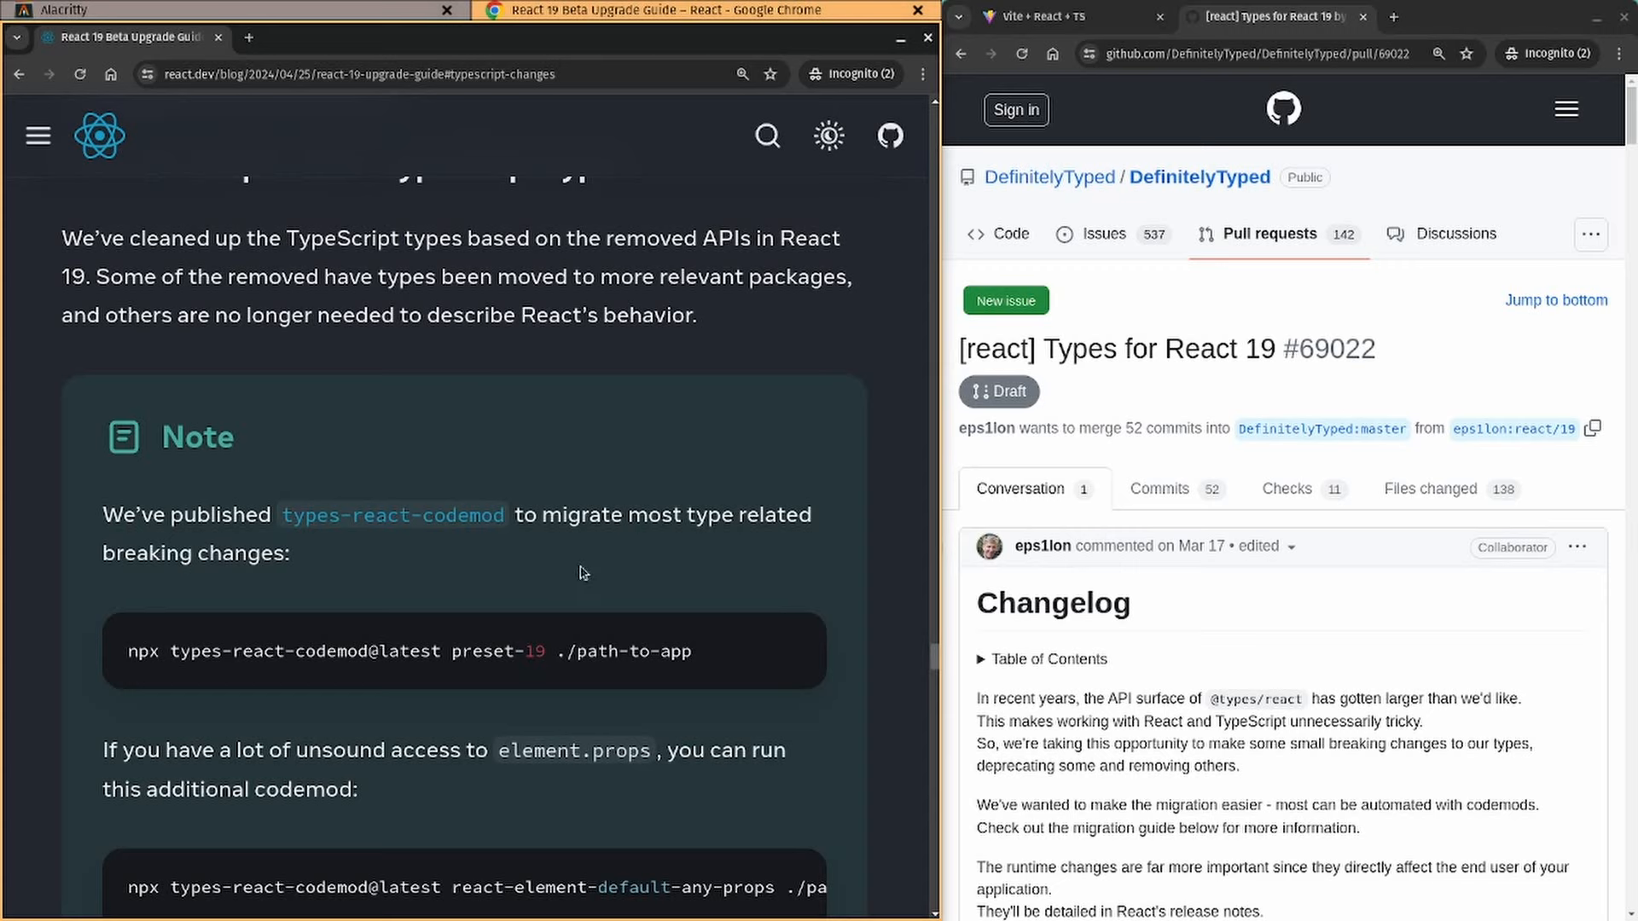
scroll(down, 3)
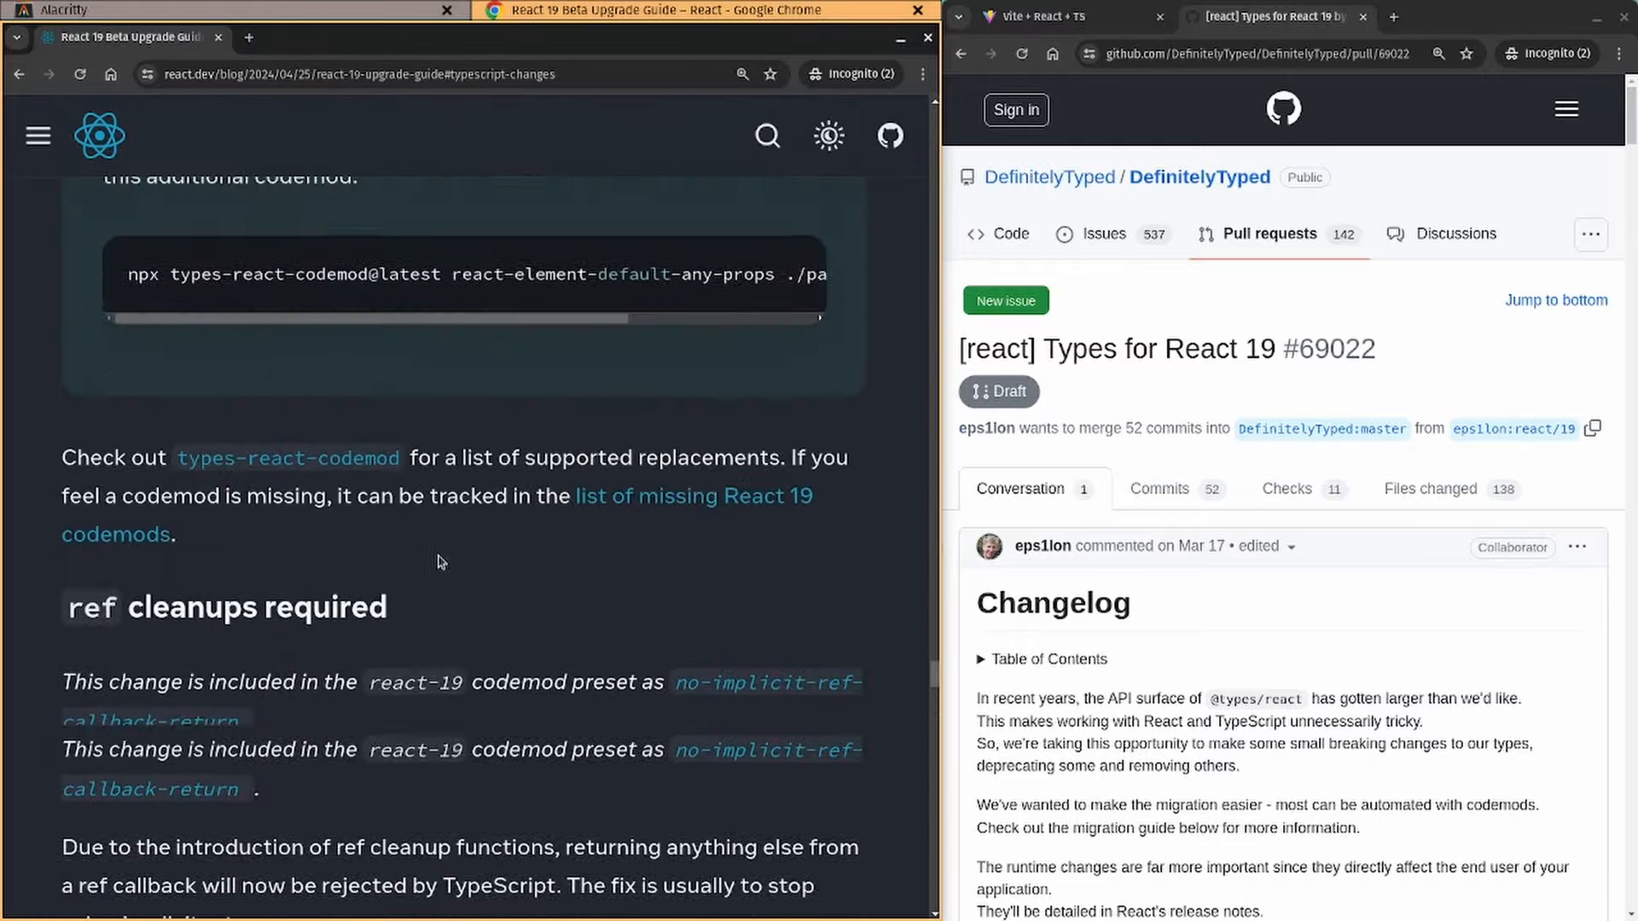
scroll(down, 3)
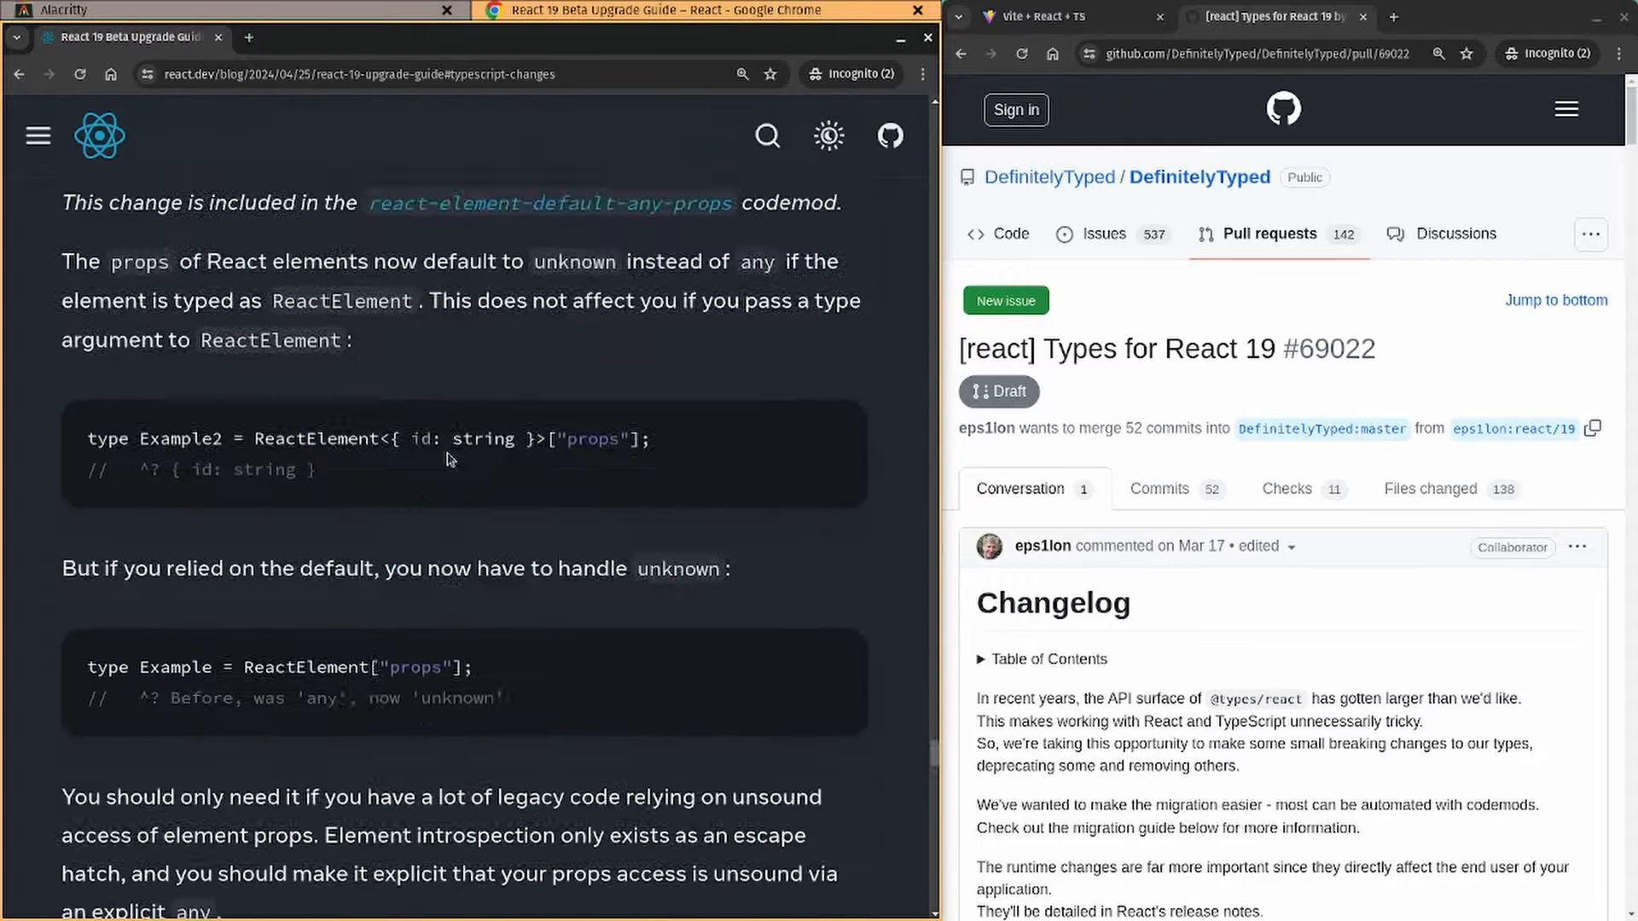
Read through the DefinitelyTyped PR #69022 React 19 types changelog, highlighting a line of text
scroll(down, 3)
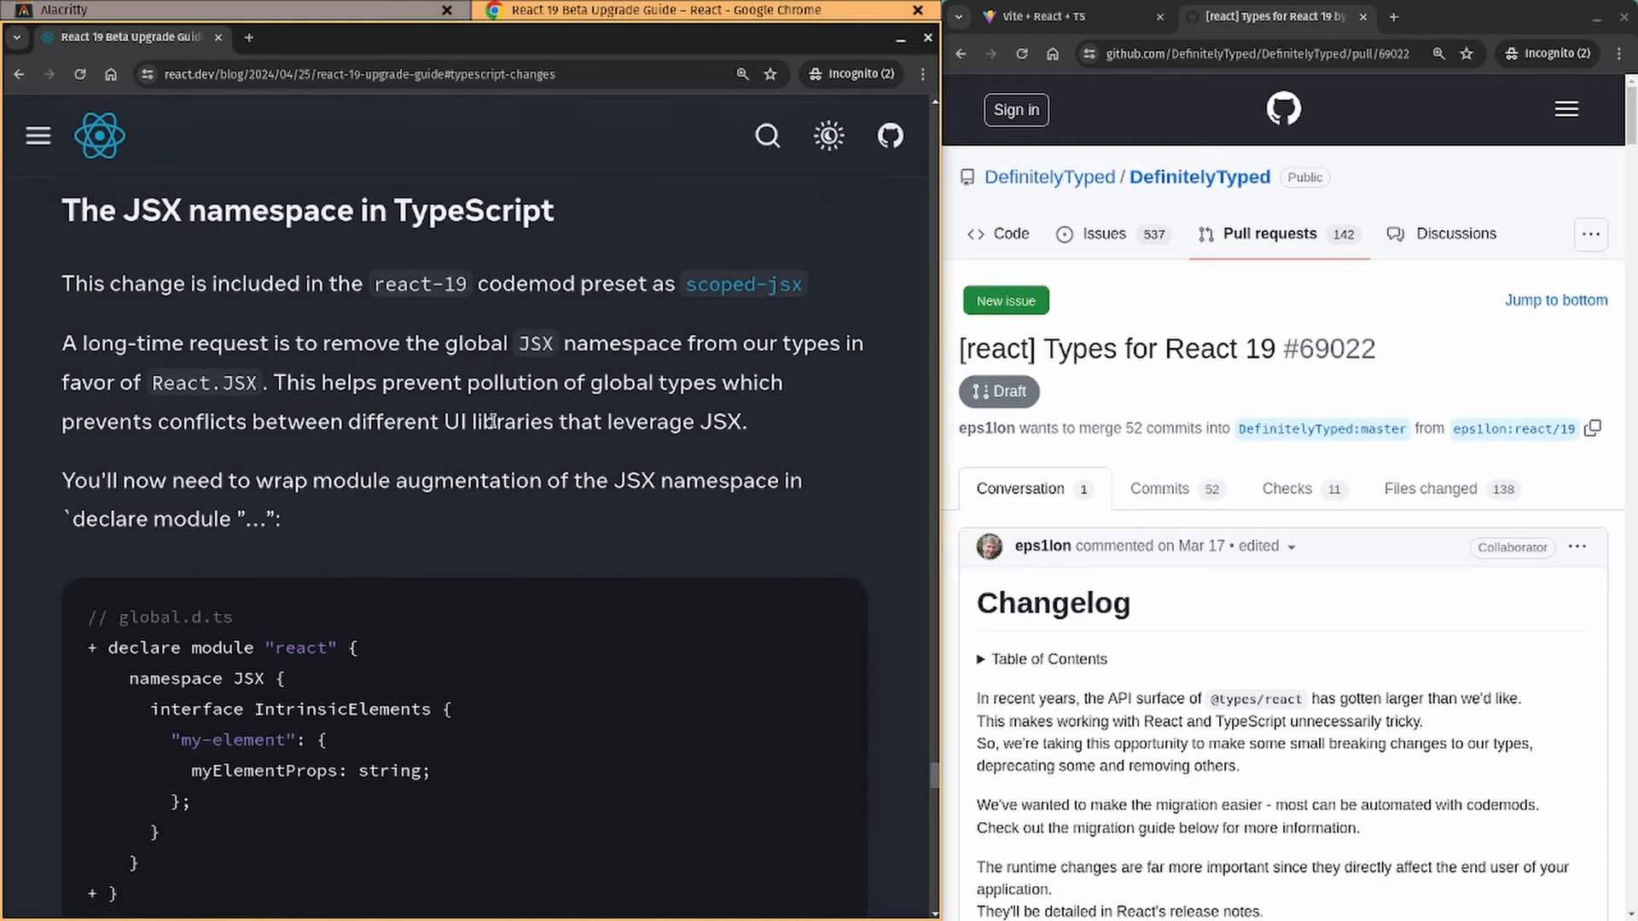
scroll(down, 3)
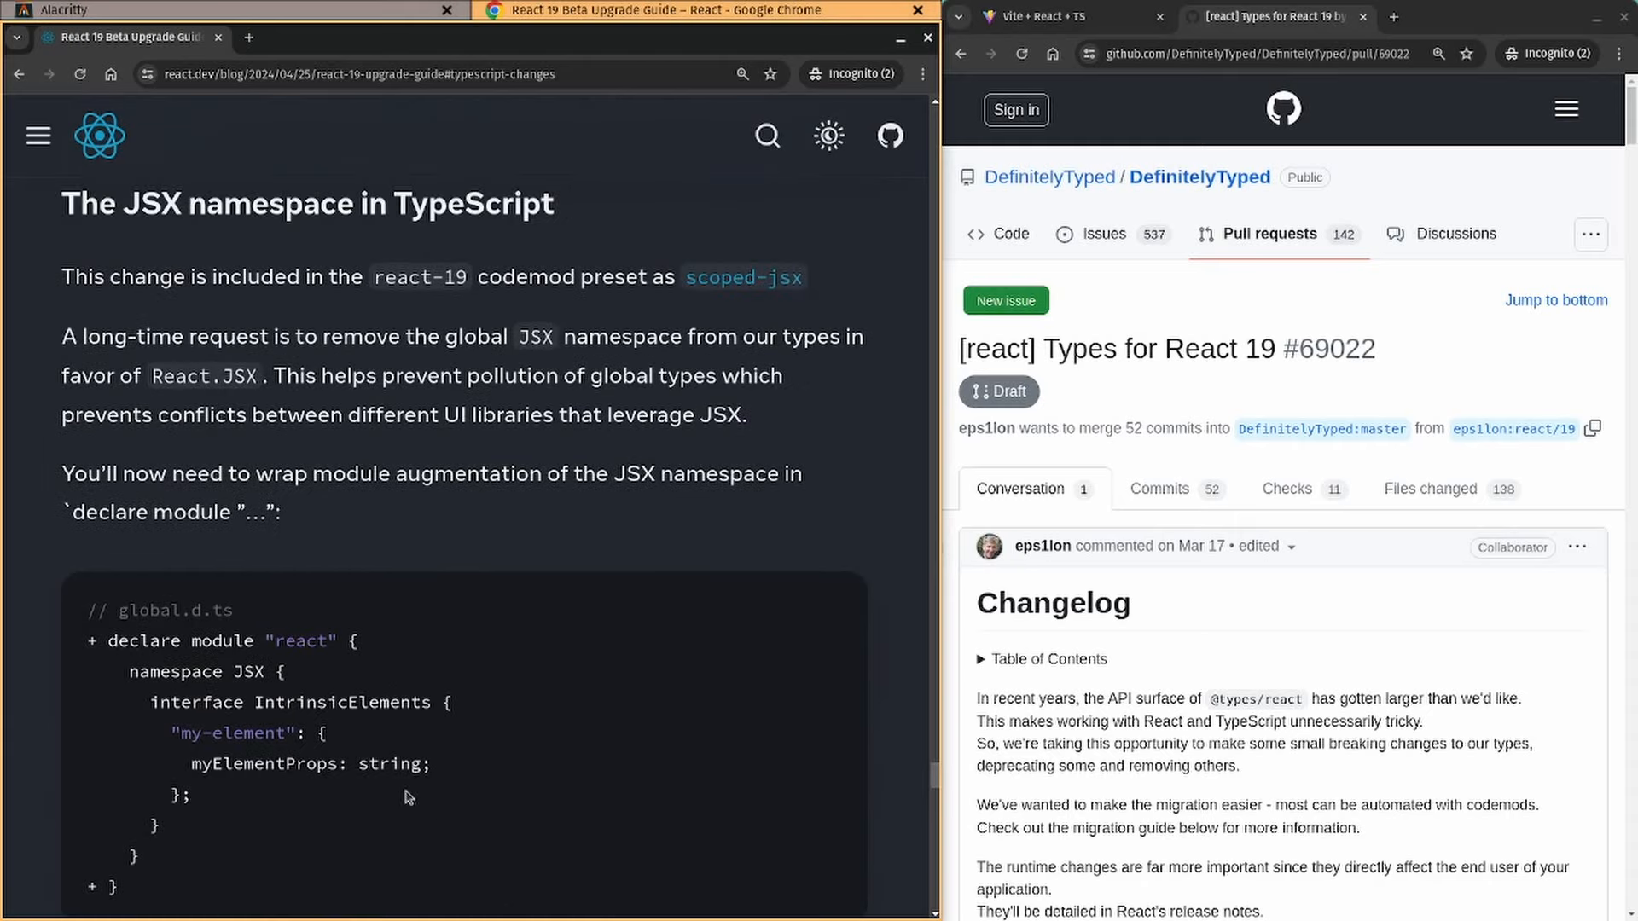
scroll(down, 3)
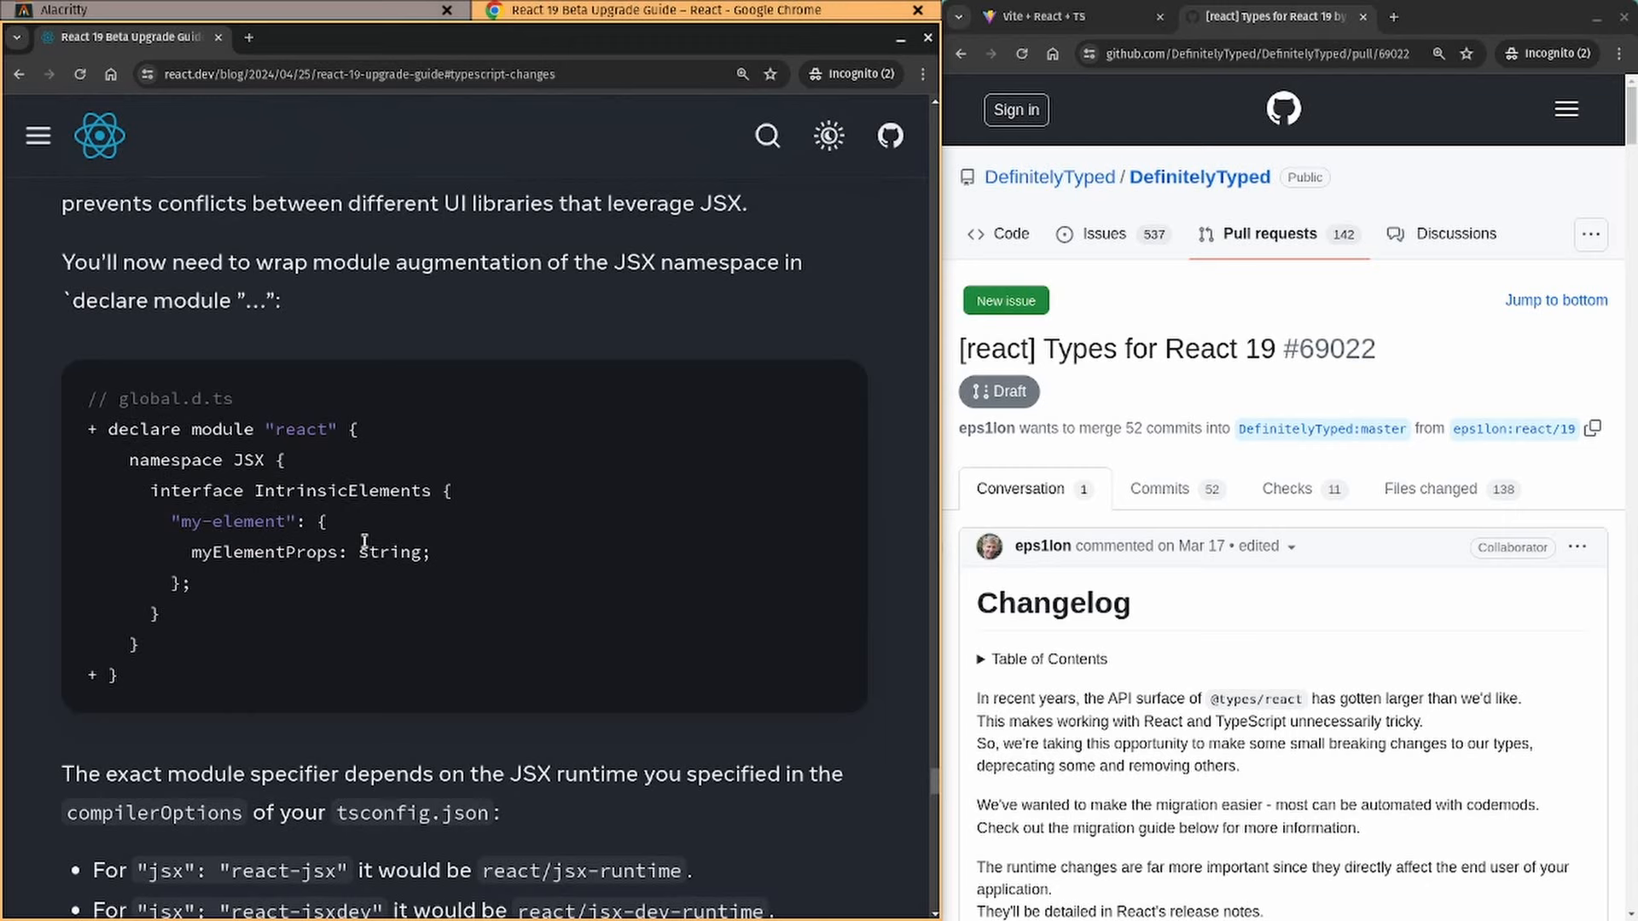
mouse_move(274, 546)
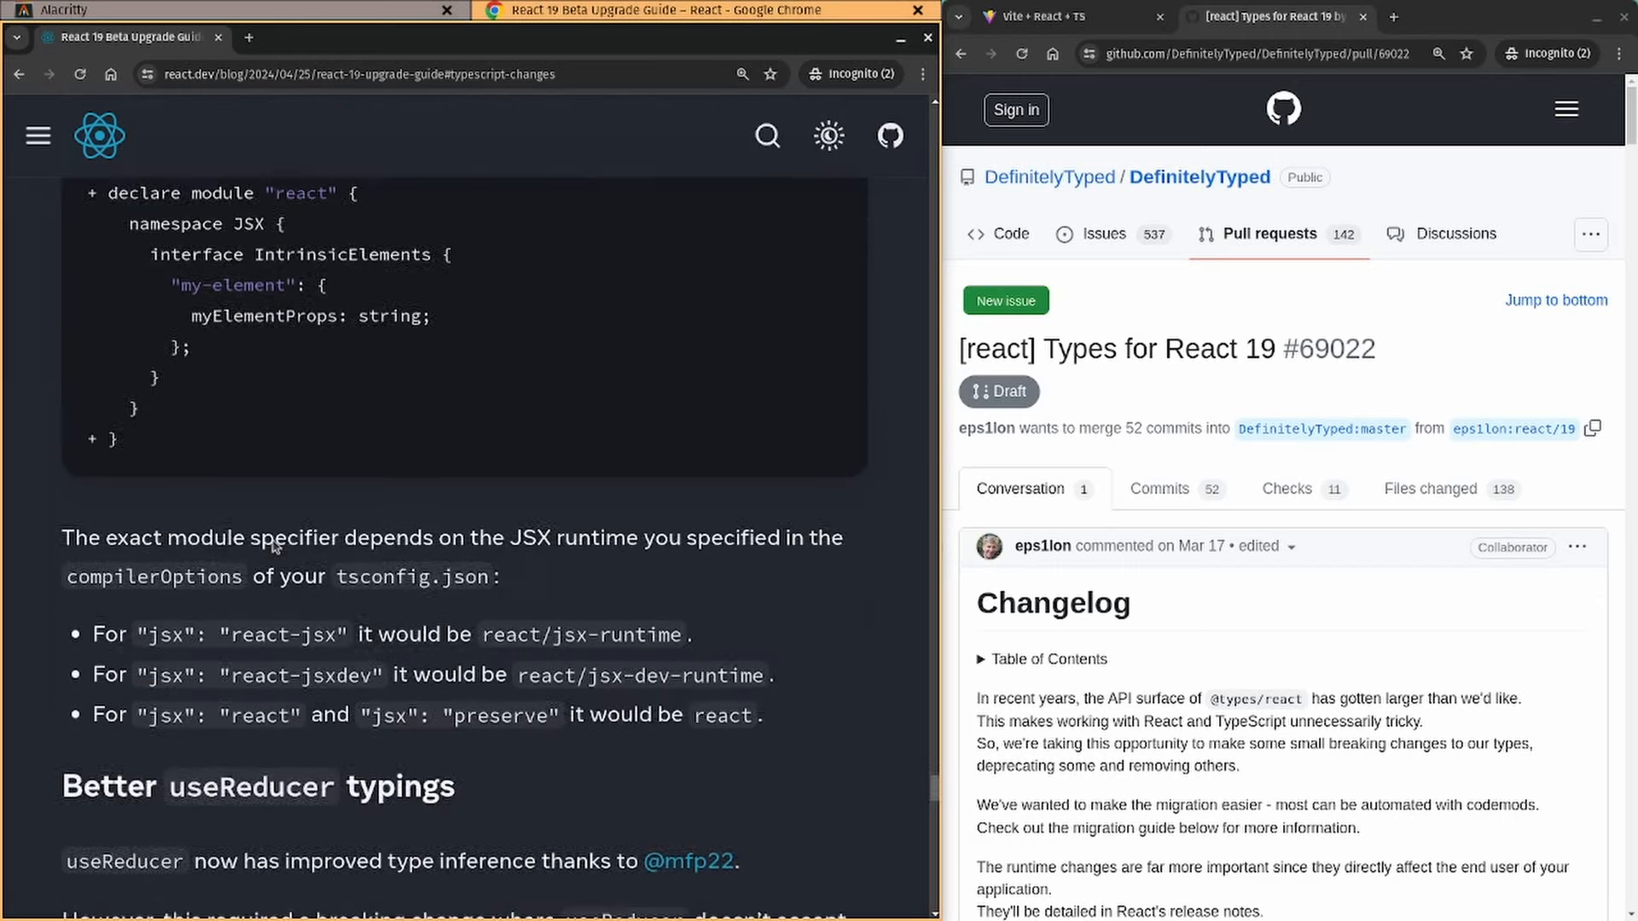
scroll(down, 3)
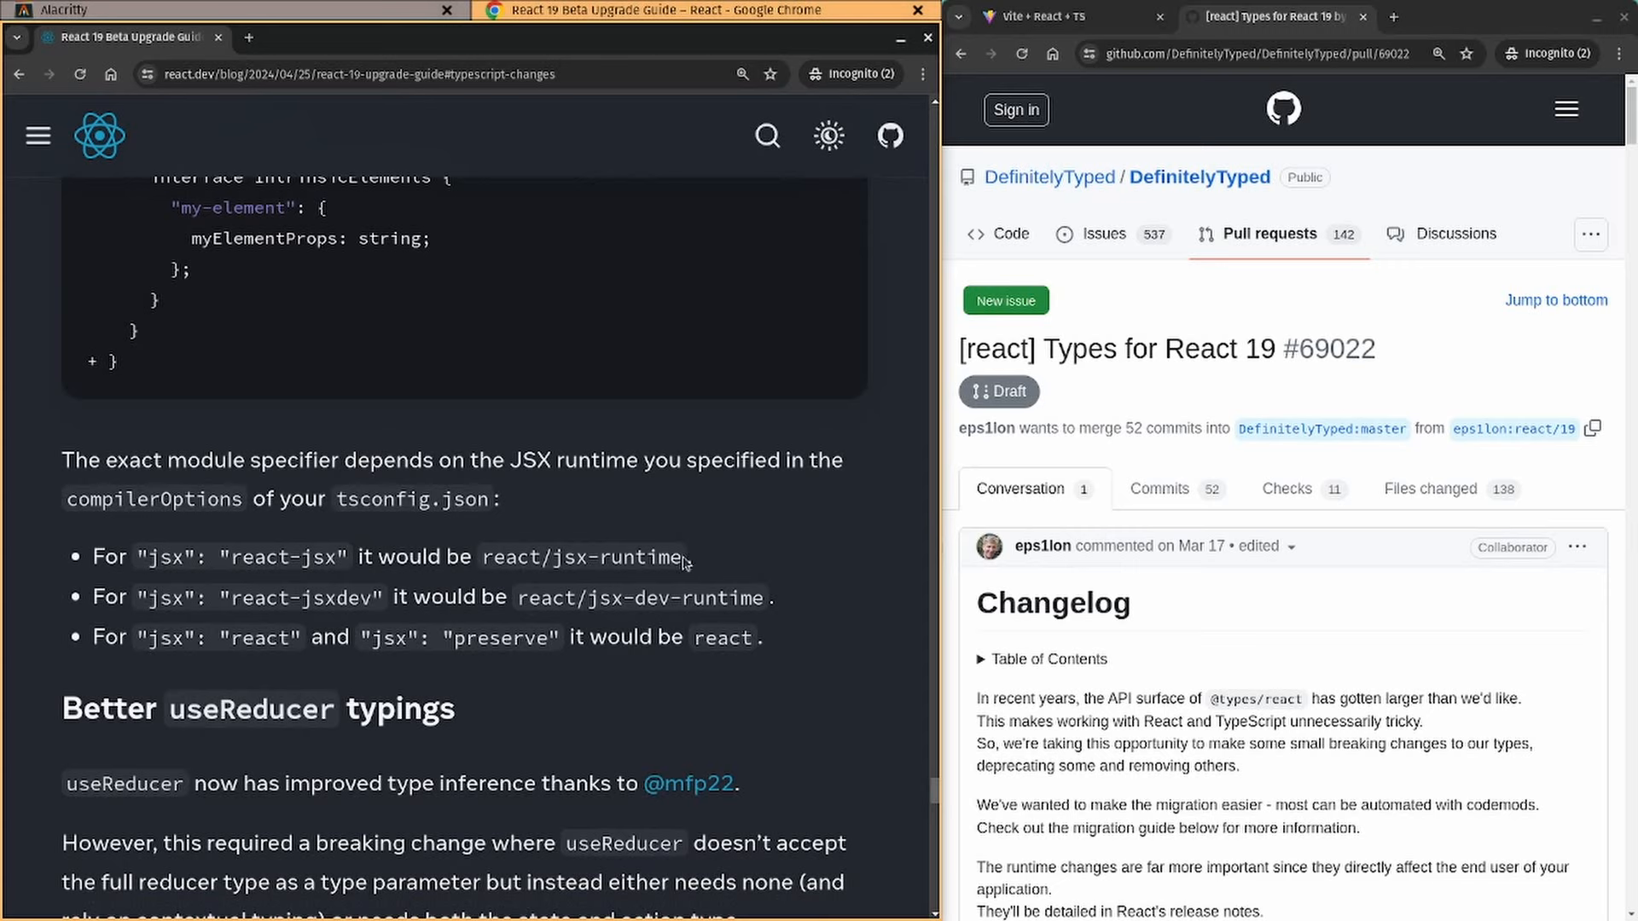
drag(136, 557, 685, 558)
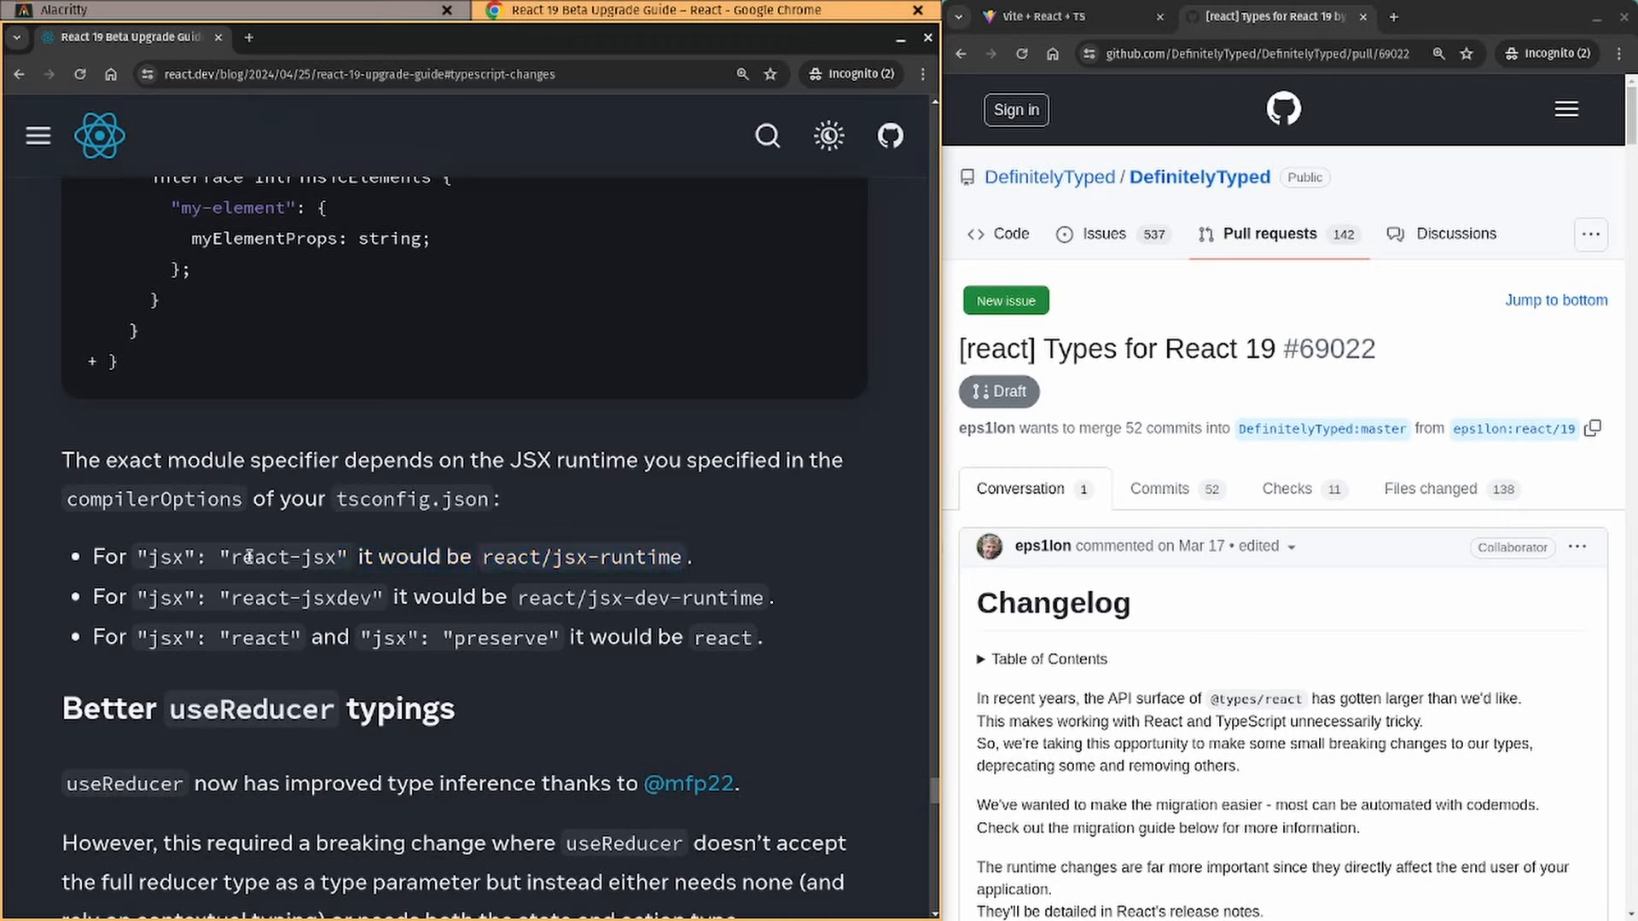
mouse_move(580, 561)
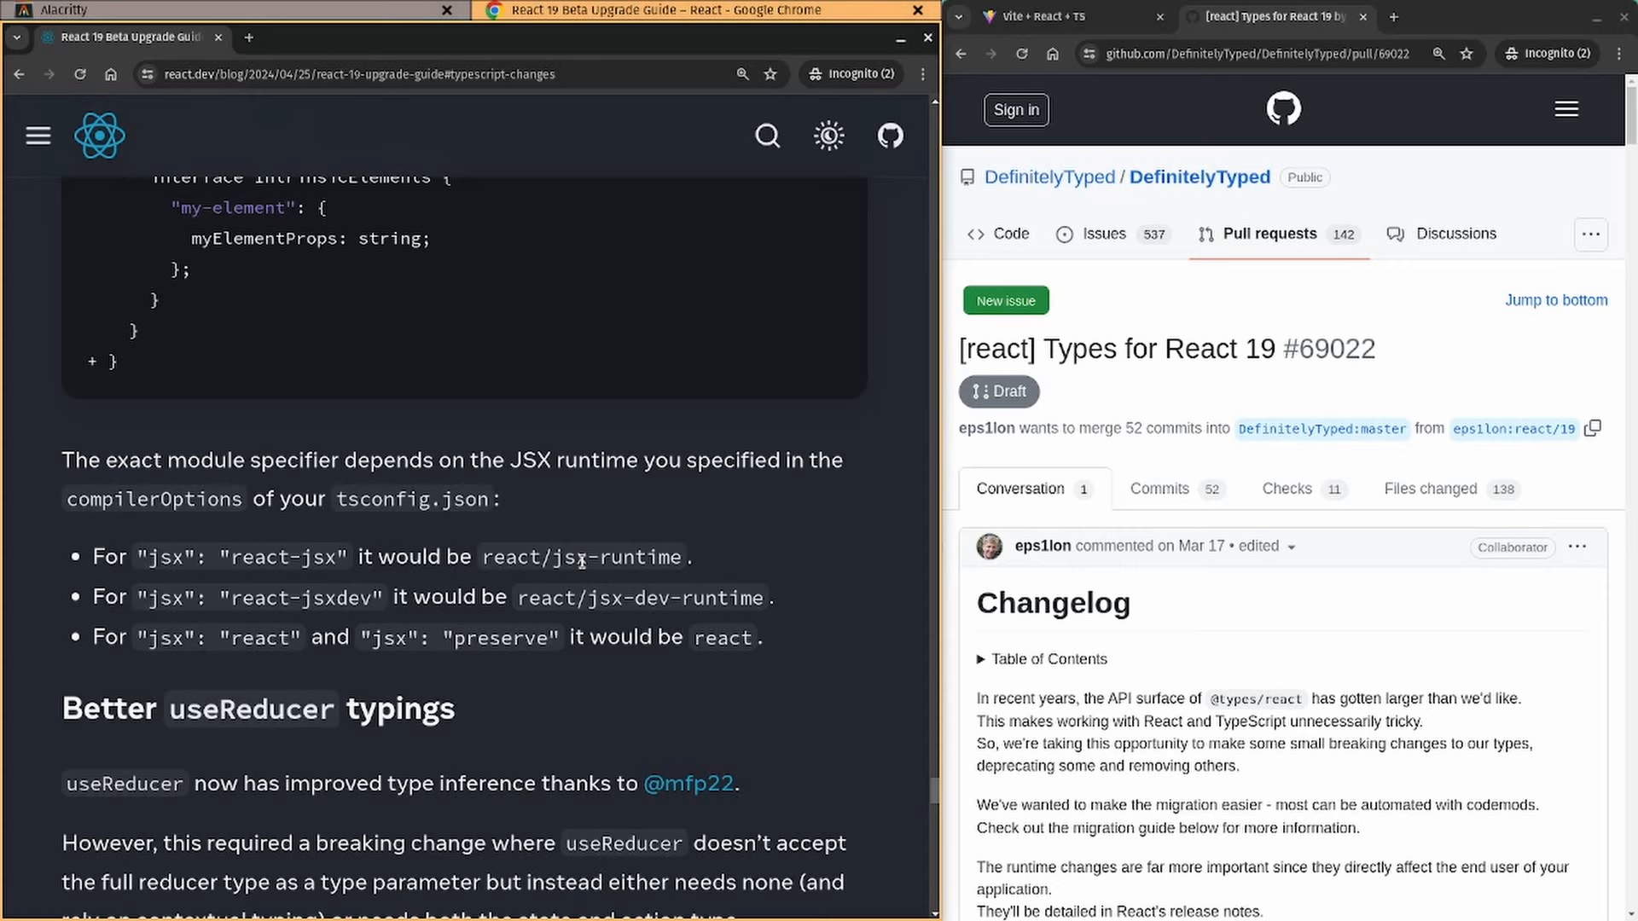
mouse_move(619, 646)
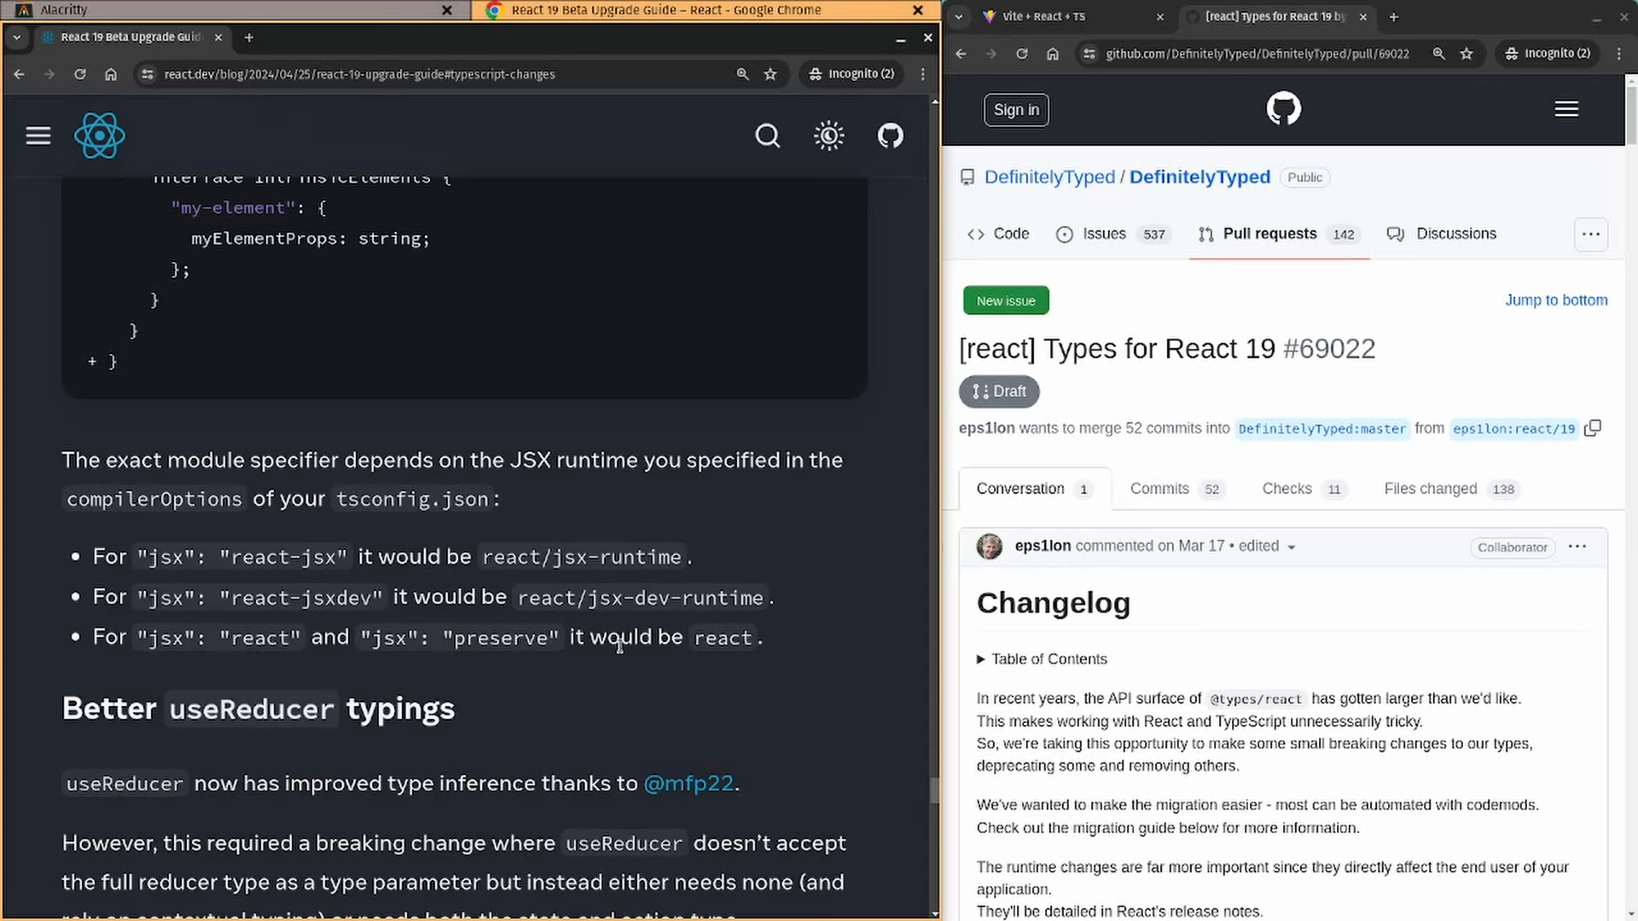
mouse_move(468, 53)
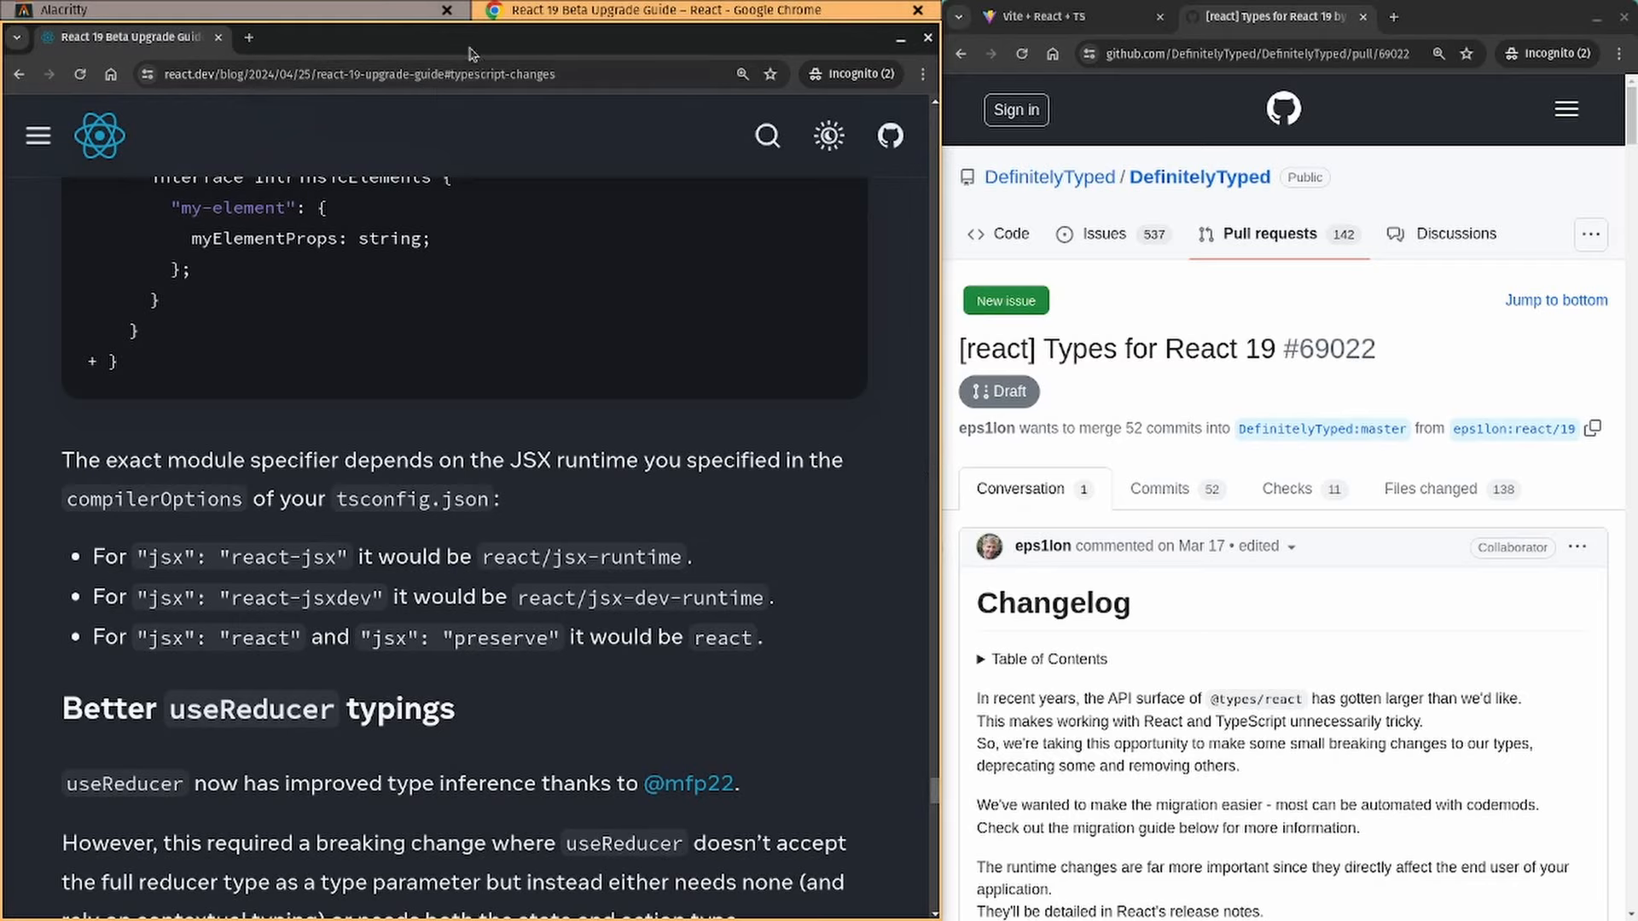
scroll(down, 3)
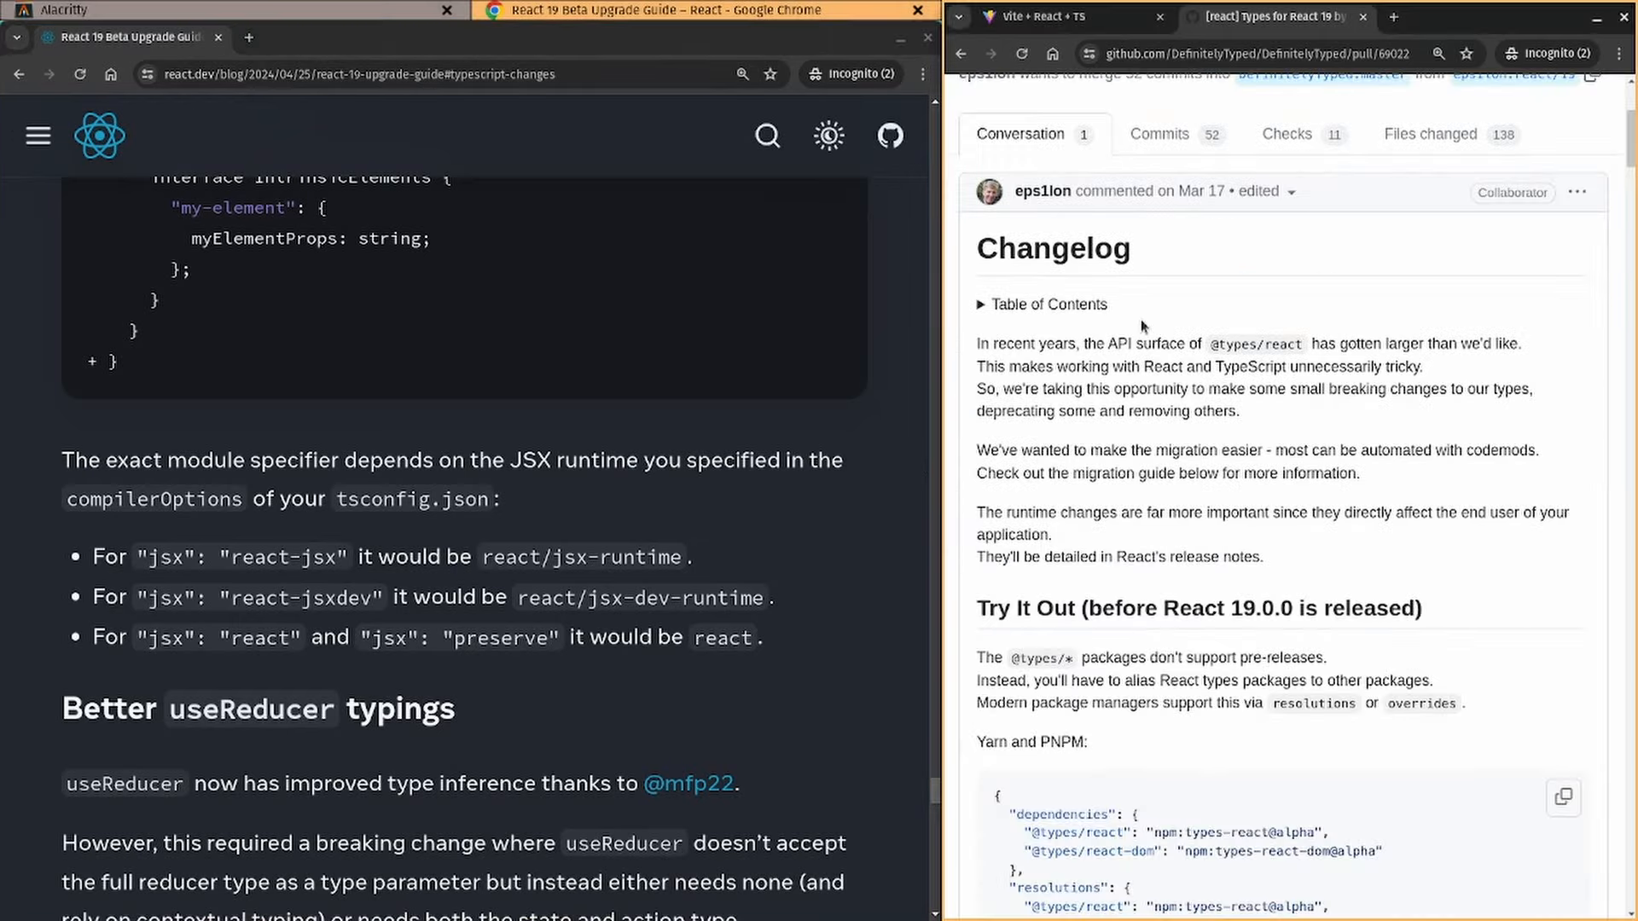
scroll(down, 3)
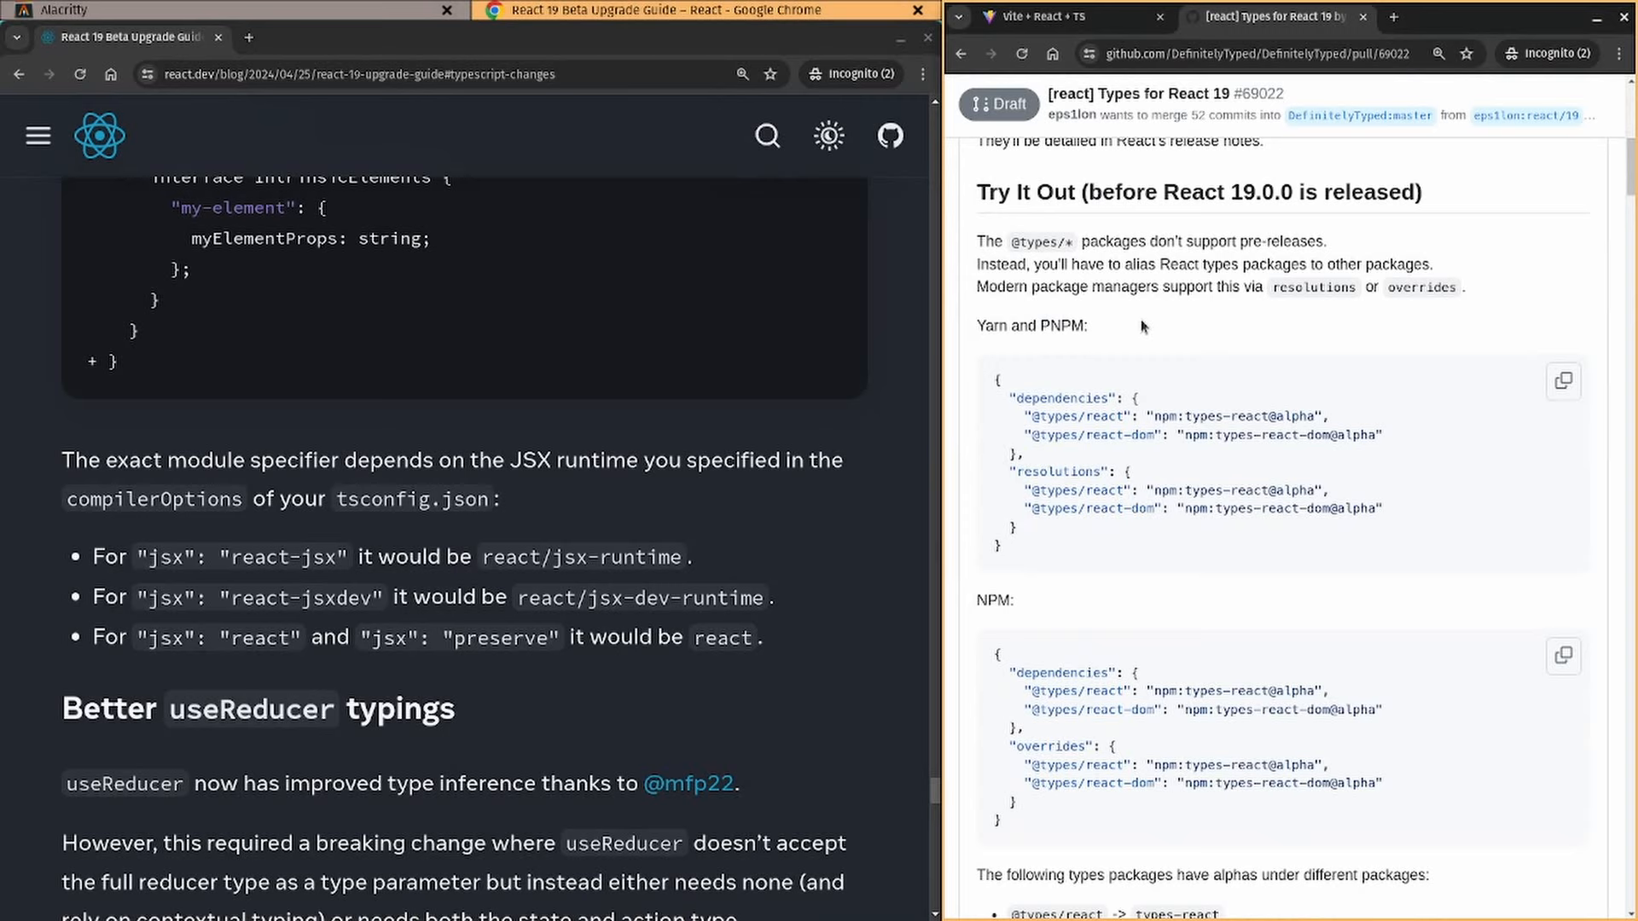
mouse_move(1132, 550)
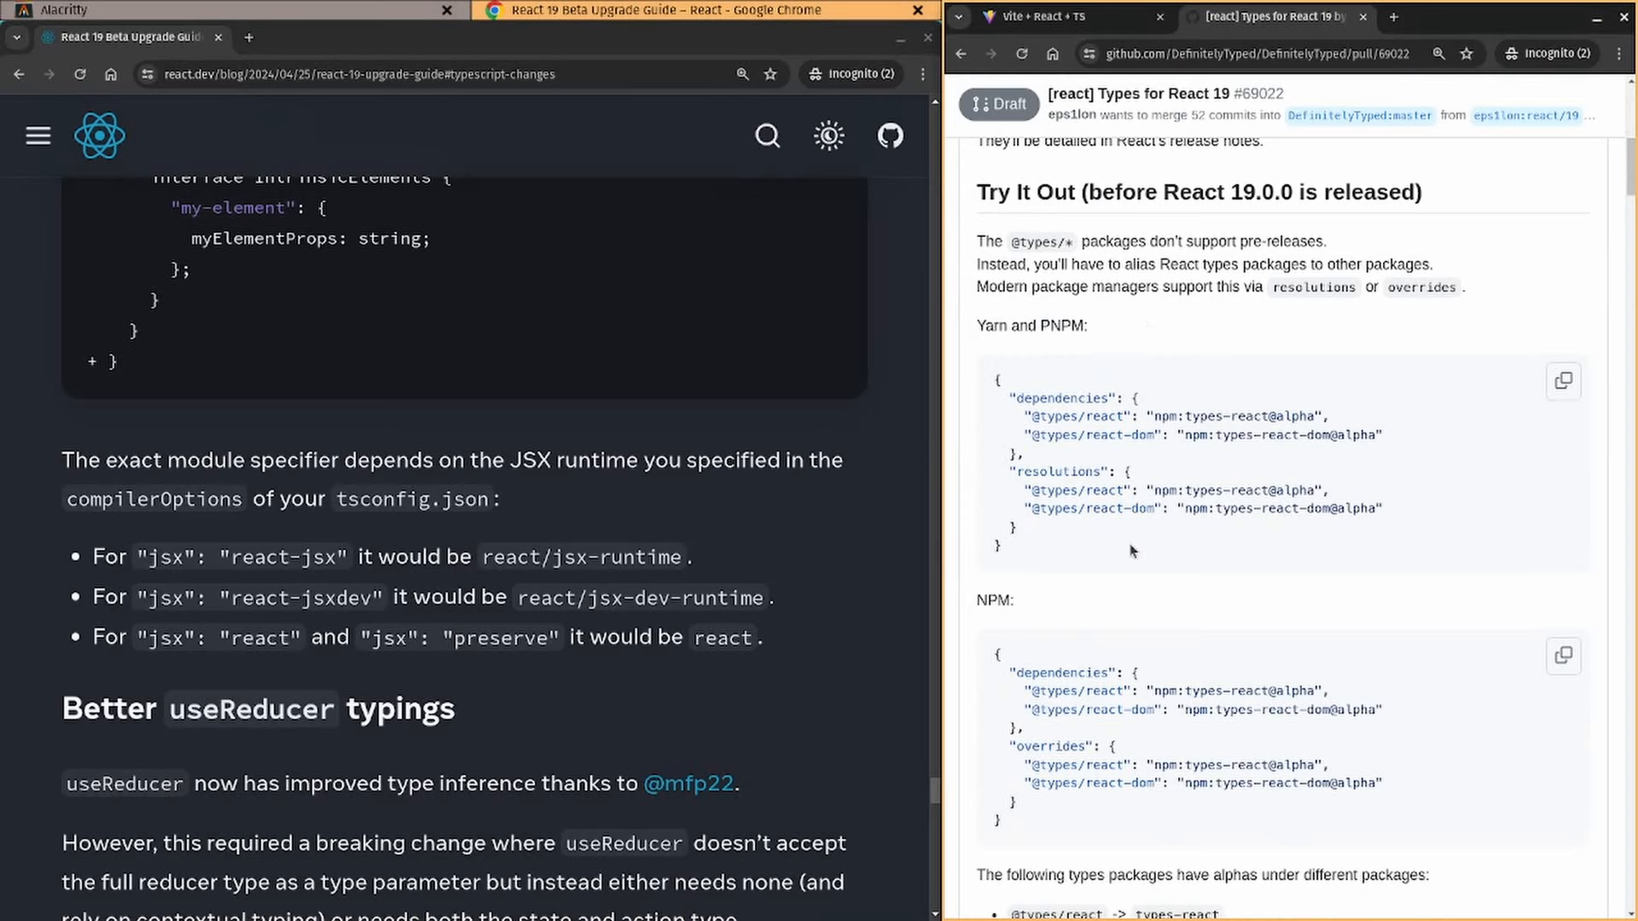
Continue down to the module augmentation section and its global.d.ts declare module "react" example
drag(998, 378, 1000, 544)
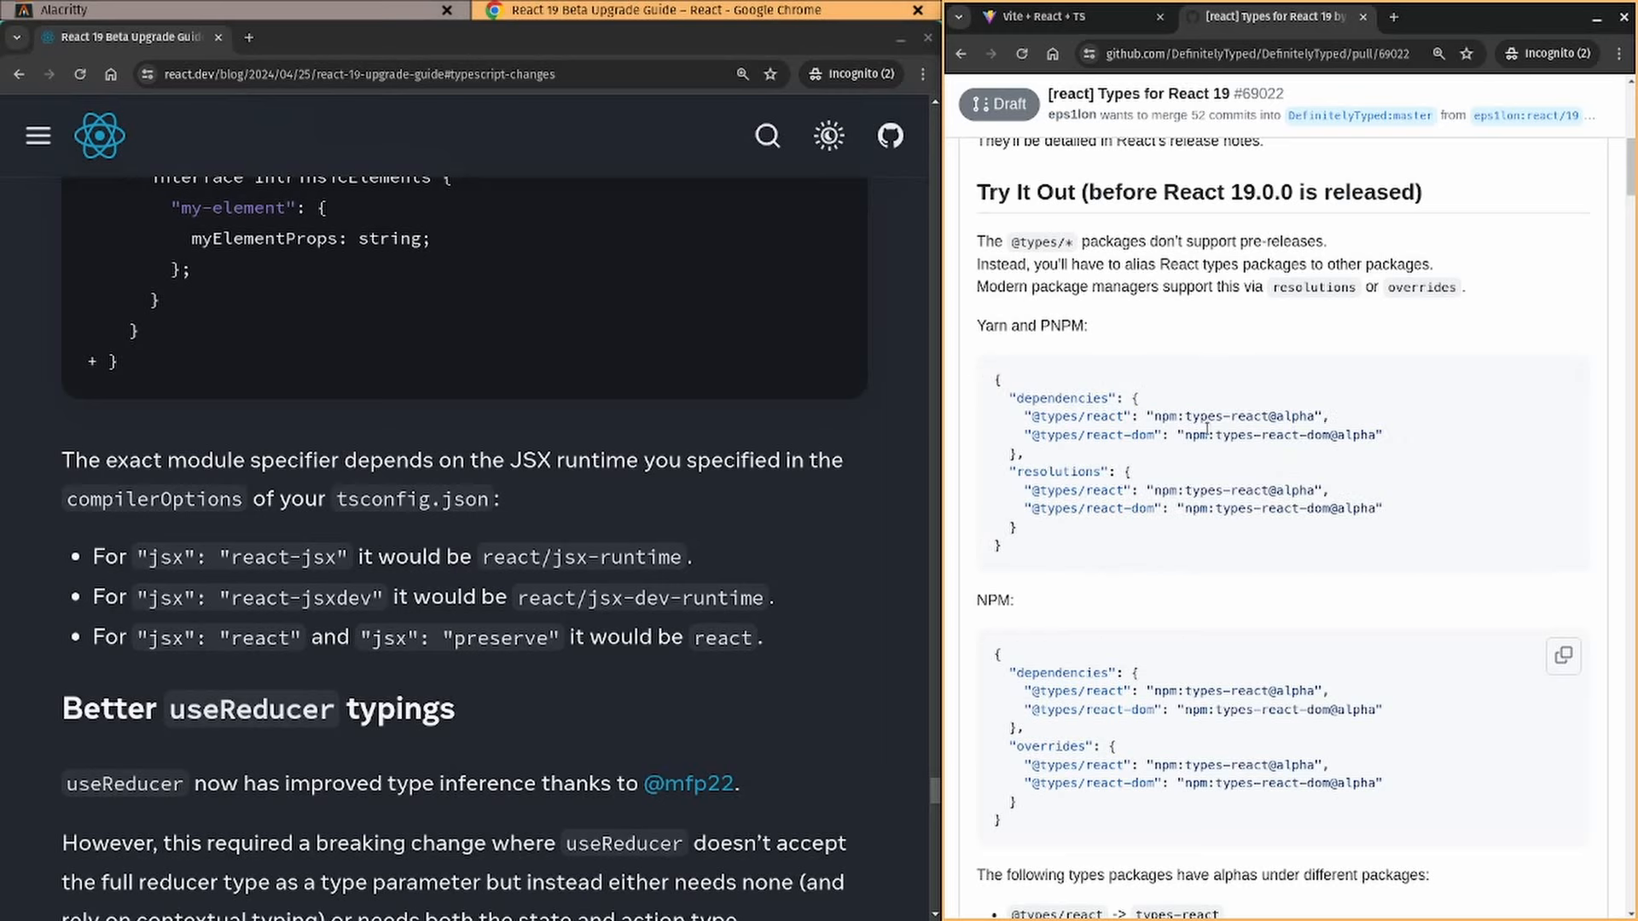
mouse_move(1233, 541)
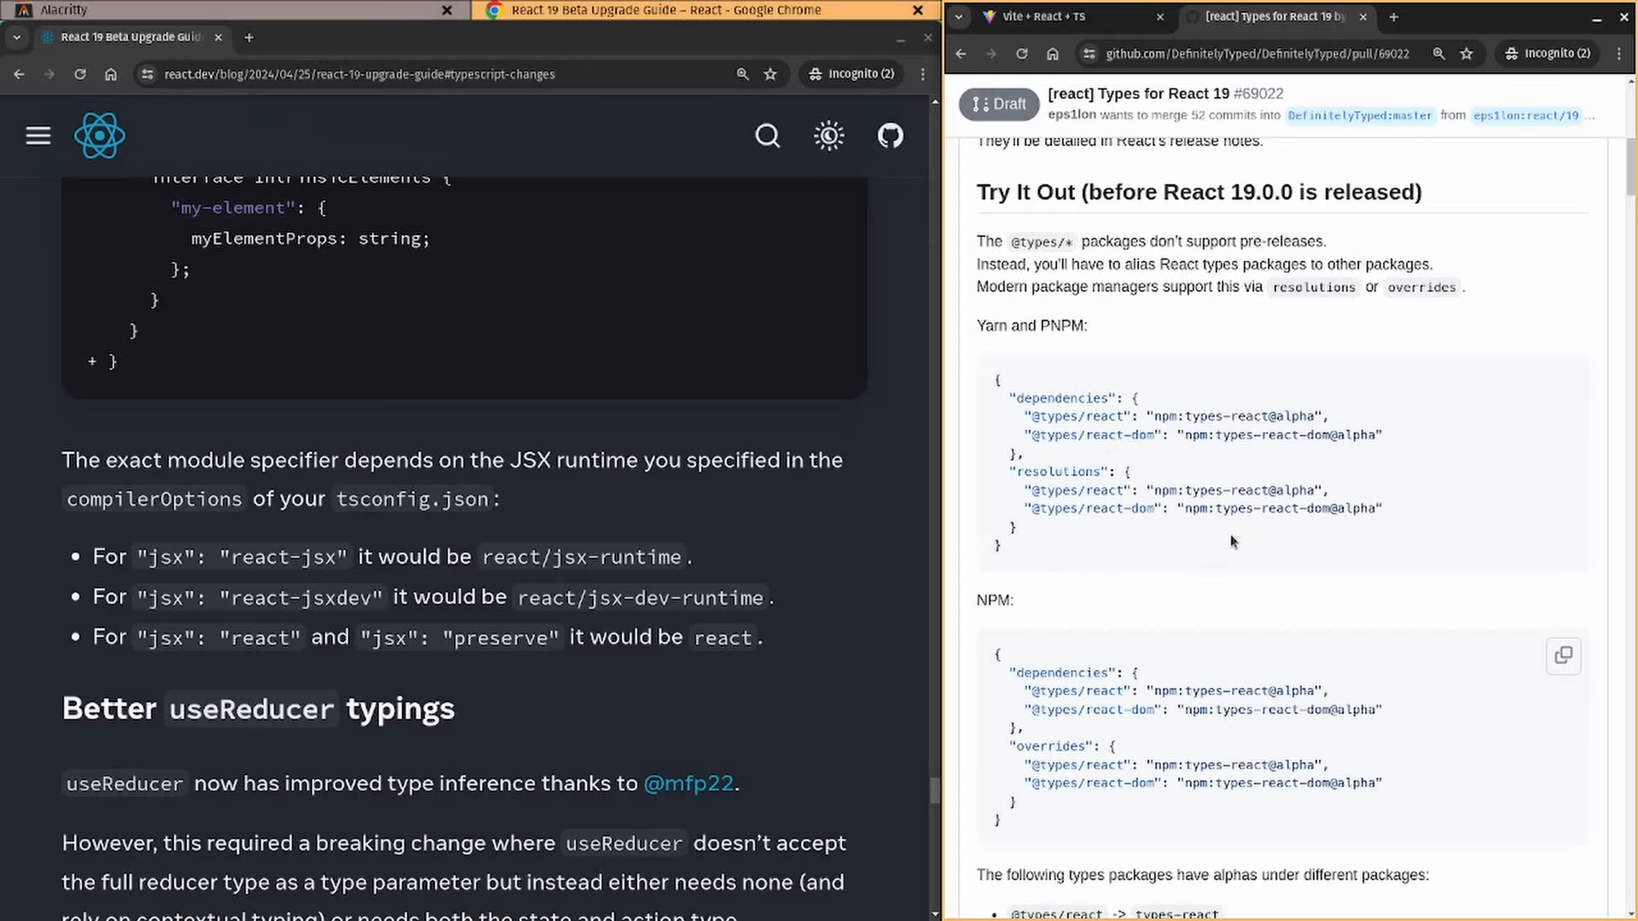
scroll(down, 3)
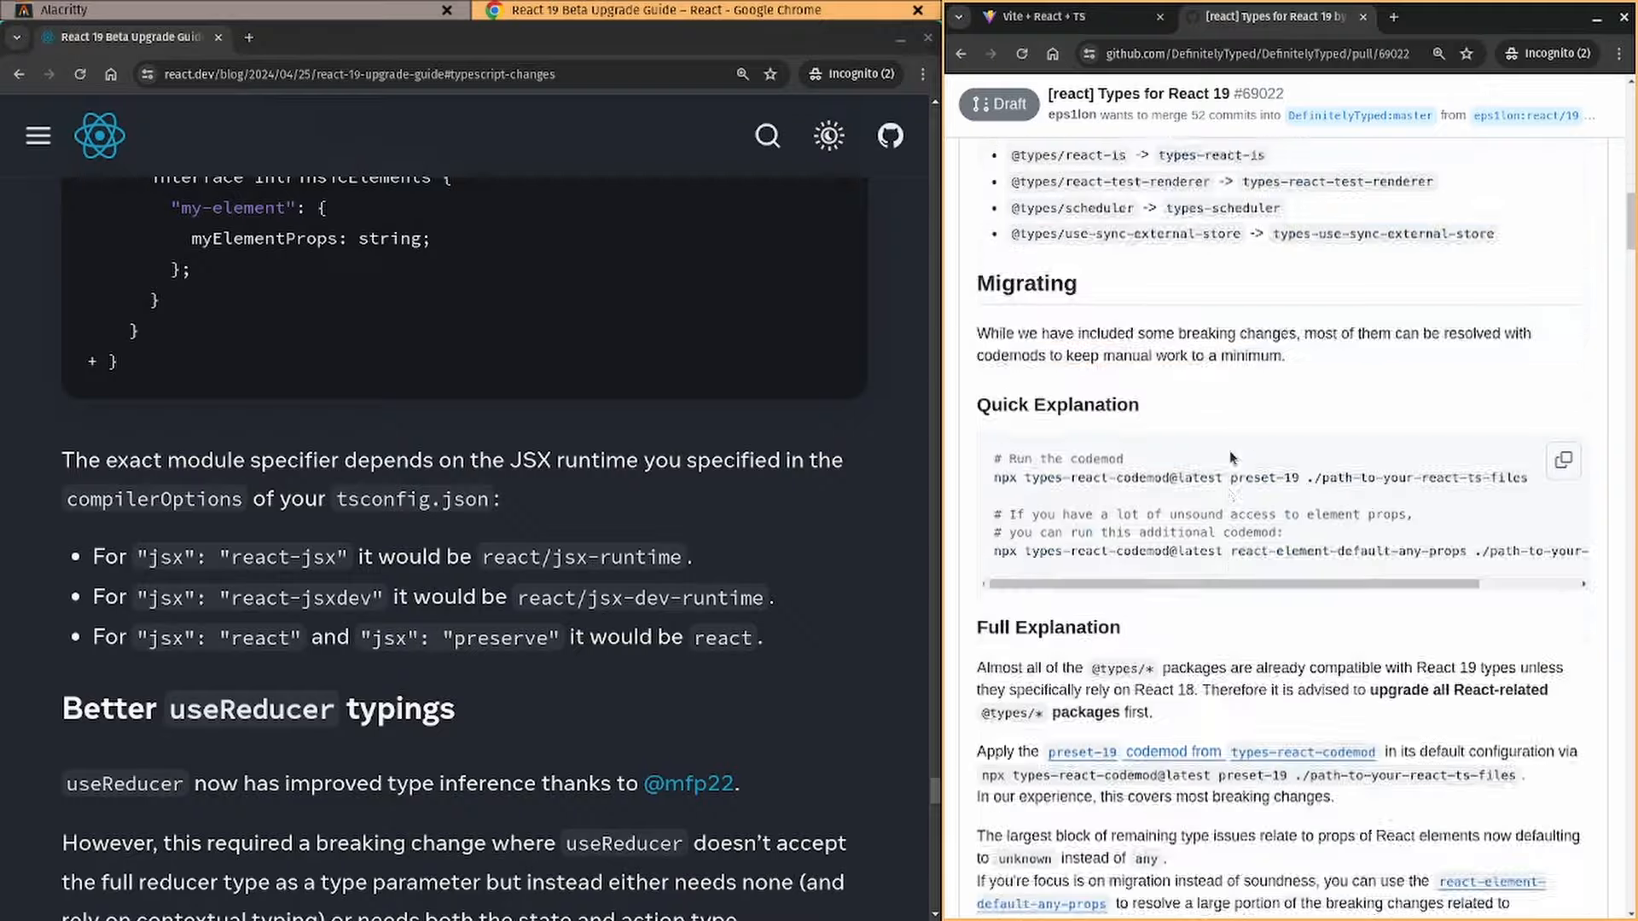
scroll(down, 3)
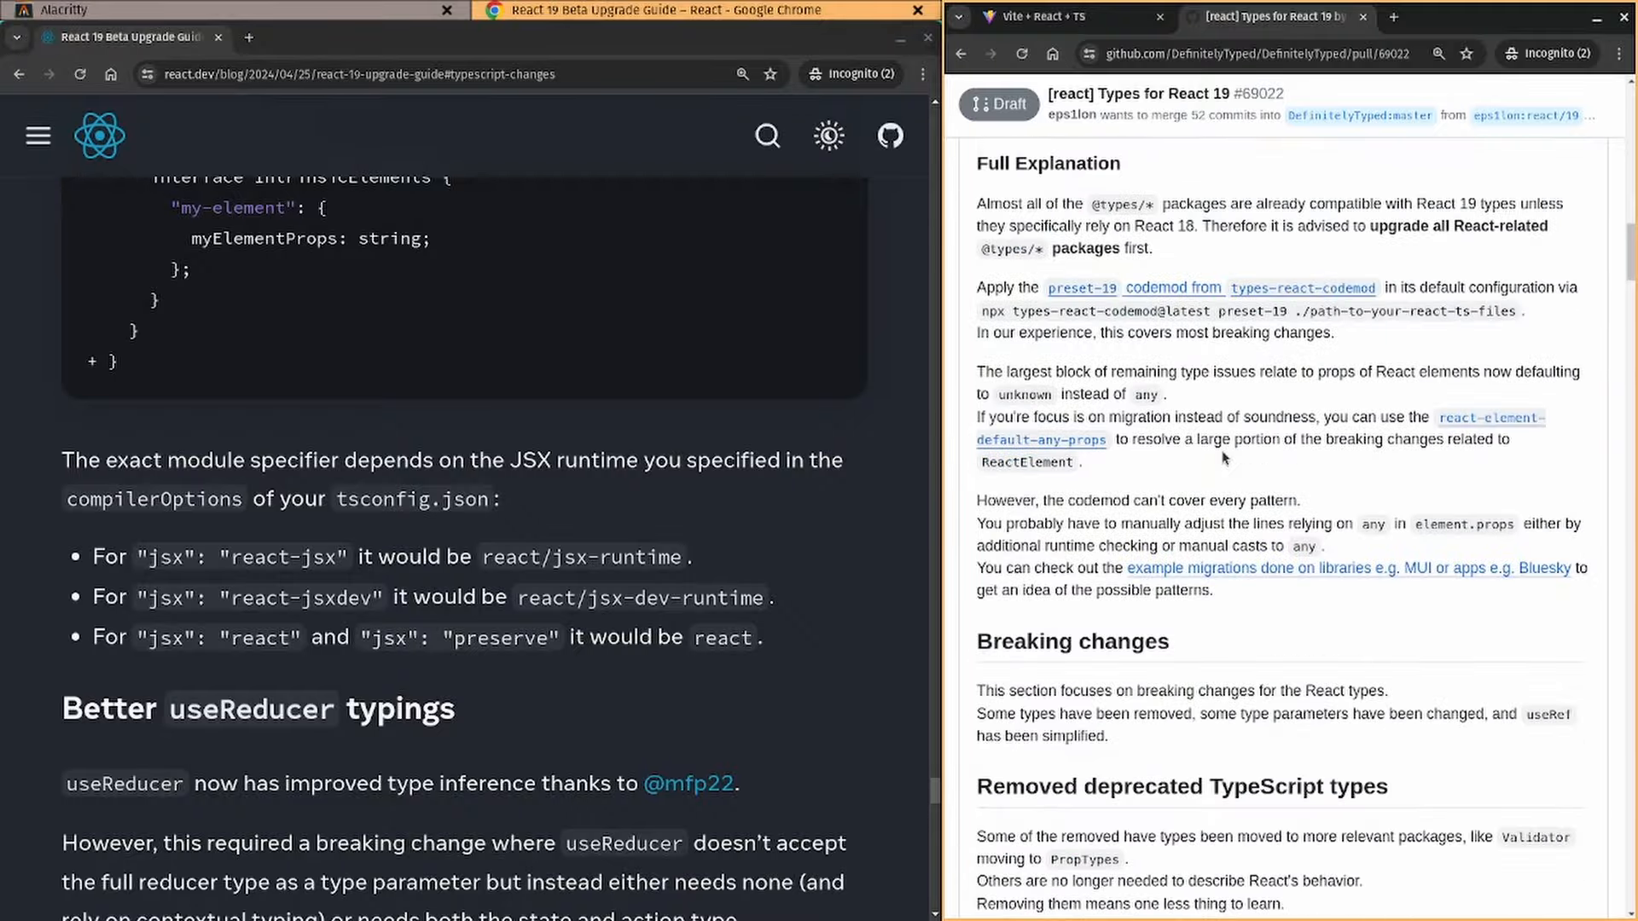
scroll(down, 3)
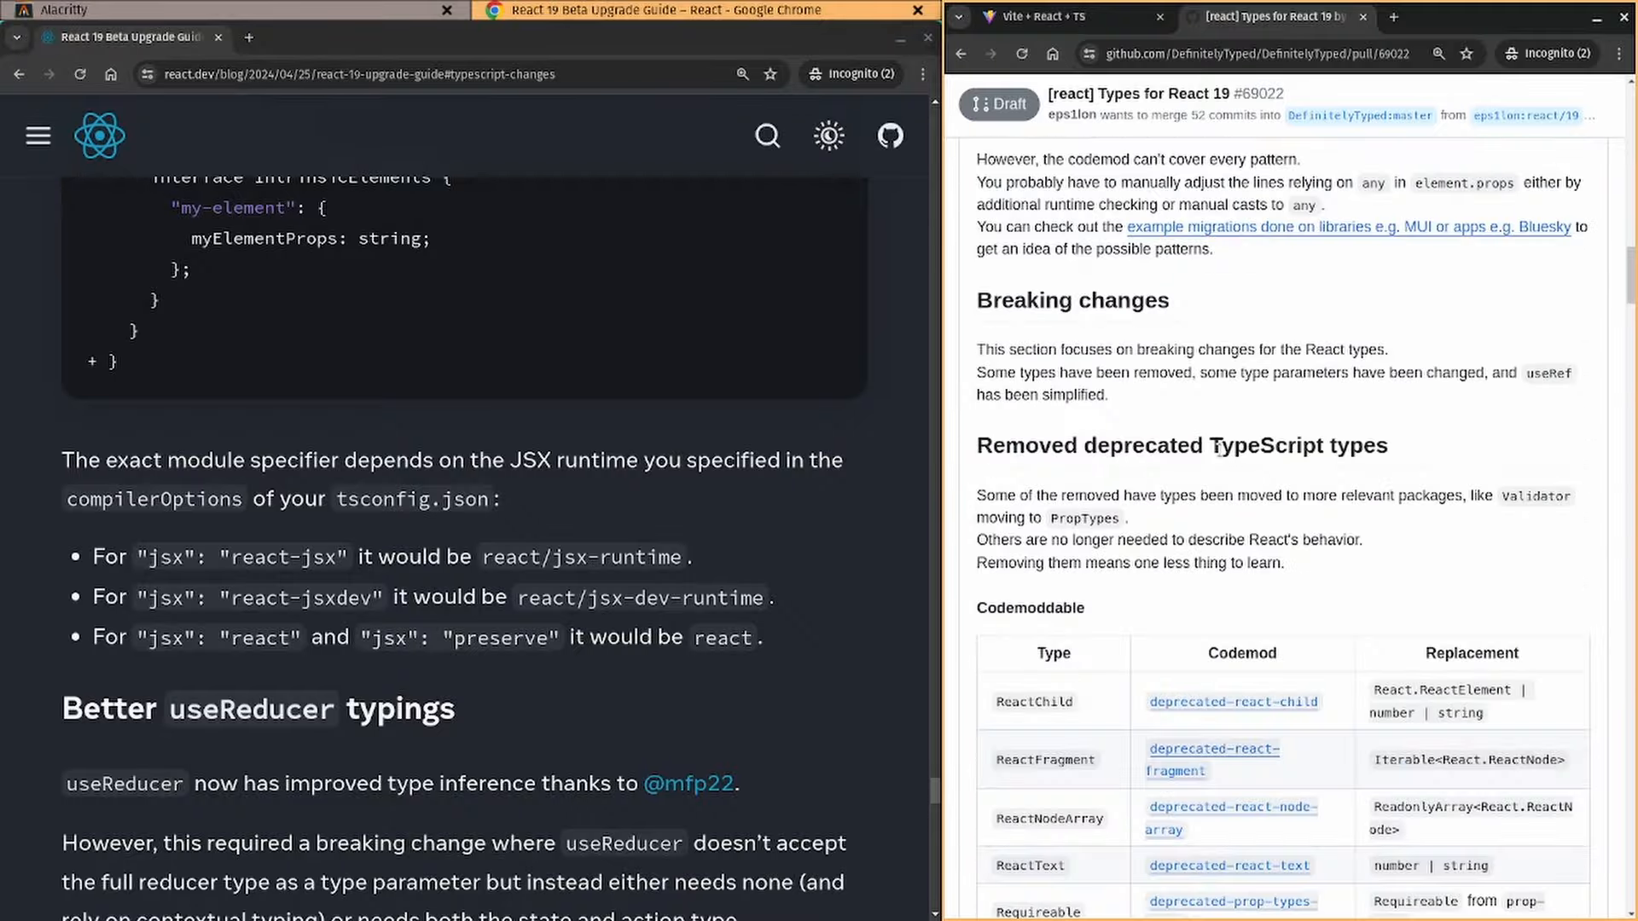
scroll(down, 3)
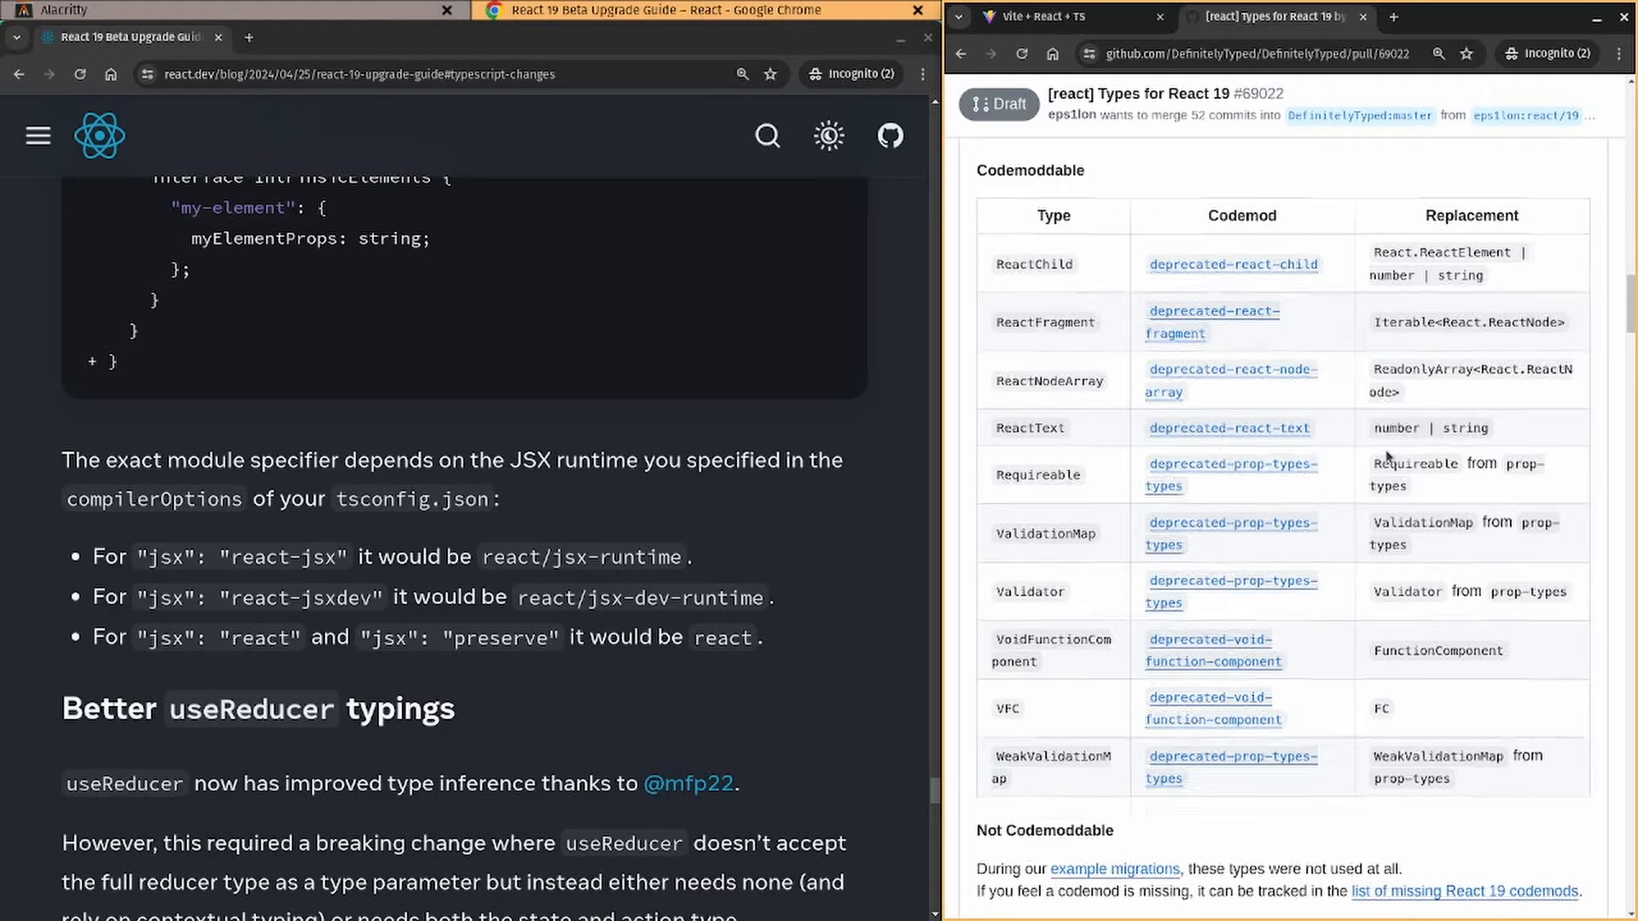
scroll(down, 3)
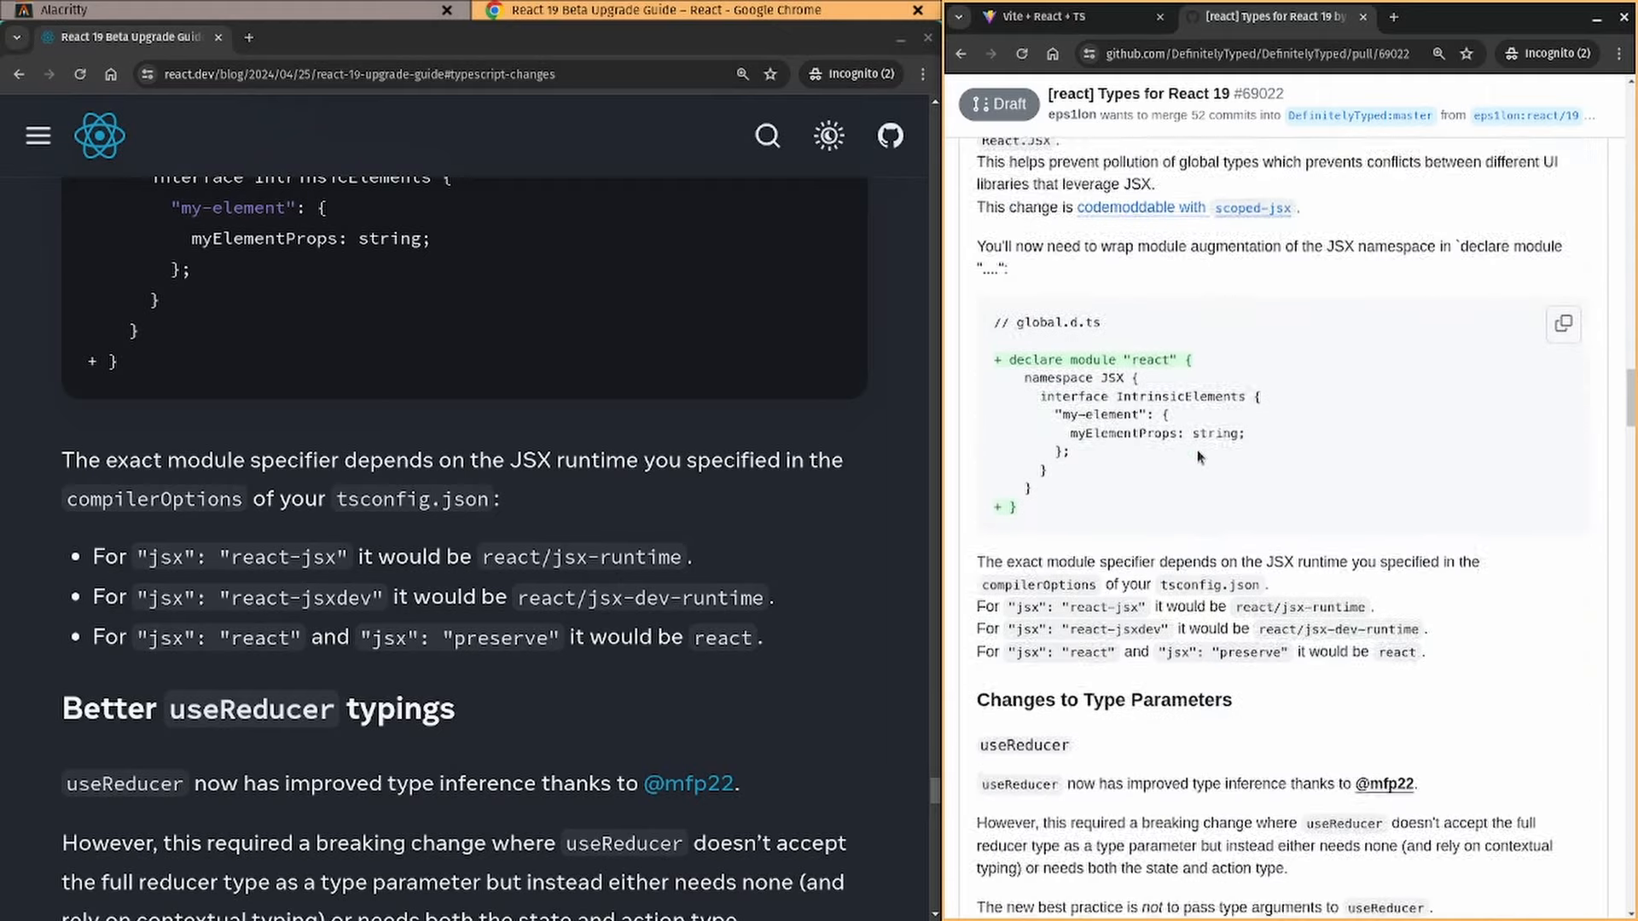
scroll(down, 3)
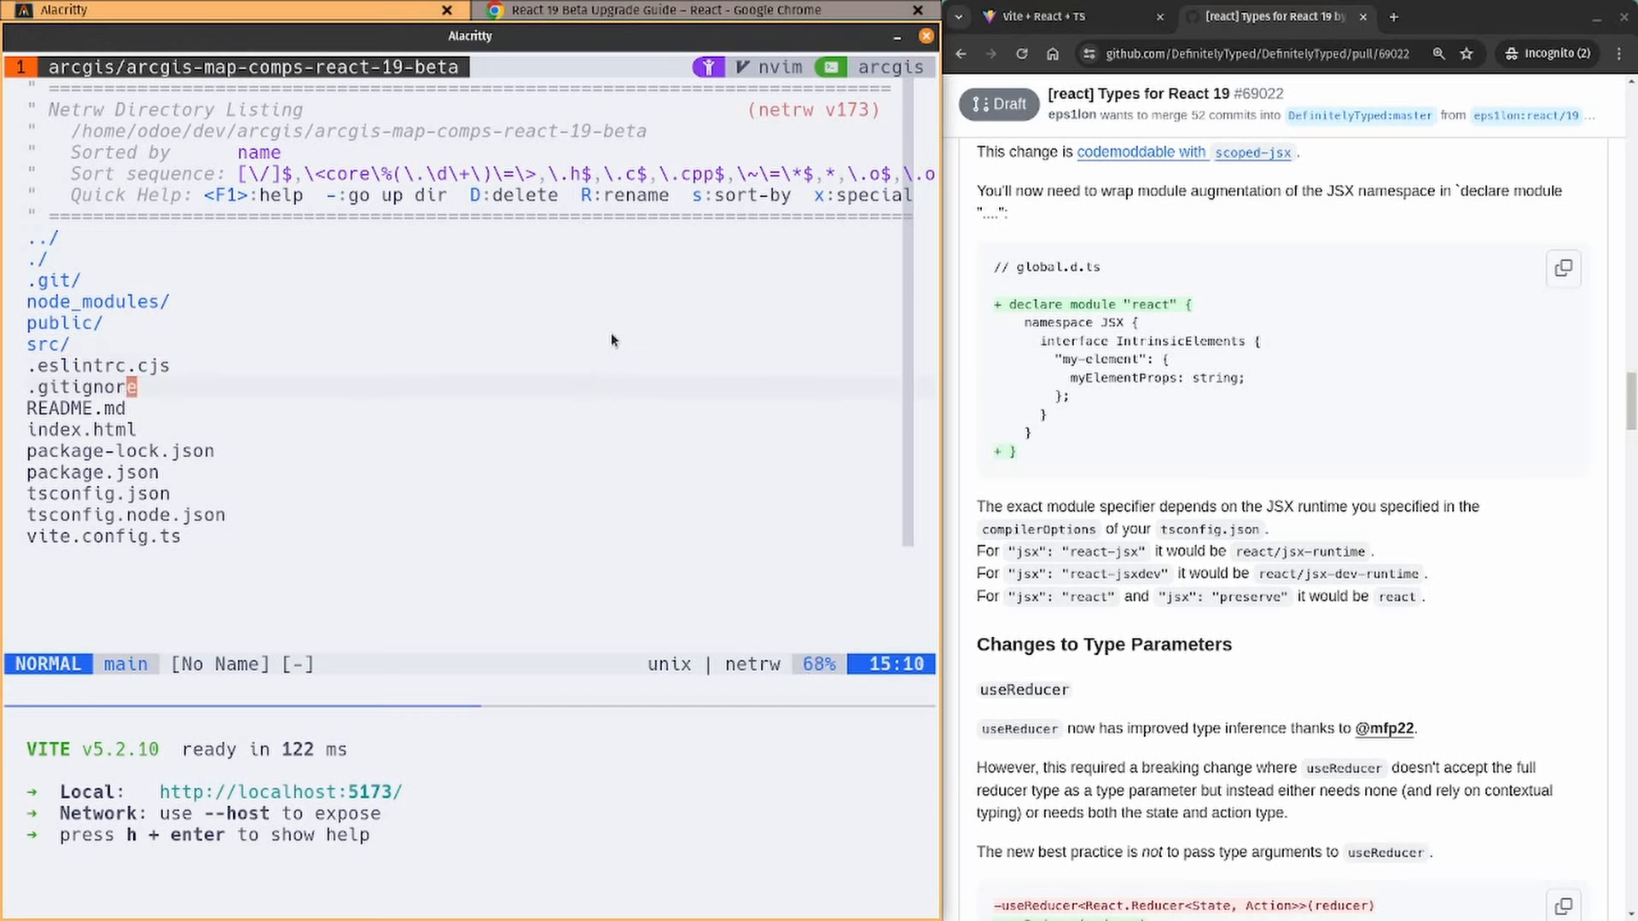
Focus Neovim and move down the arcgis-map-comps-react-19-beta netrw listing toward src
click(95, 494)
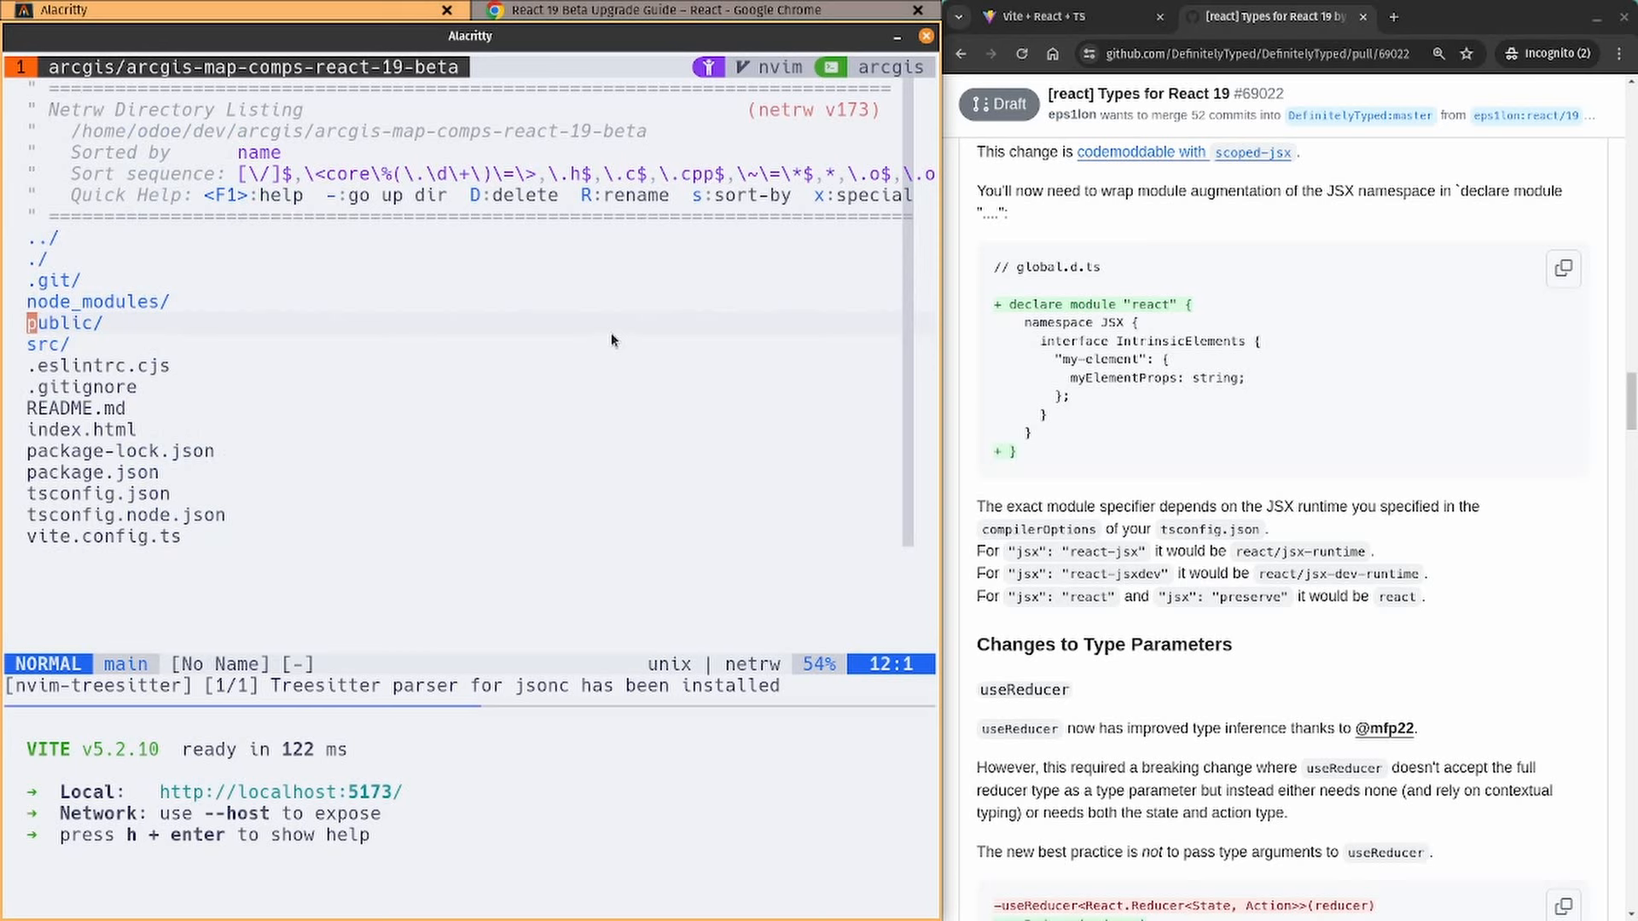
key(j)
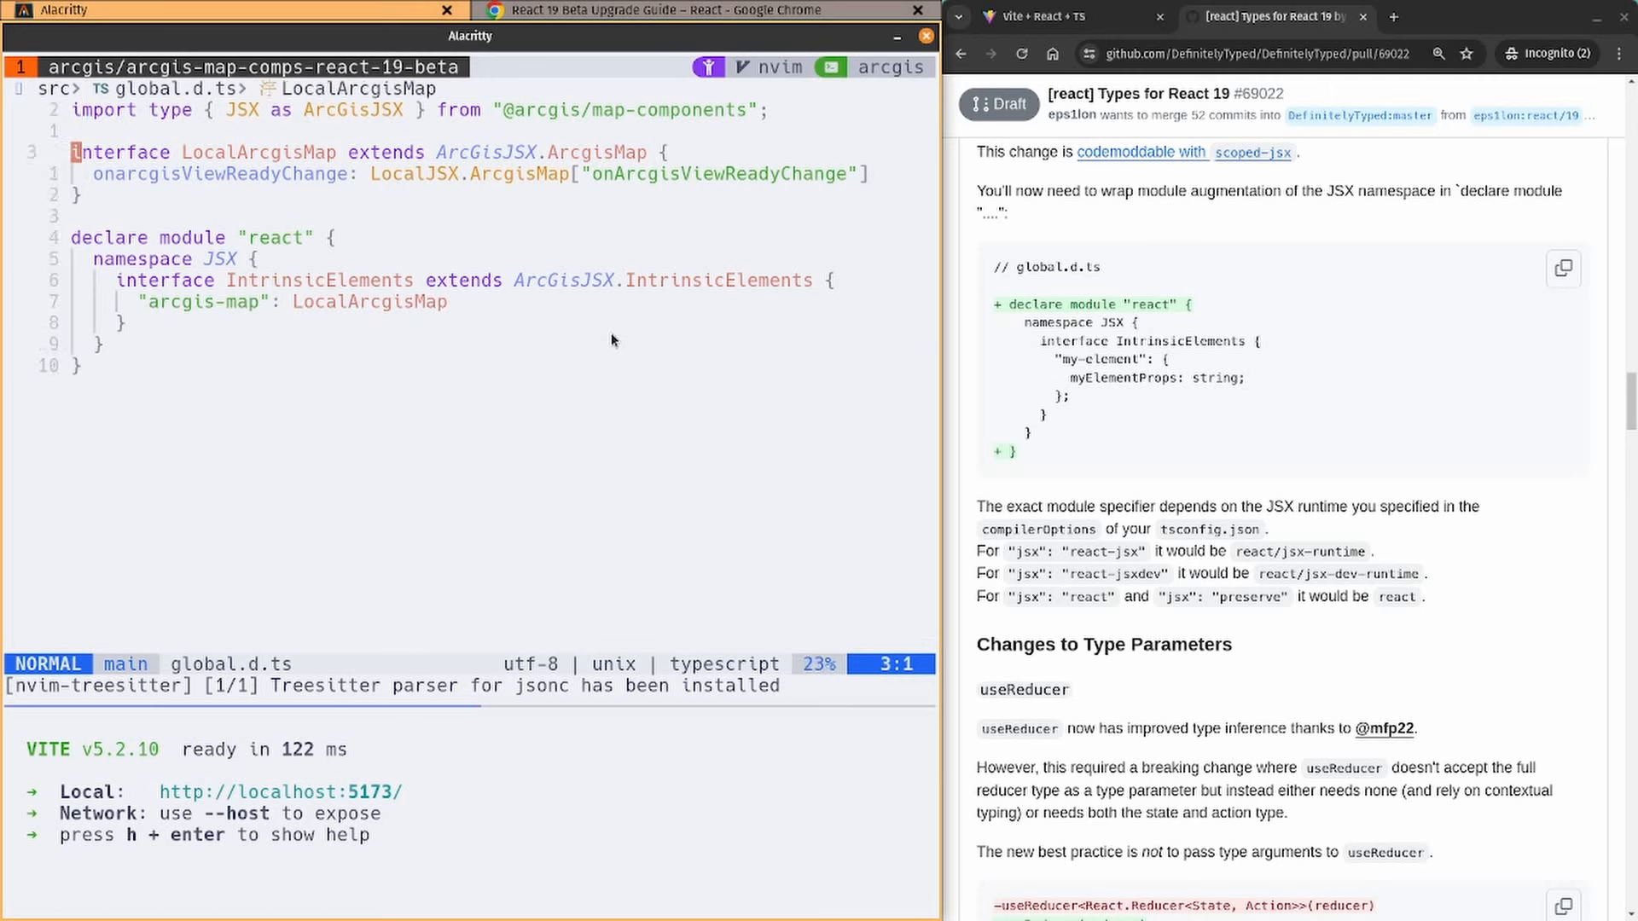
Walk through the LocalArcgisMap interface in global.d.ts and visually select the "arcgis-map" line
key(V)
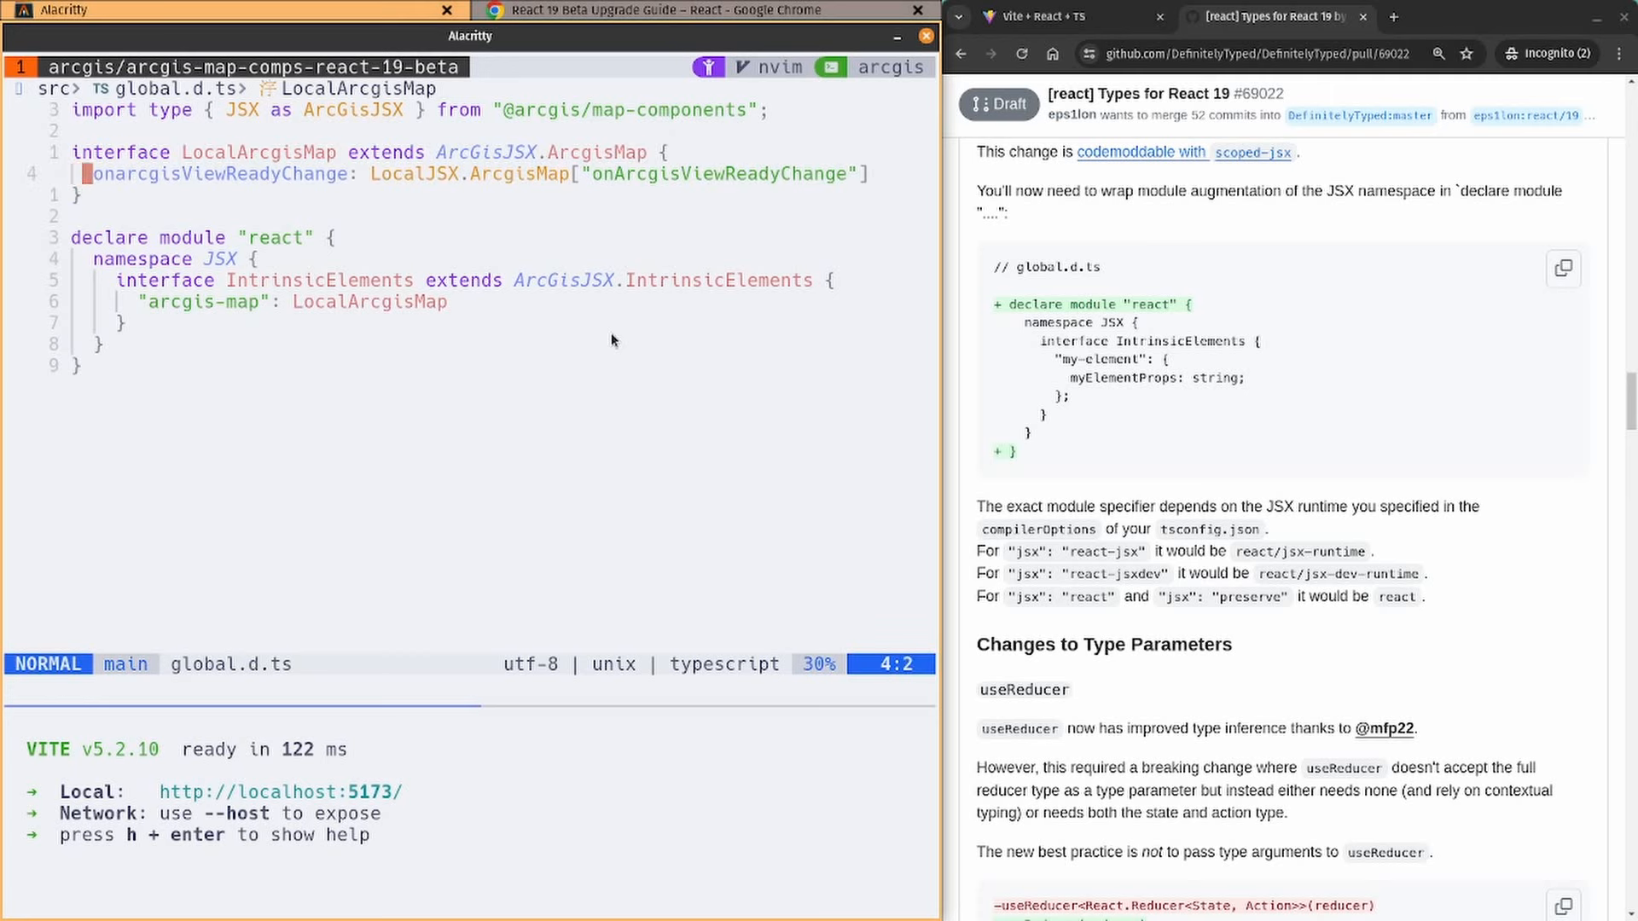
key(v)
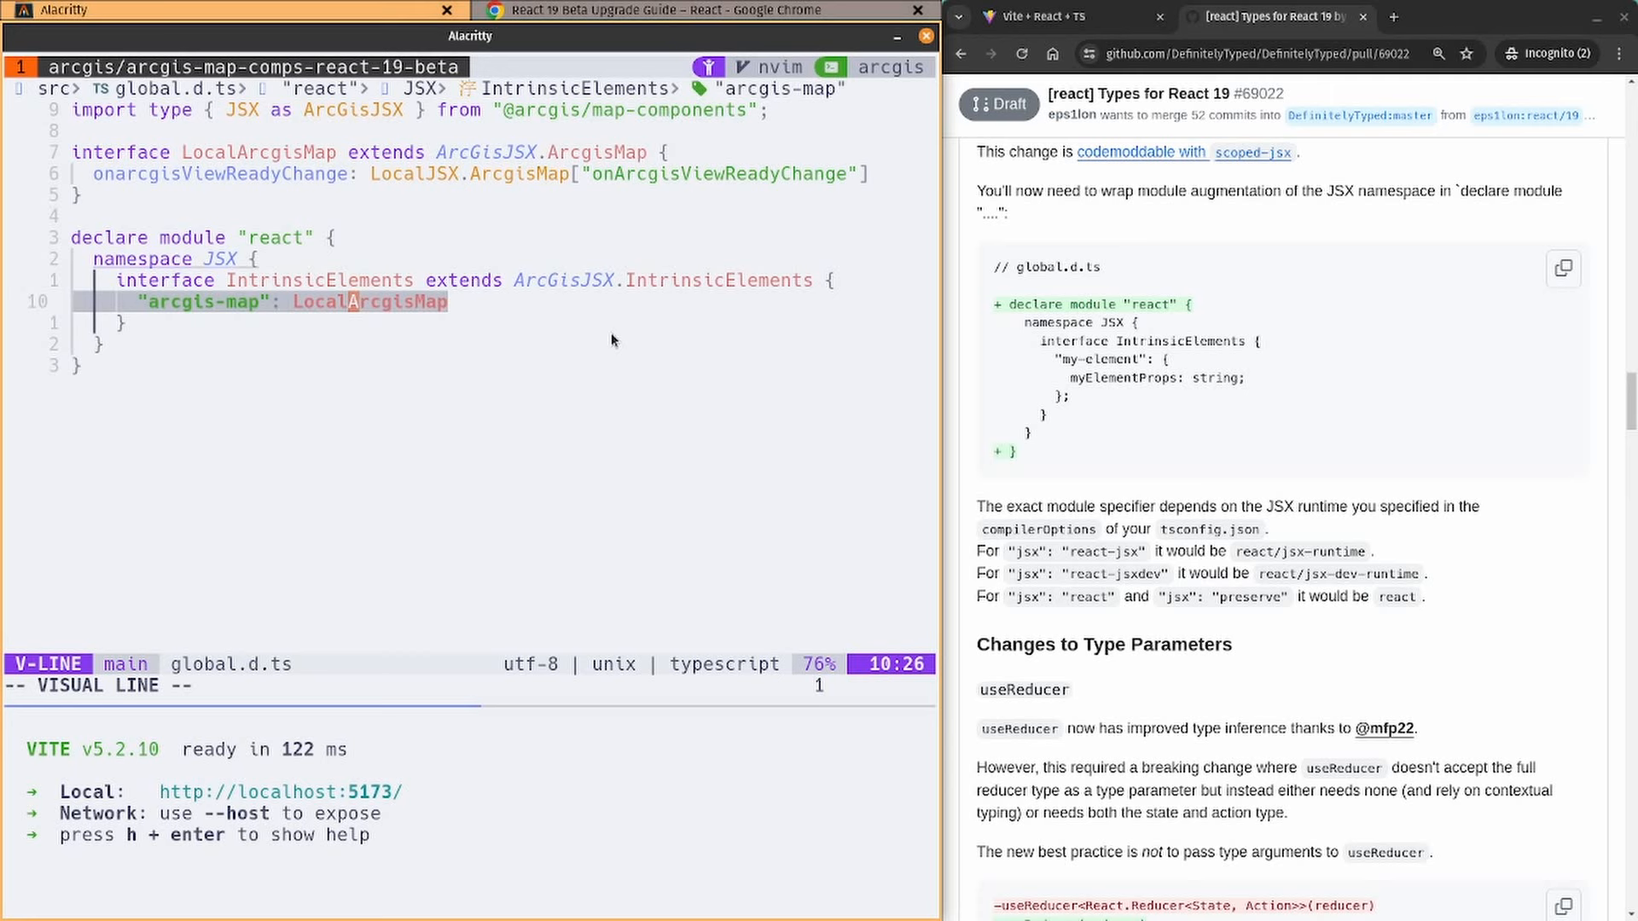
key(Escape)
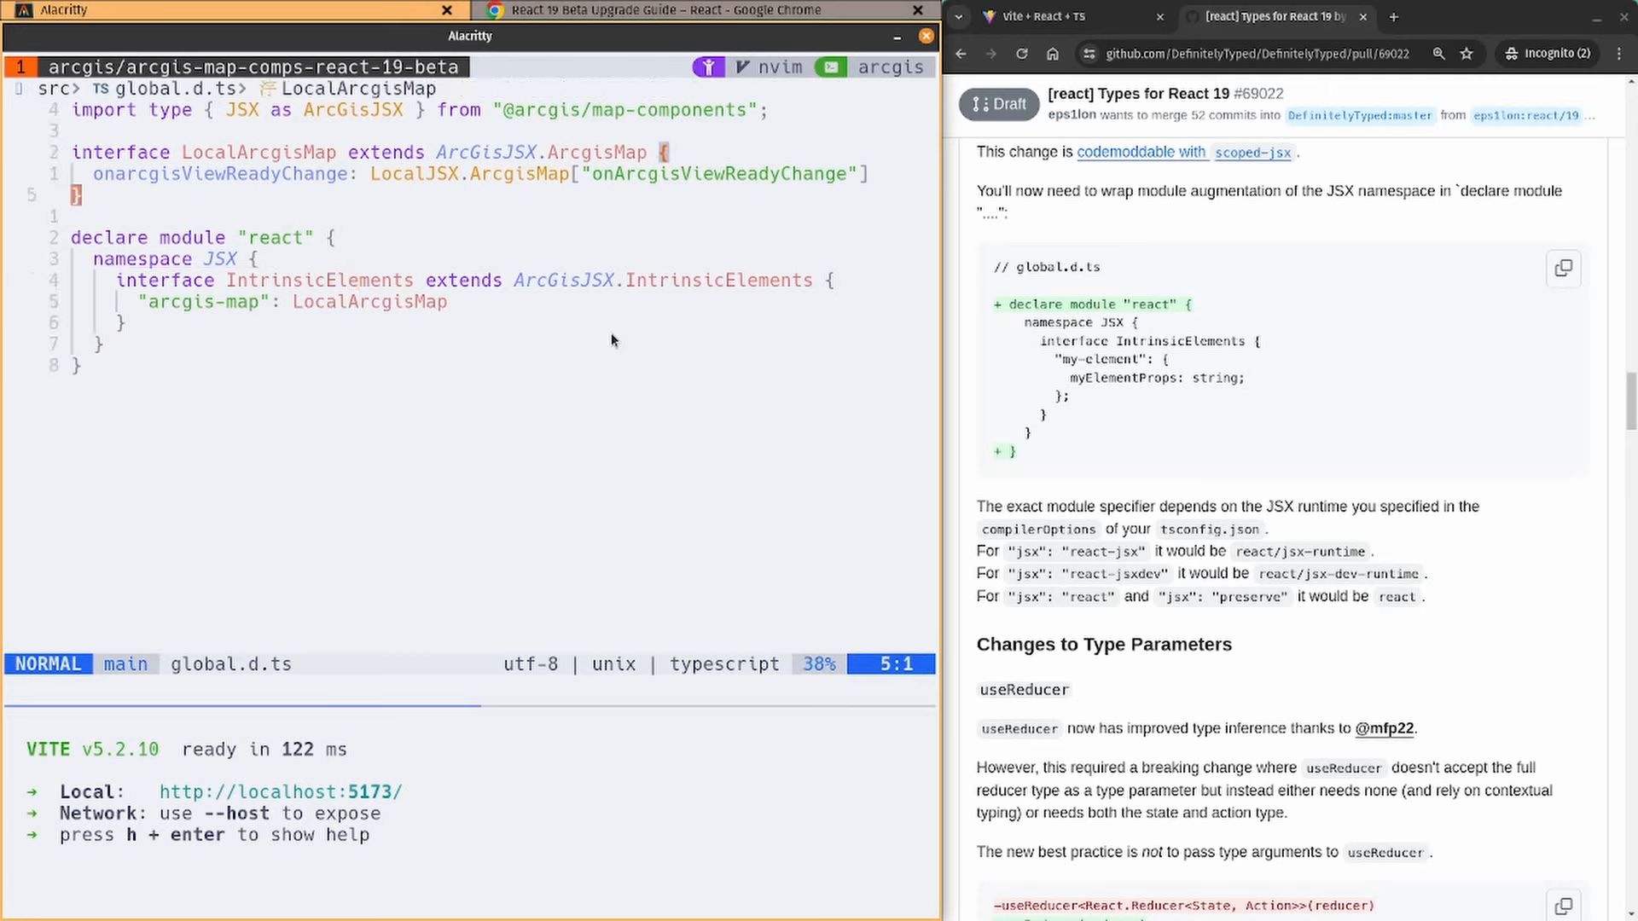
key(V)
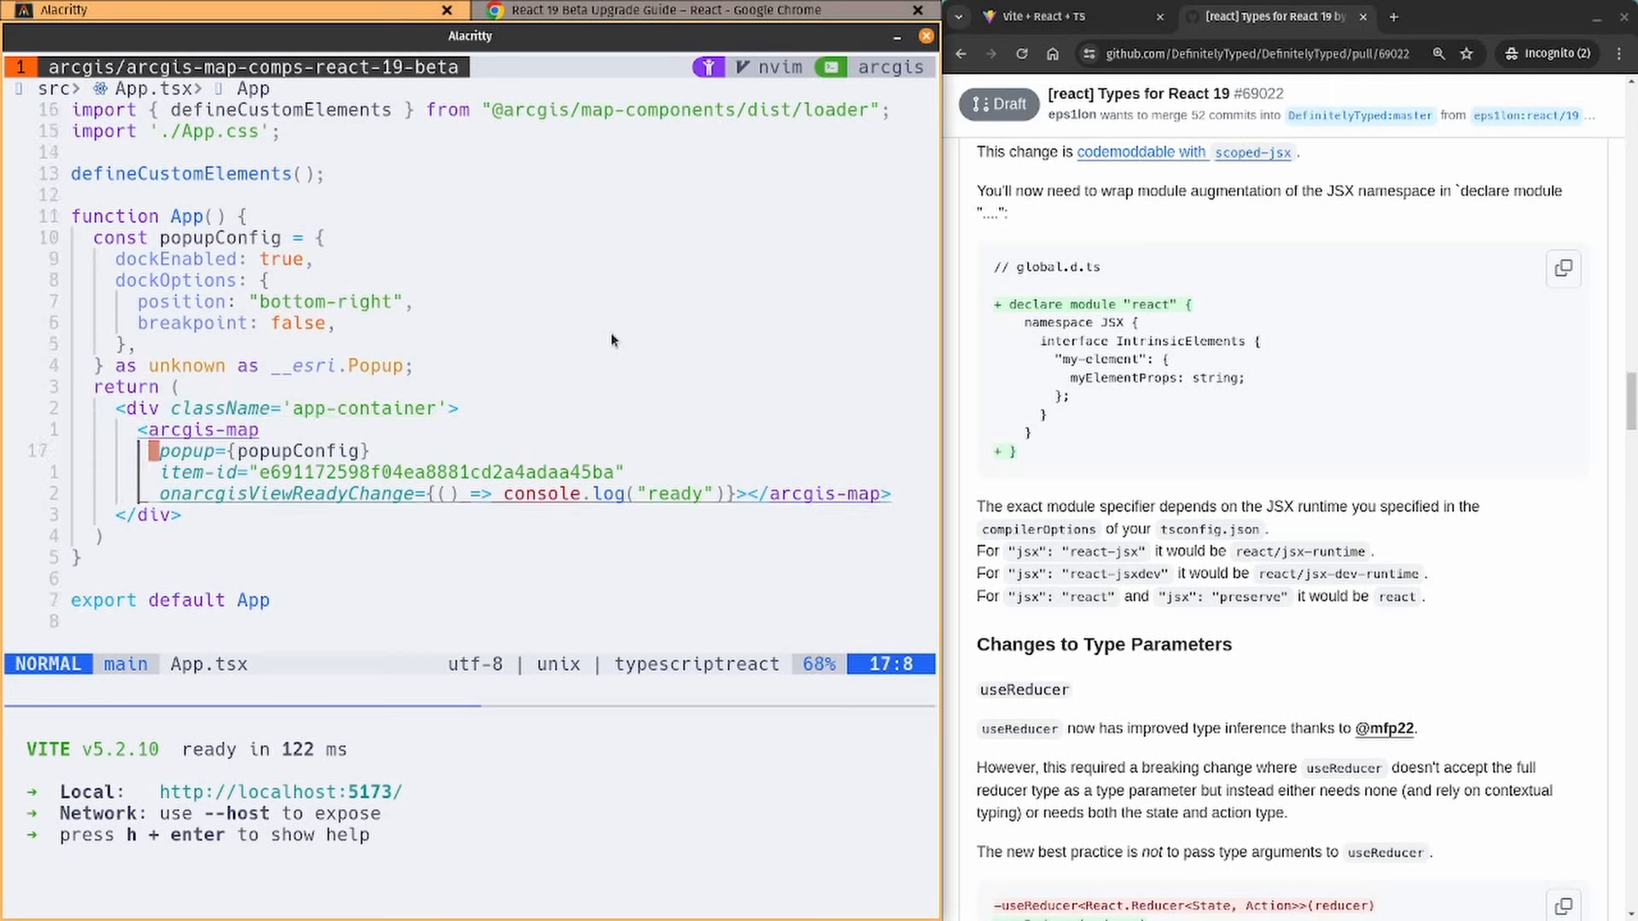
Select the onarcgisViewReadyChange line in App.tsx, then go to the Vite + React + TS tab
key(V)
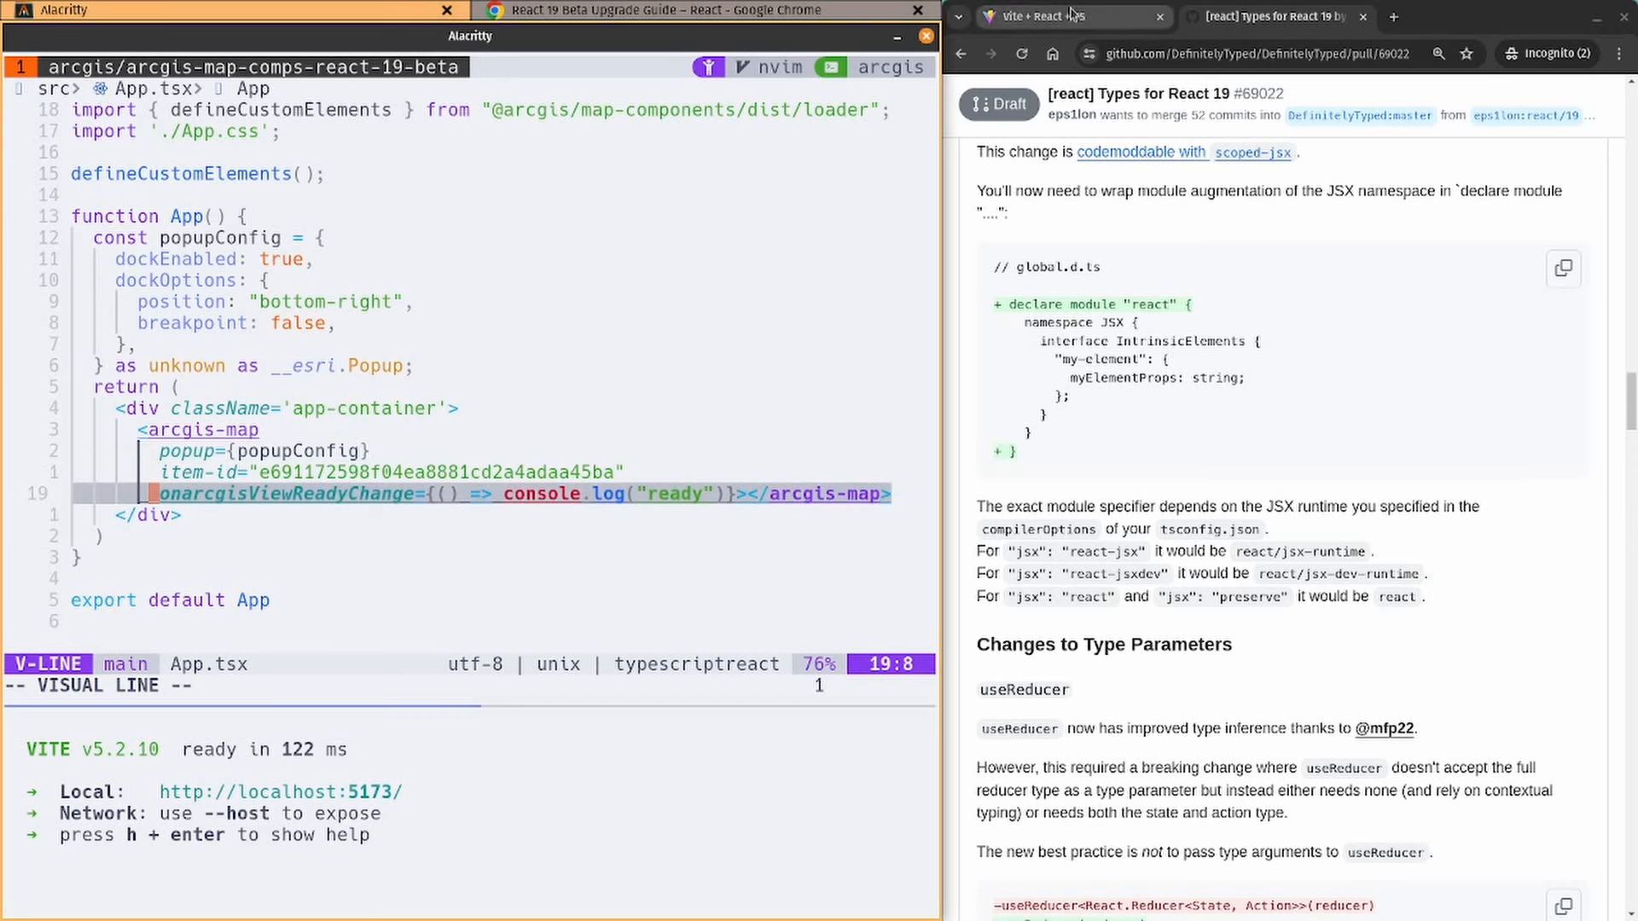
click(1044, 15)
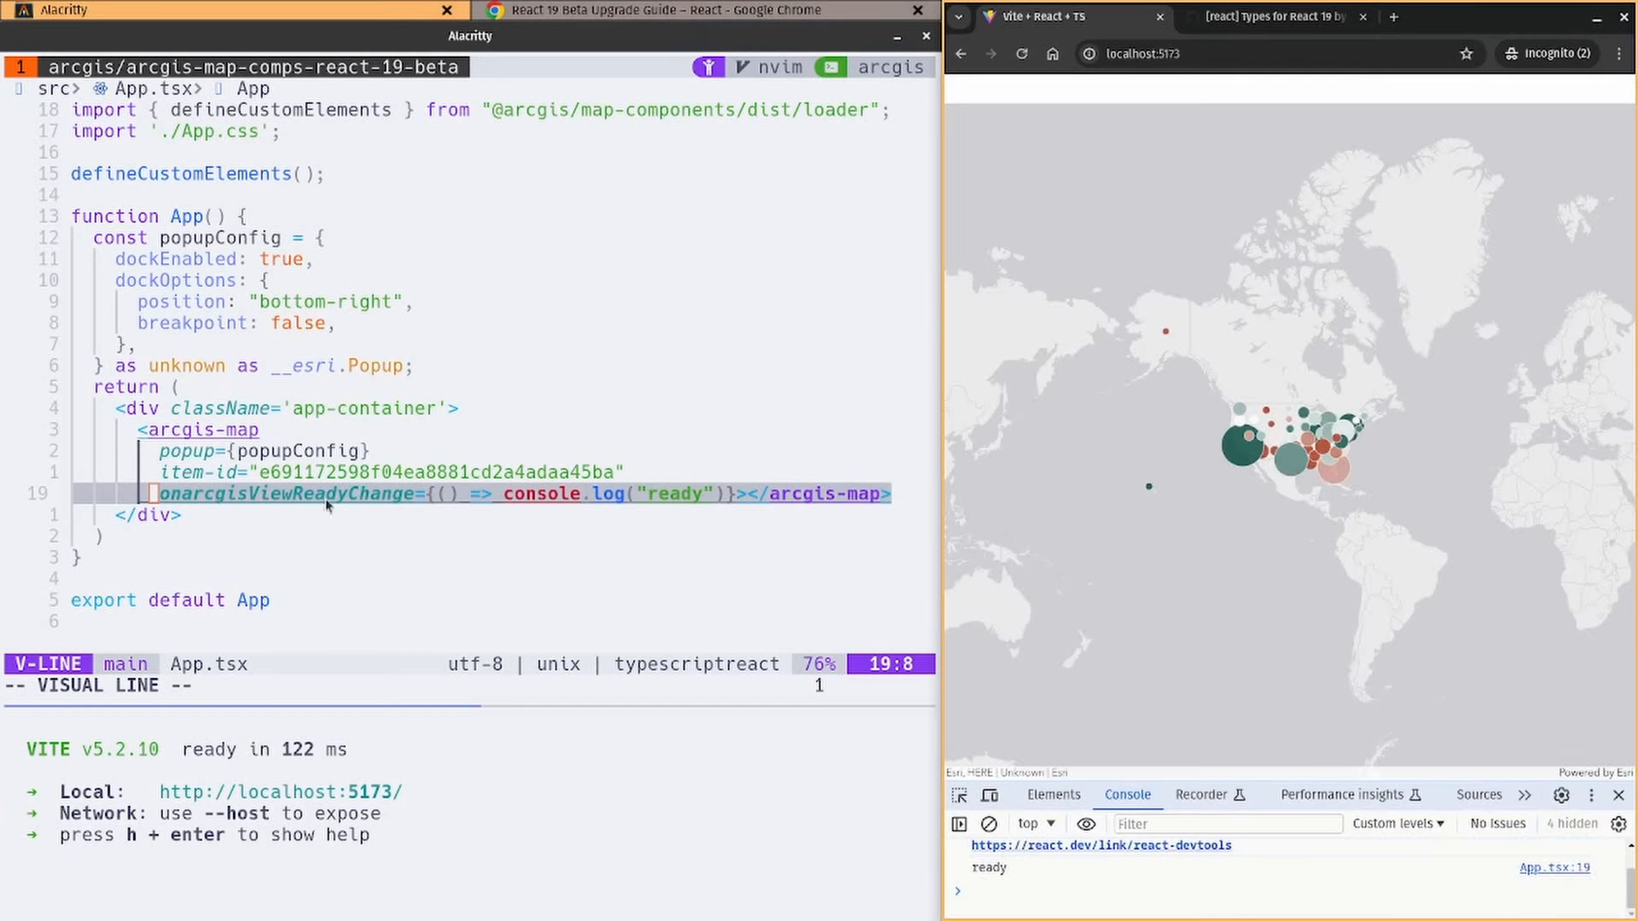
Check the localhost:5173 map of data points and the console's "ready" log
key(Escape)
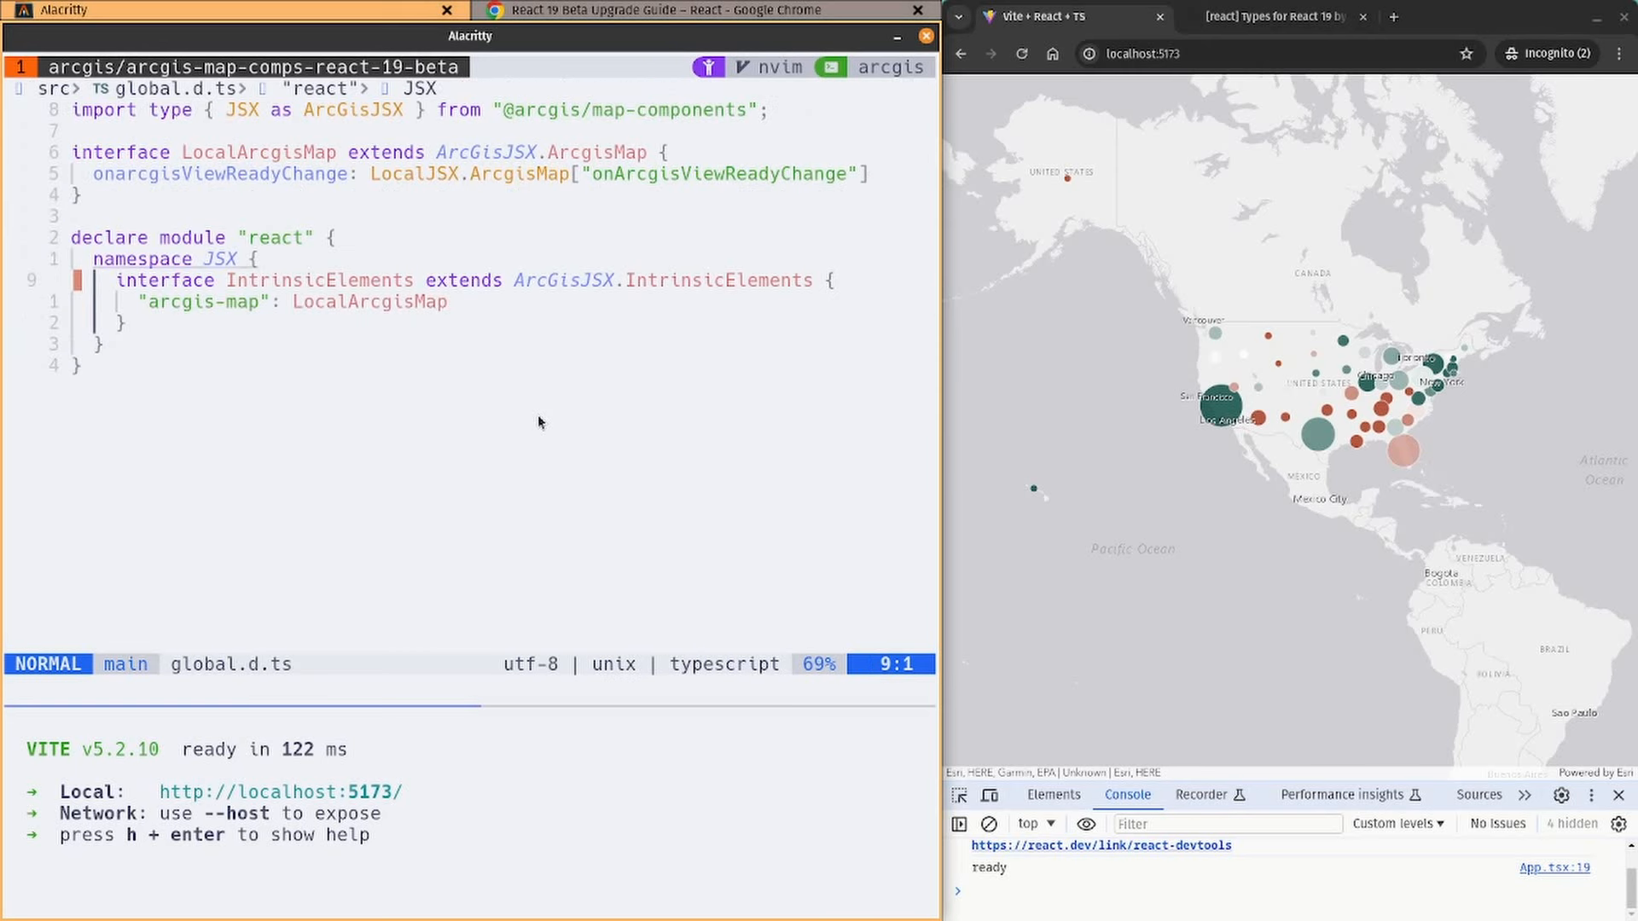
Add the semicolon and adjust IntrinsicElements in global.d.ts, then save with :w
key(i)
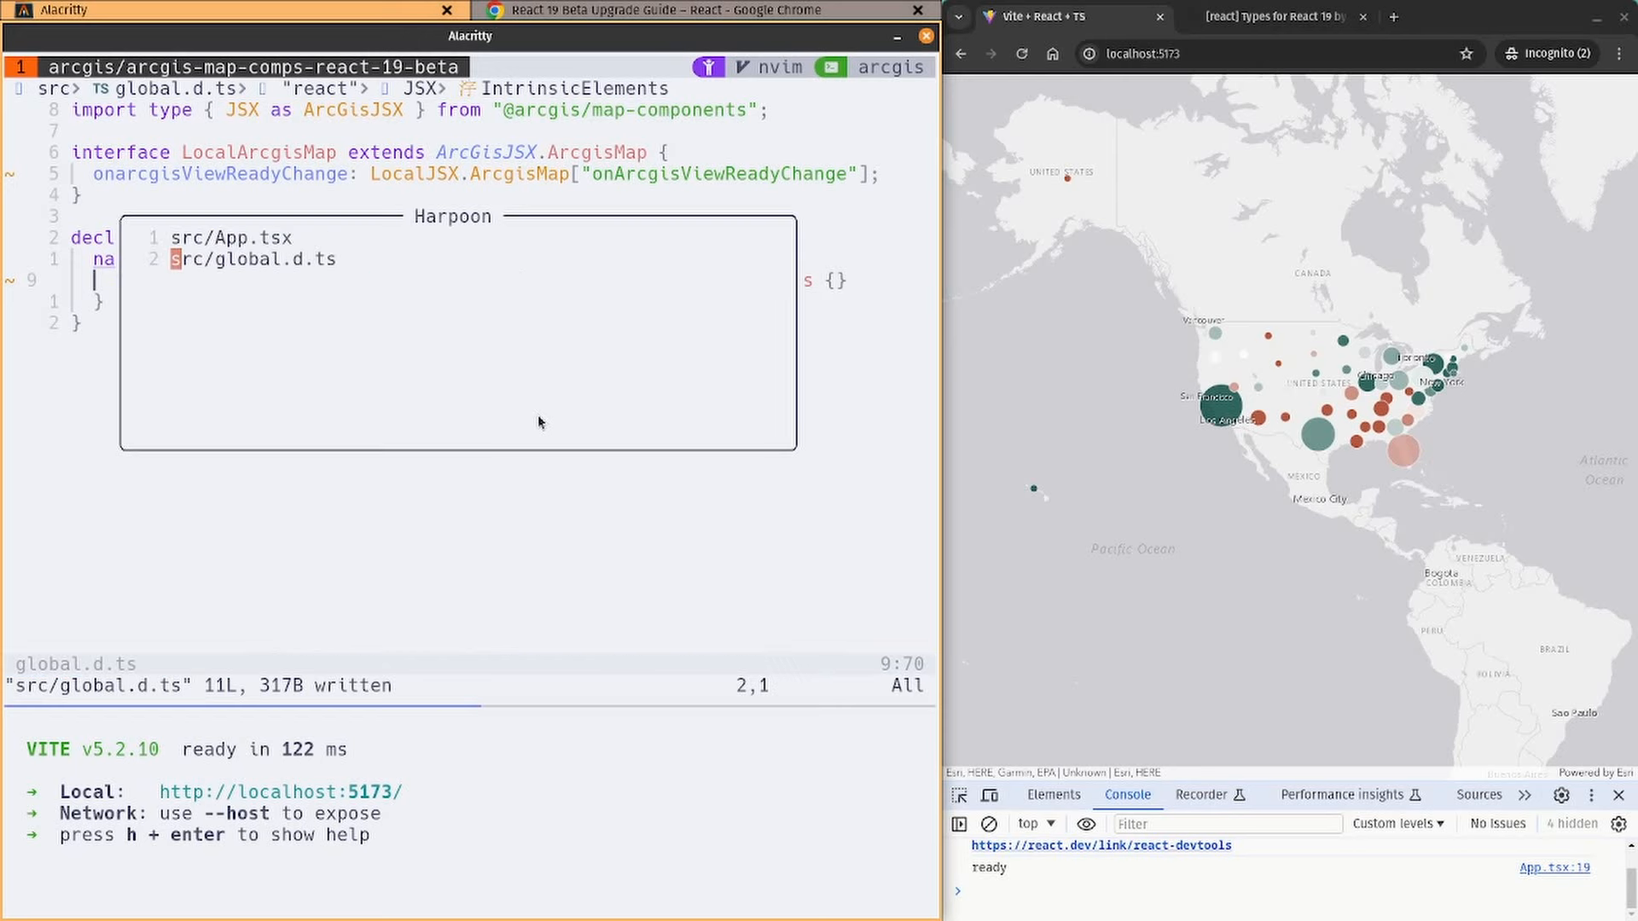
click(255, 237)
text("jsx": "react/j",)
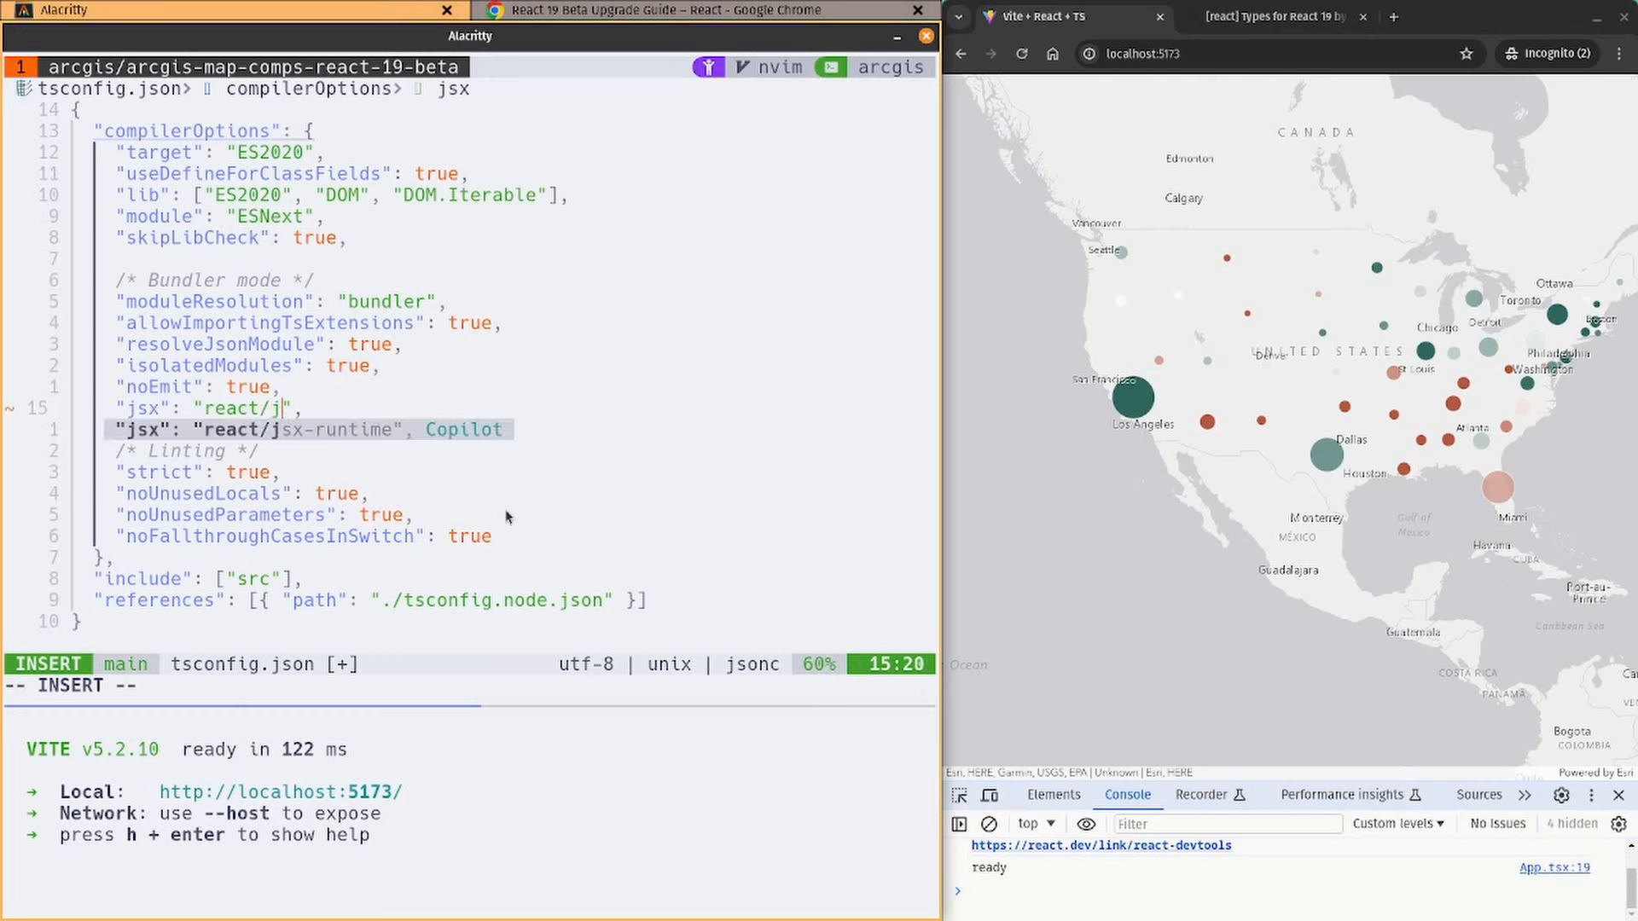
Set "jsx" to "react/jsx-runtime" in tsconfig.json and save, triggering --jsx flag errors in App.tsx
key(Escape)
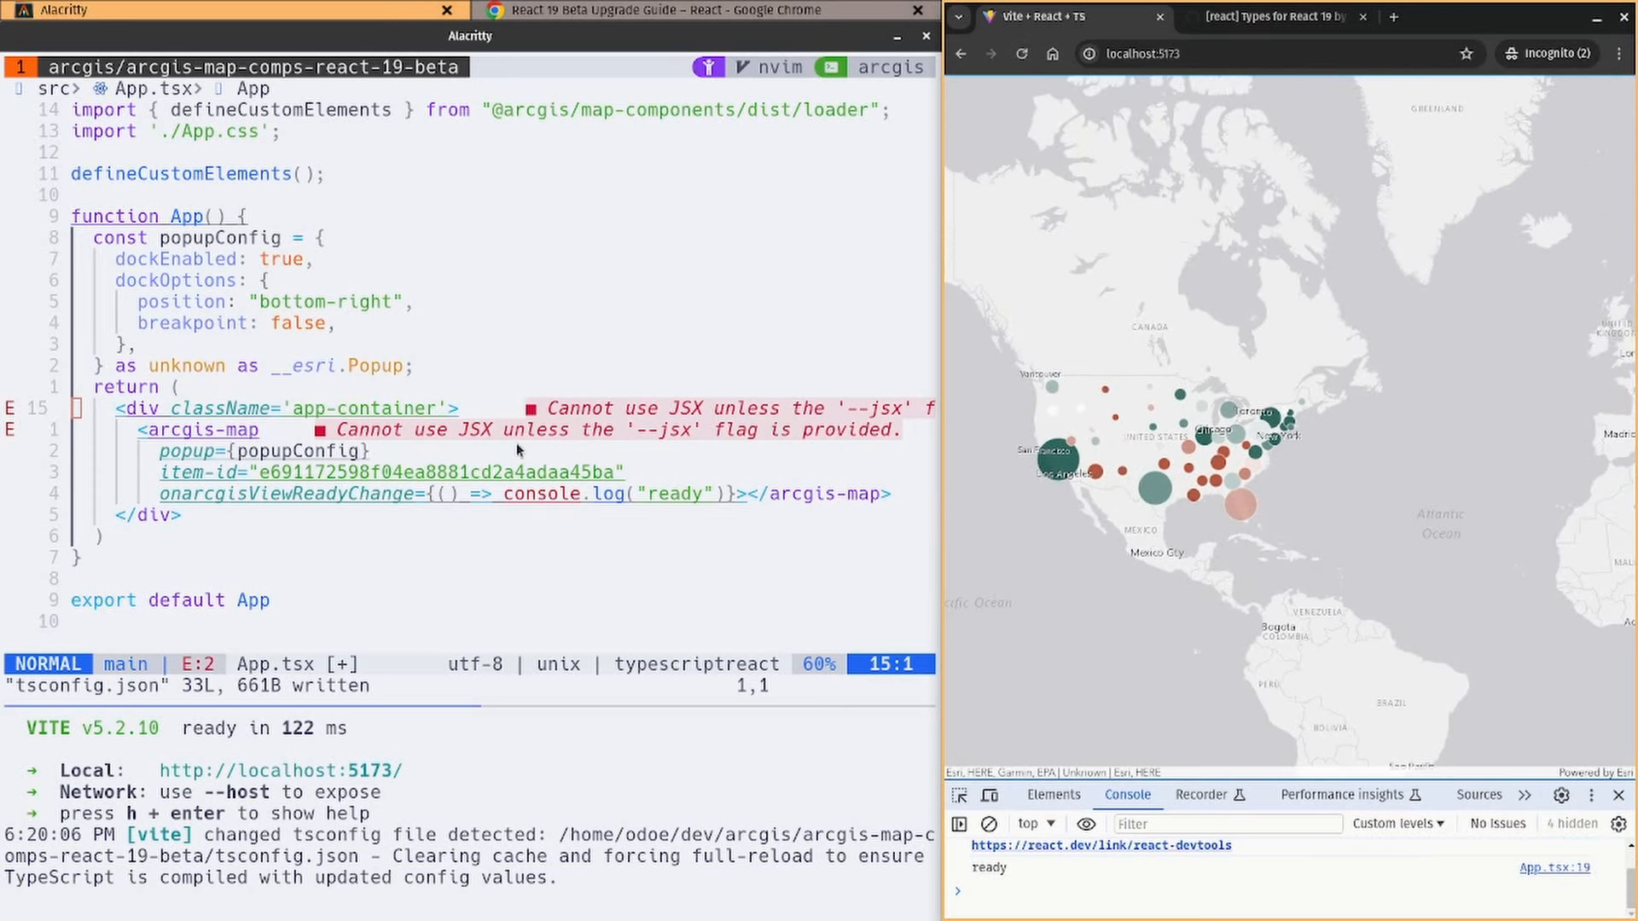
mouse_move(700, 443)
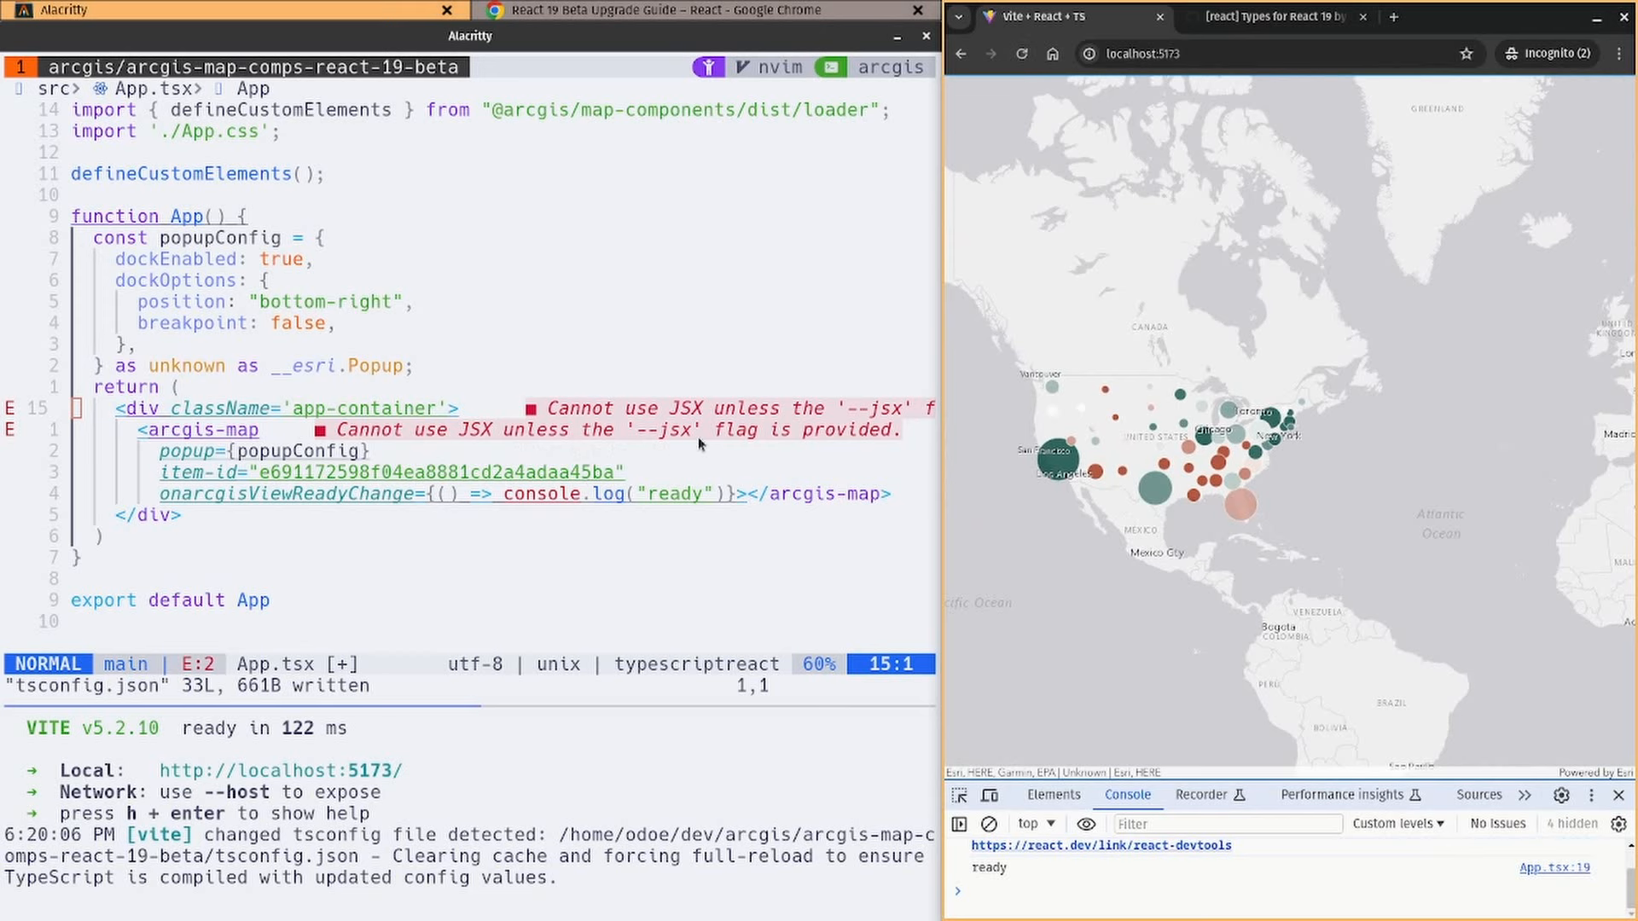